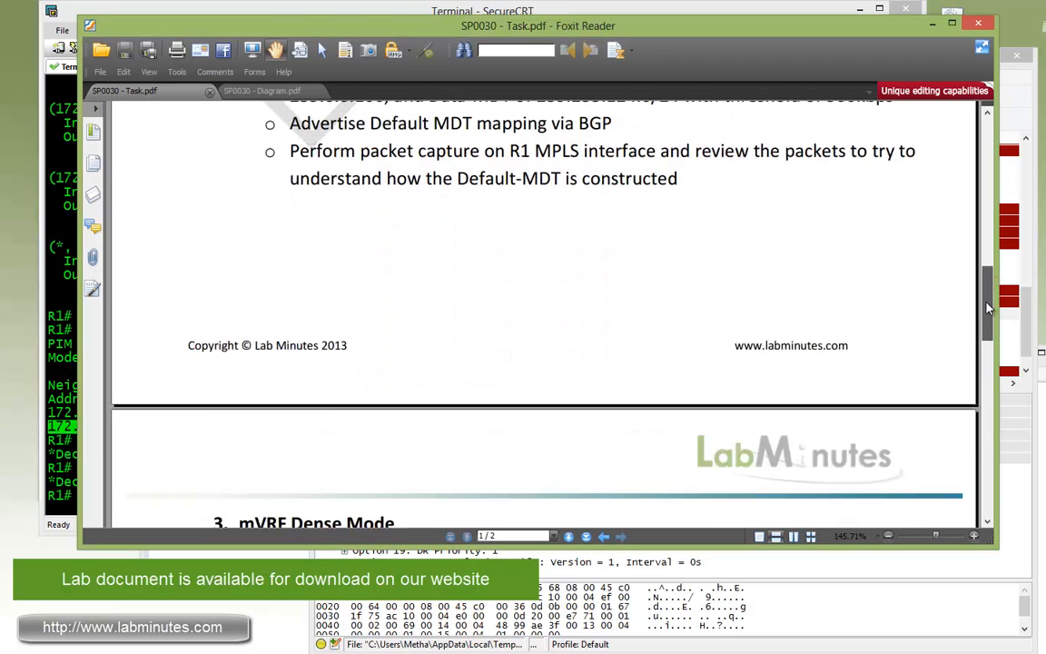
Scroll Task.pdf down to page 2 with the mVRF Dense and Sparse Mode tasks.
scroll("down", 3)
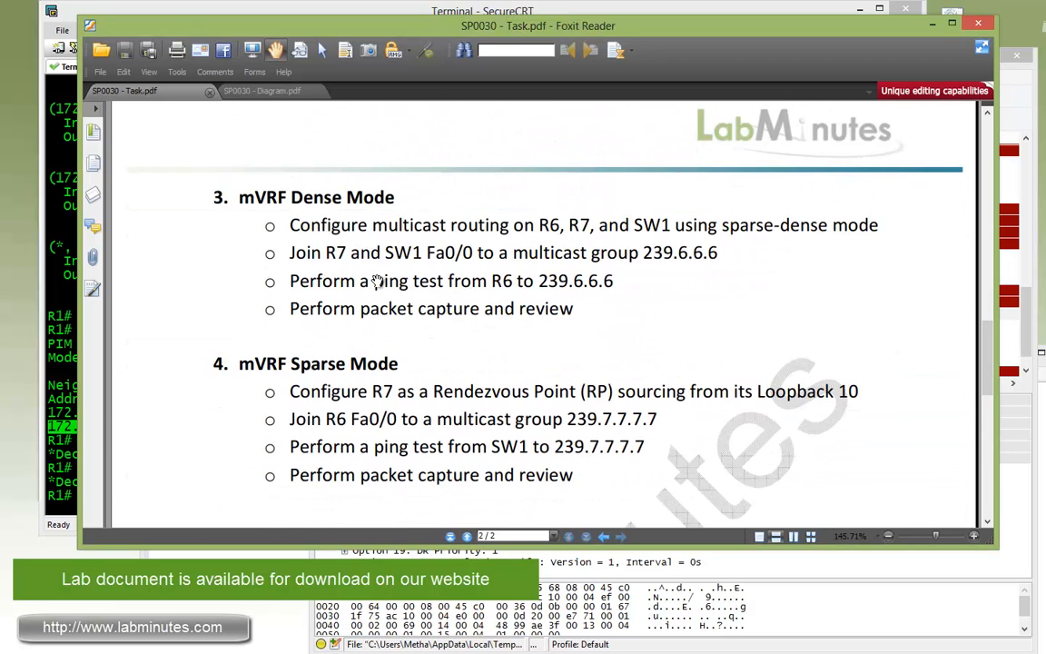
mouse_move(297, 215)
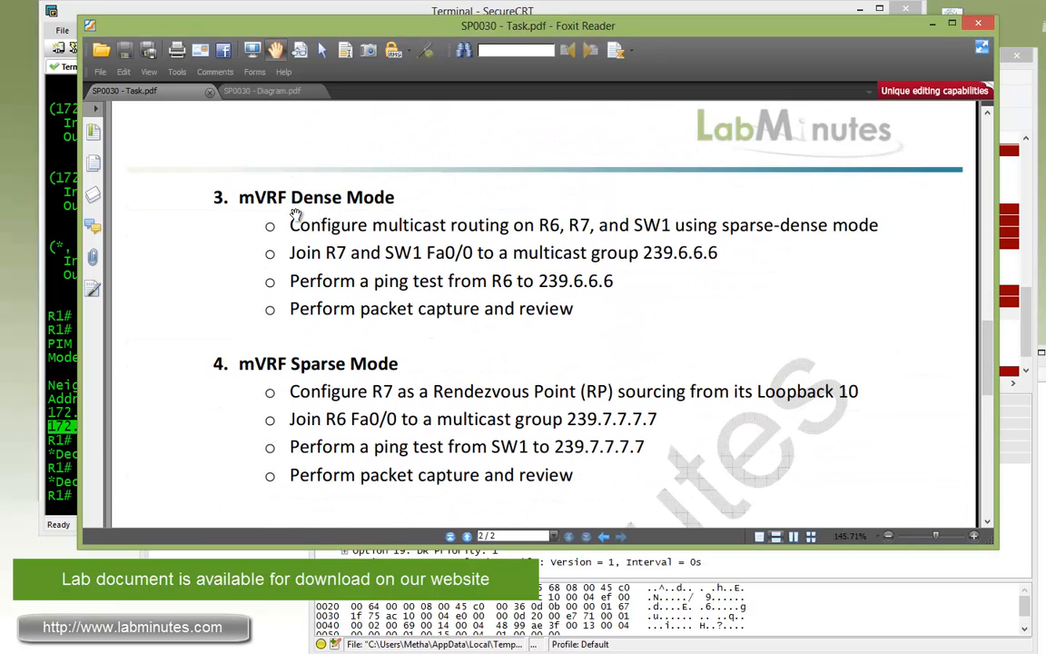
mouse_move(390, 245)
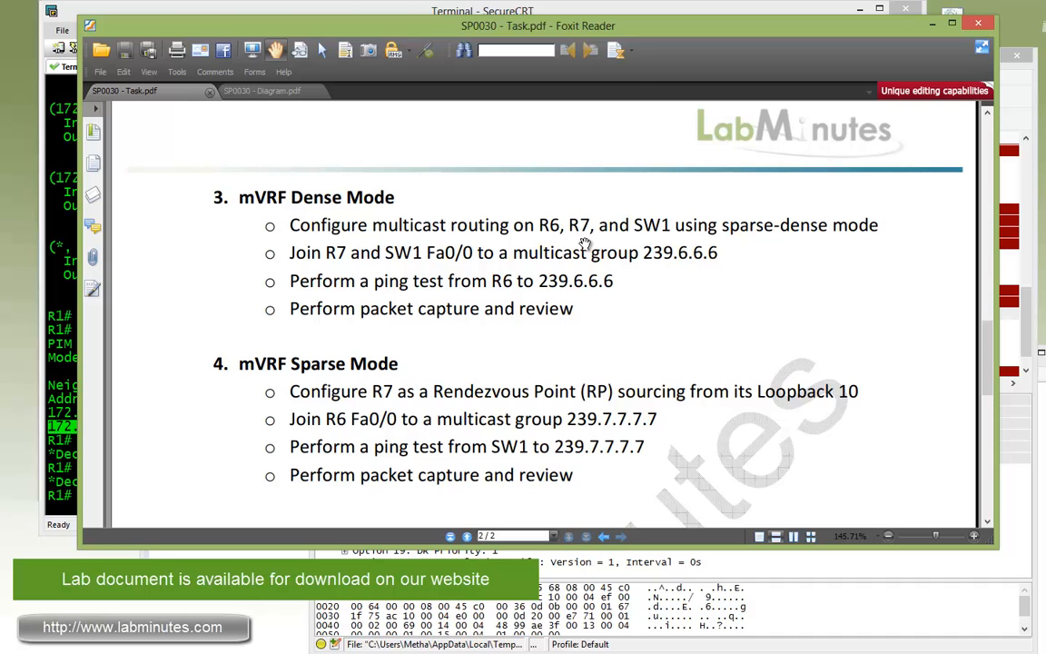
mouse_move(807, 247)
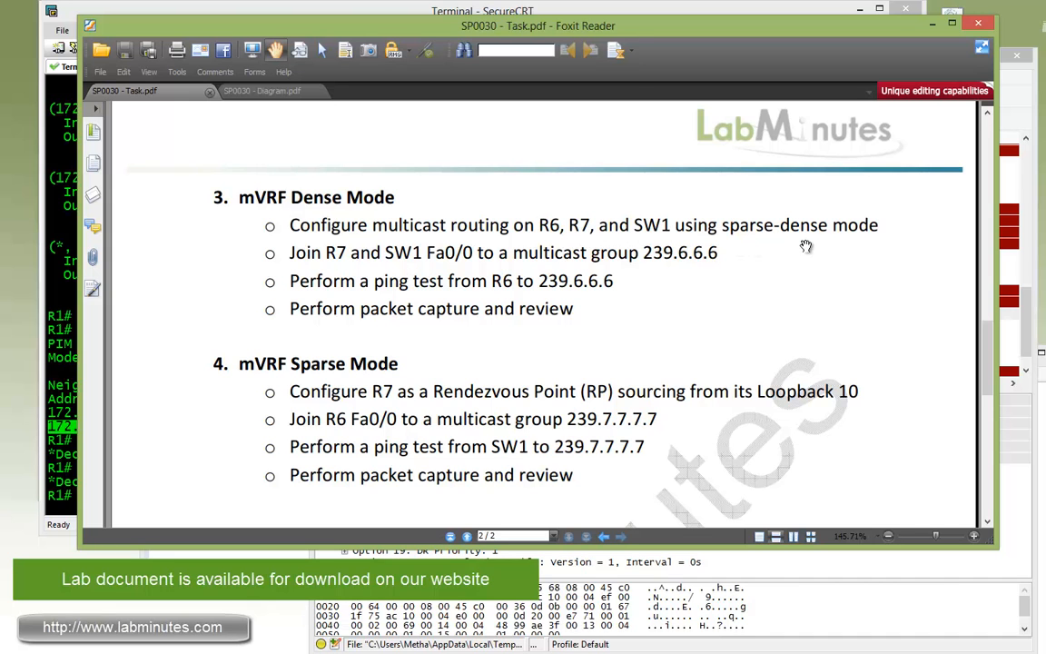
mouse_move(320, 280)
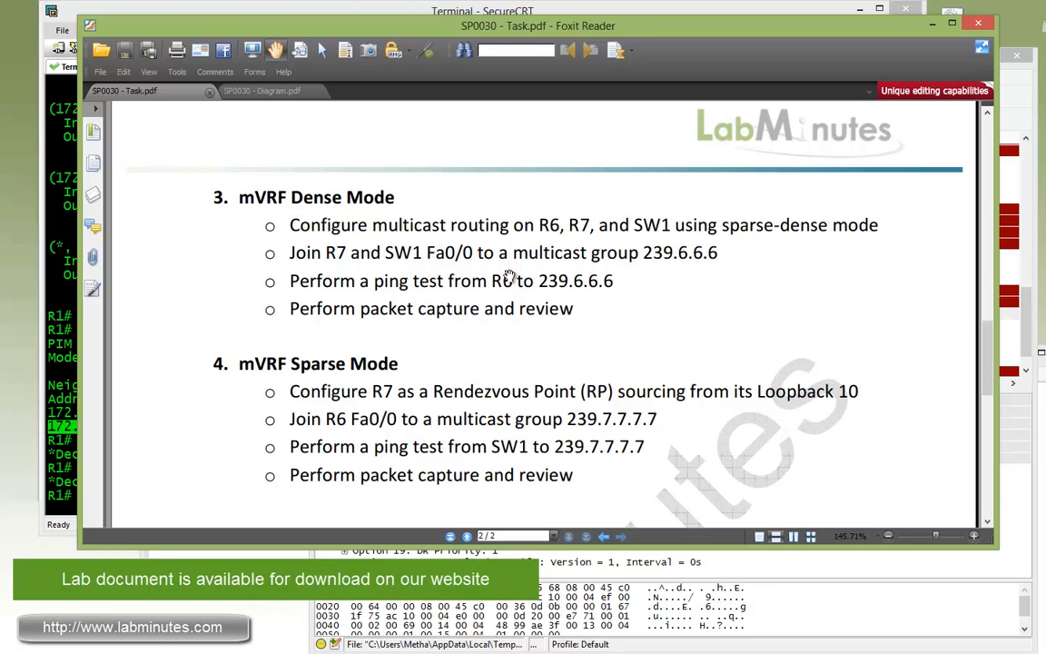
mouse_move(690, 273)
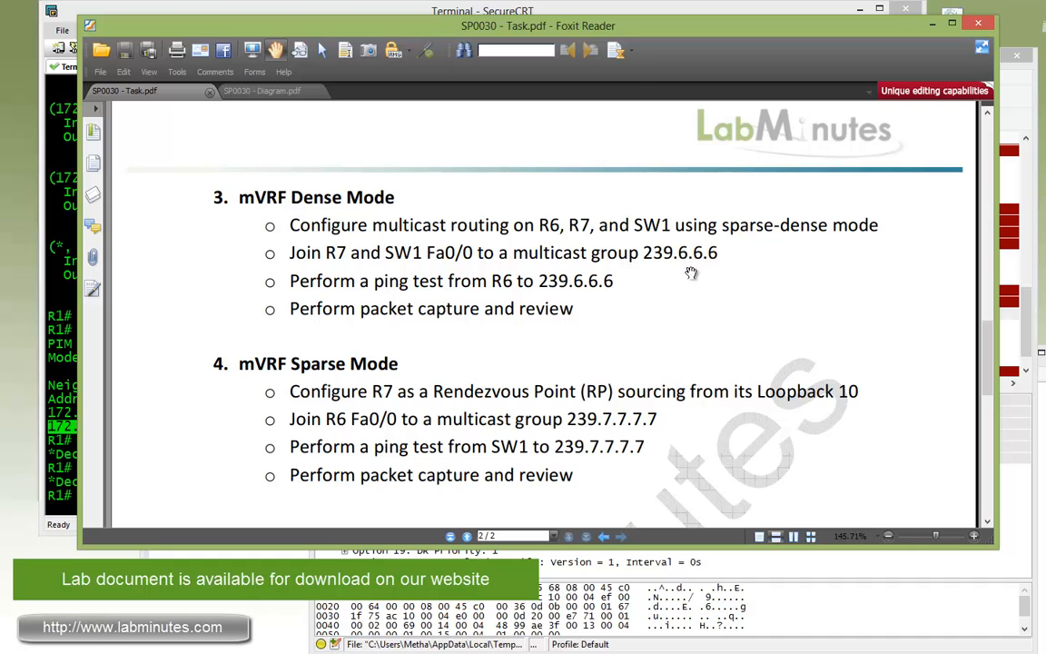
mouse_move(388, 297)
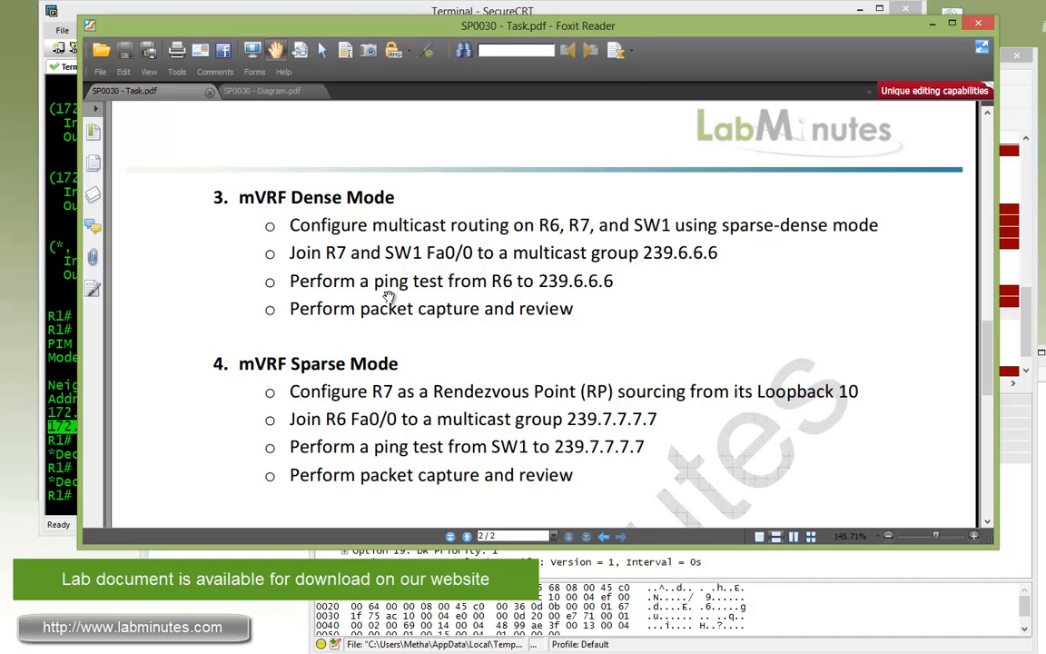
mouse_move(572, 300)
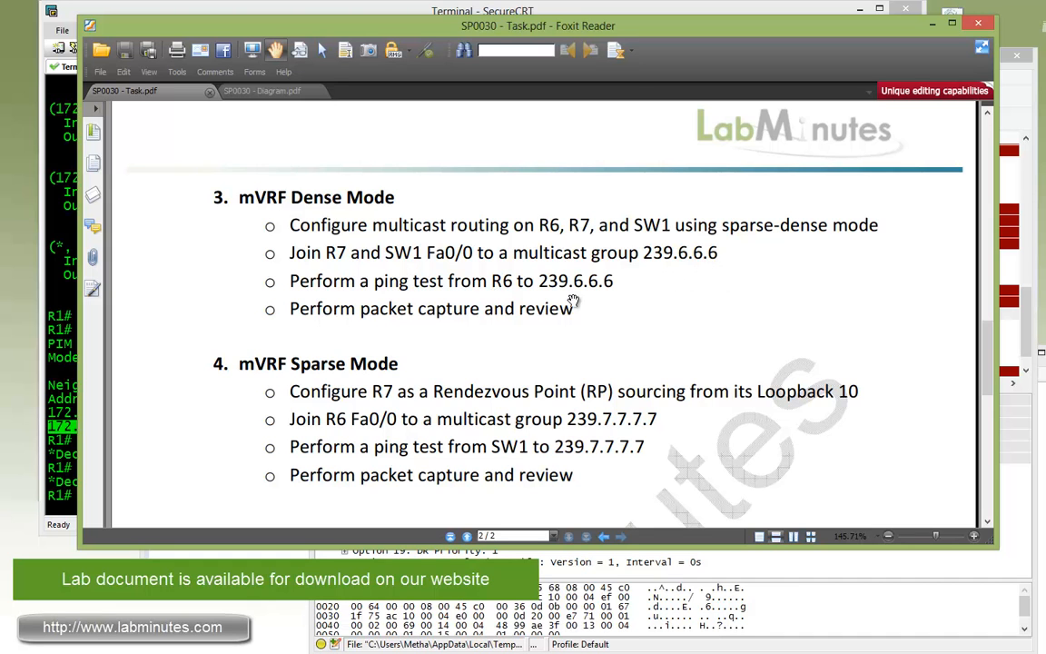
mouse_move(493, 329)
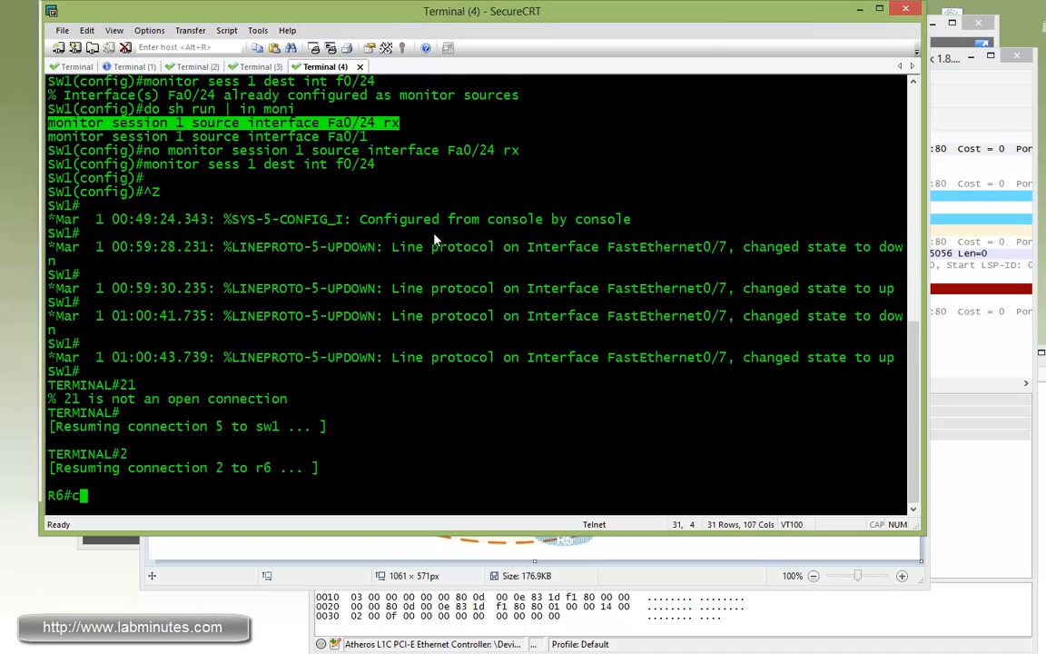
Enable multicast routing and PIM sparse-dense mode on R6's Fa0/0.
type("conf t")
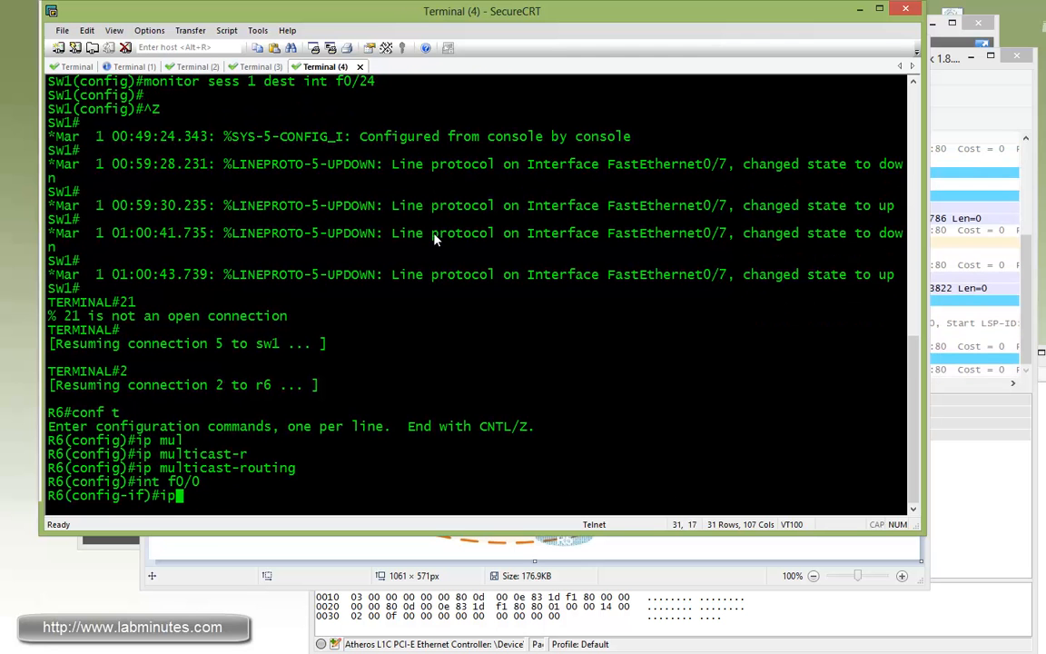
type("pim sparse-den")
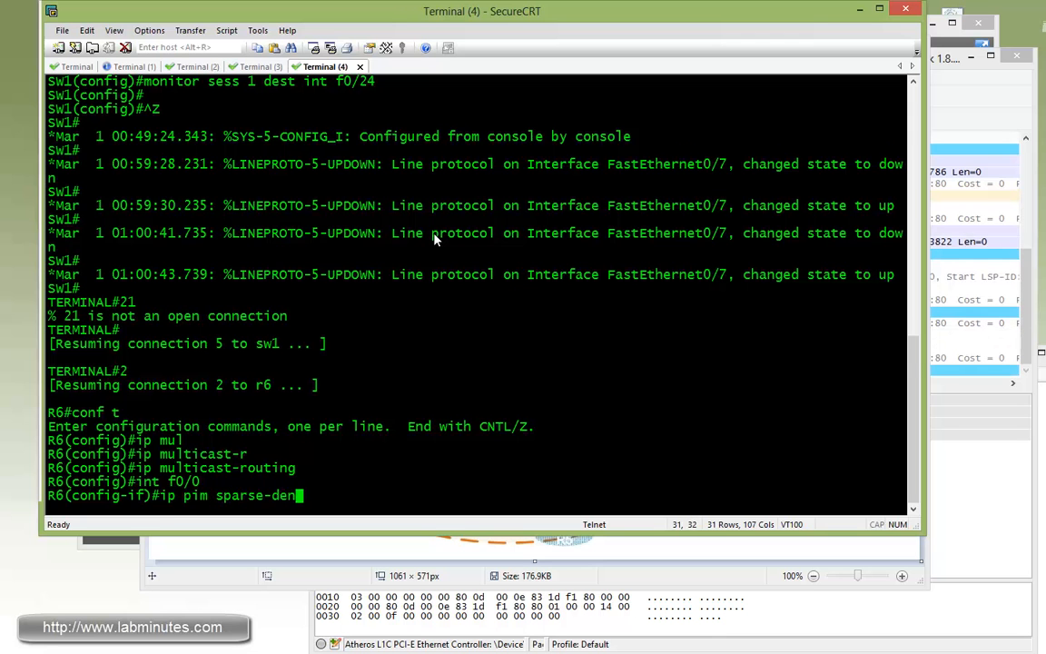
key("Return")
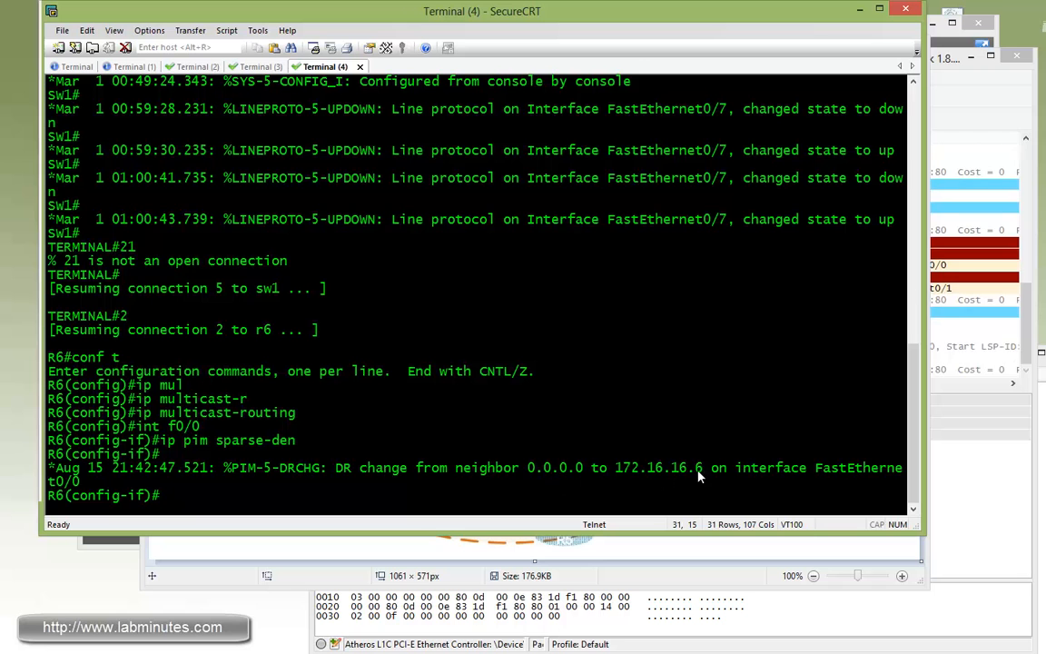
Check R6's PIM neighbors and ping 172.16.16.7 and 172.16.16.1.
type("do")
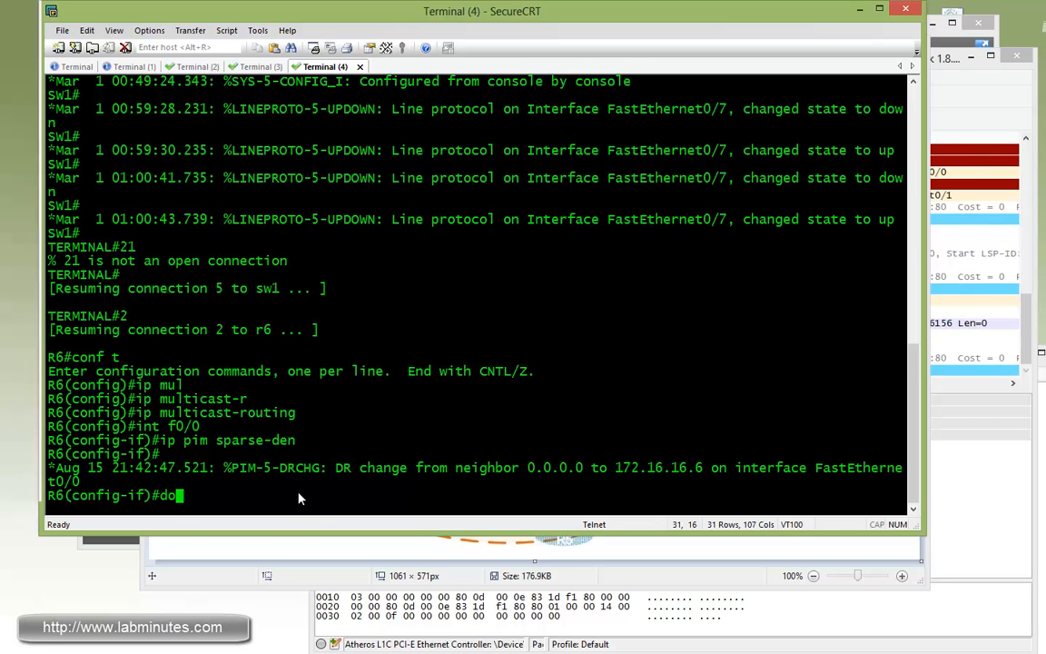
type("sh ip pim ne")
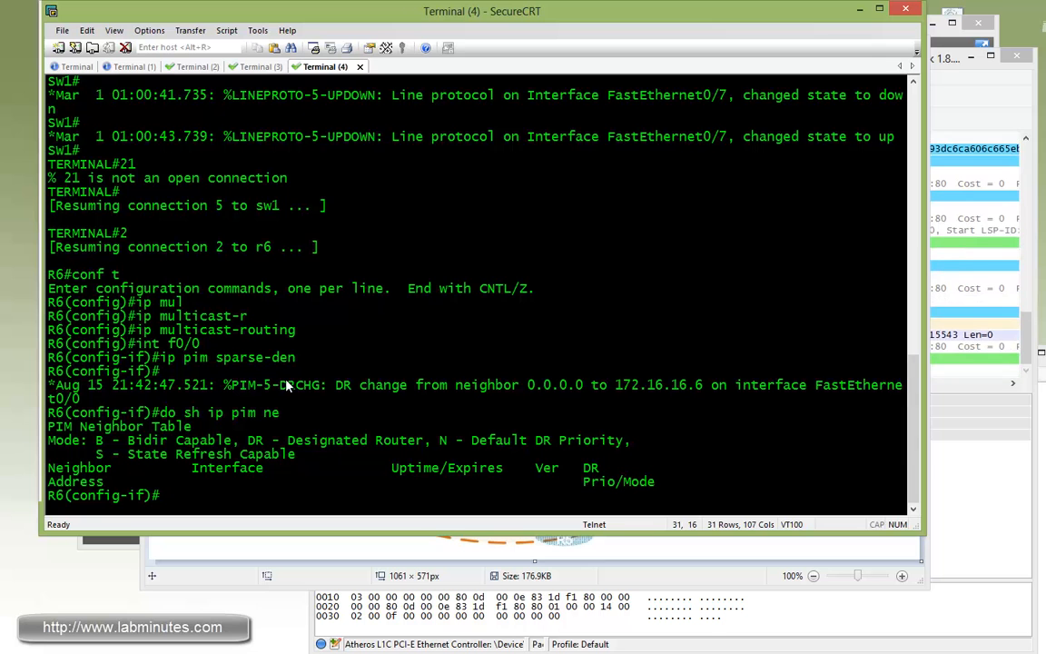
type("do ping 172.")
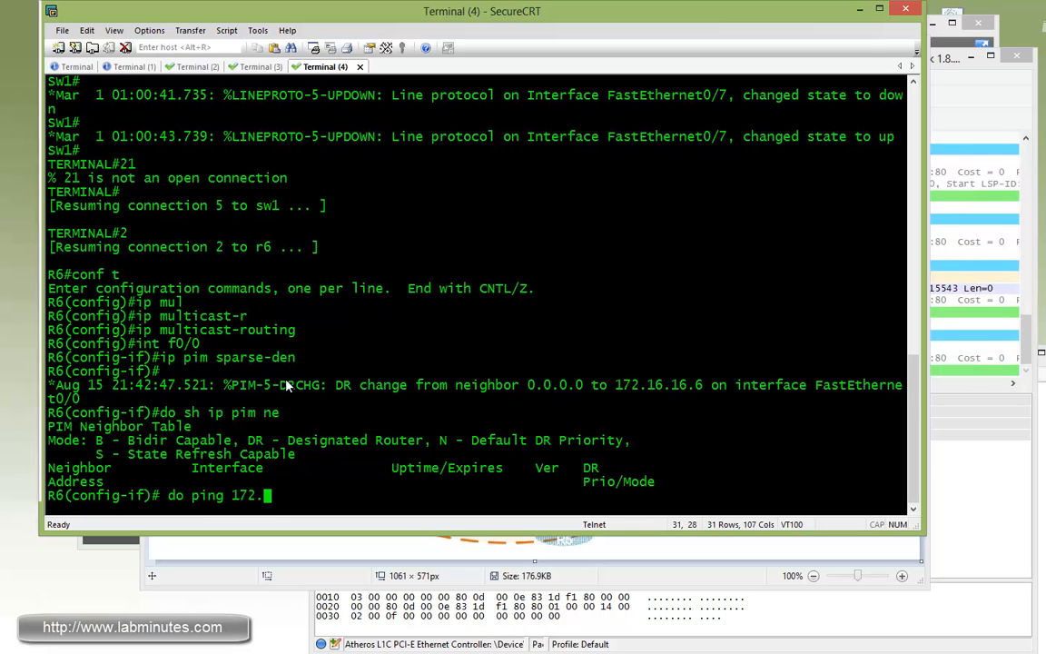
type("16.16.7")
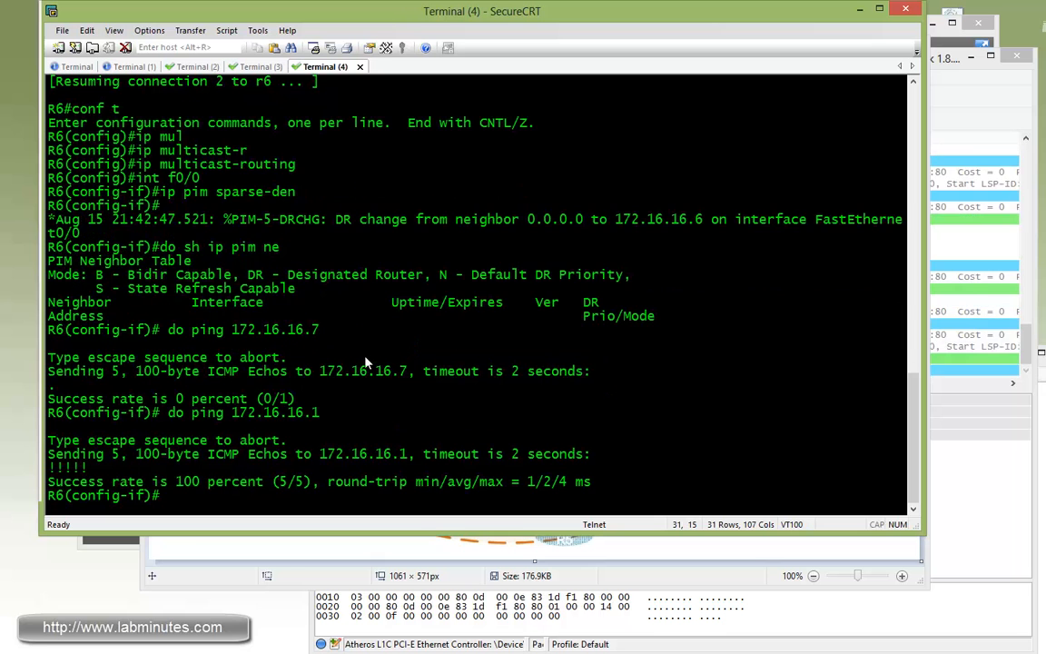
Show R1's Fa0/1.16 running config to confirm PIM sparse-mode, then return to R6/R7.
left_click(76, 66)
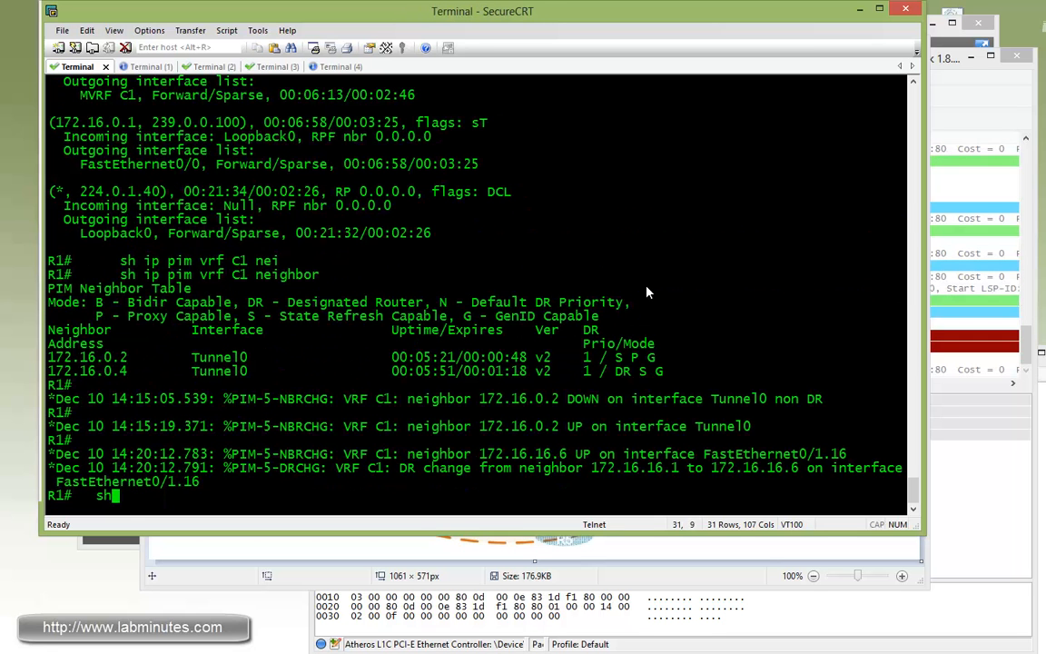
type("run int f0/1")
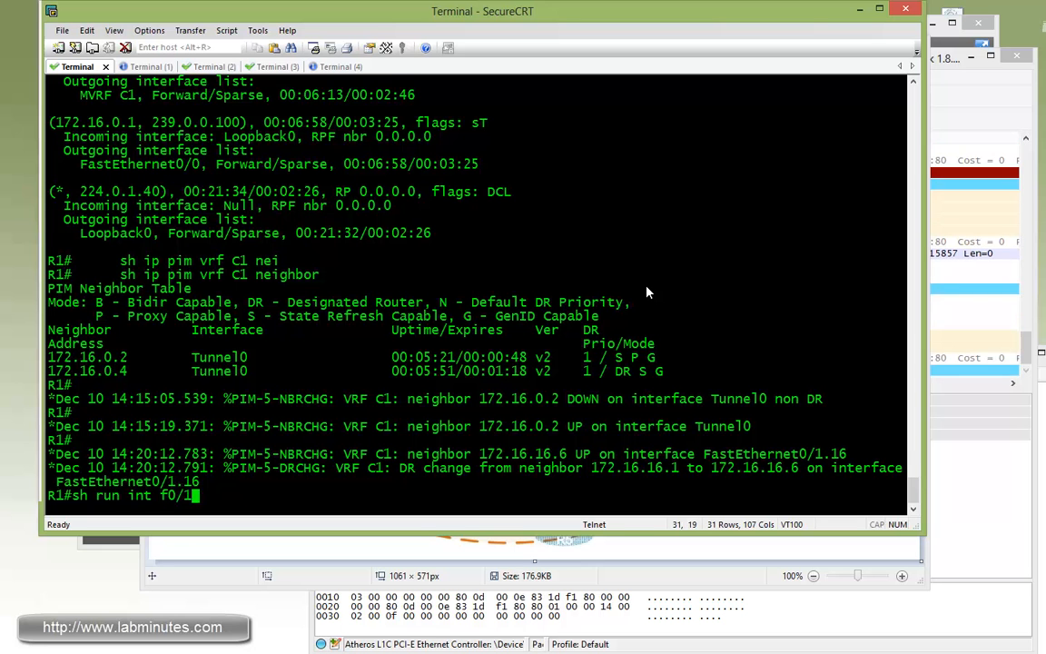
key("Return")
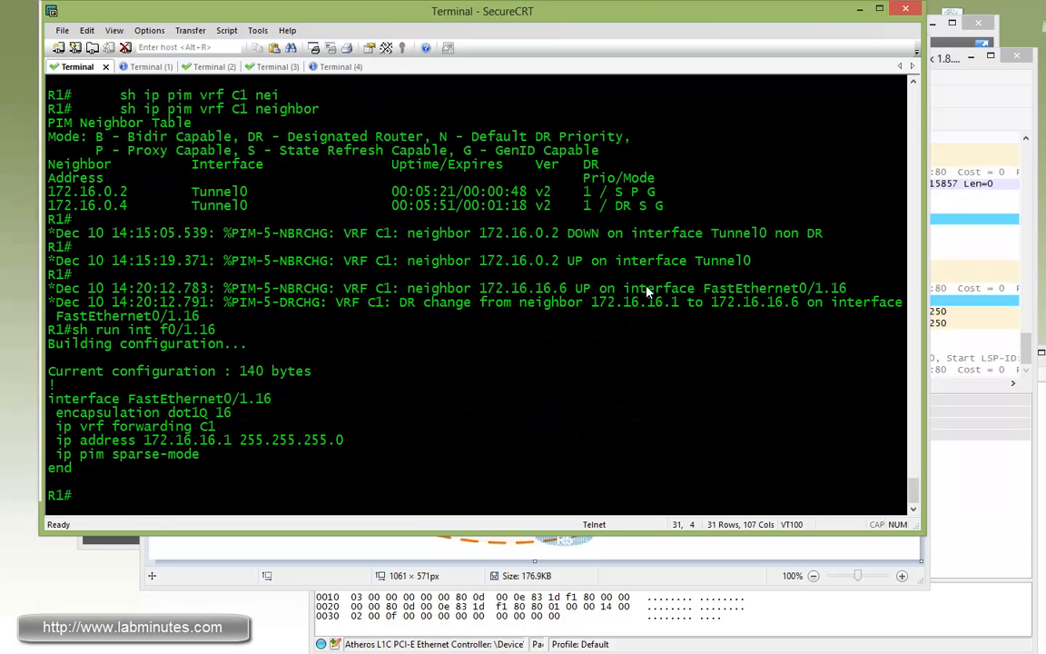
left_click(324, 66)
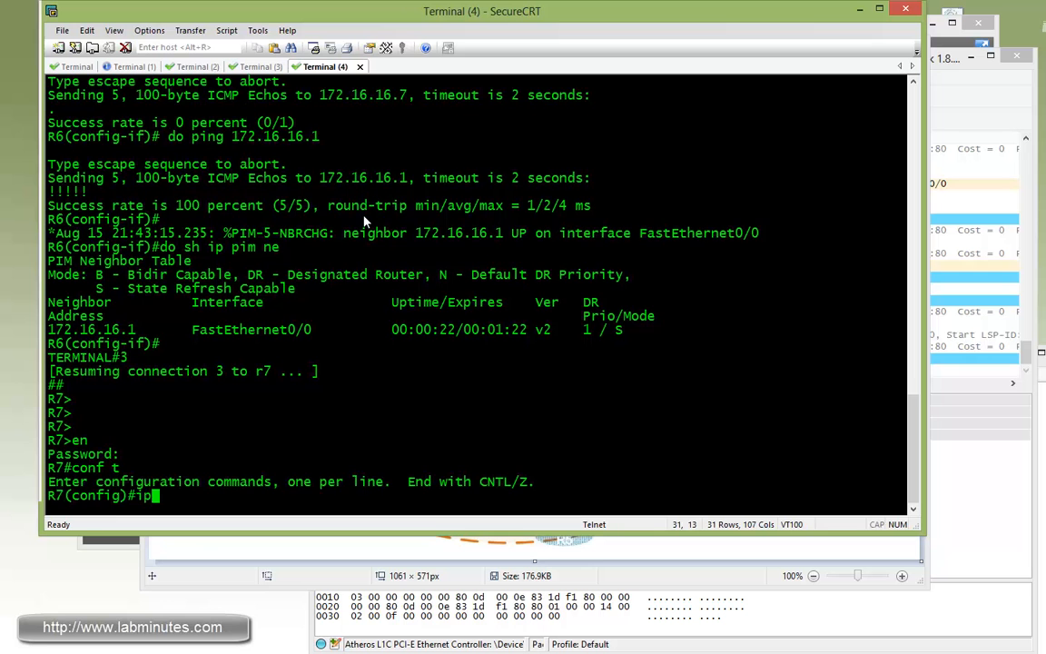
Enable multicast routing and sparse-dense PIM on R7 Fa0/0 joined to 239.6.6.6.
type("ip multicast-routing")
type("ip pim sparse-de")
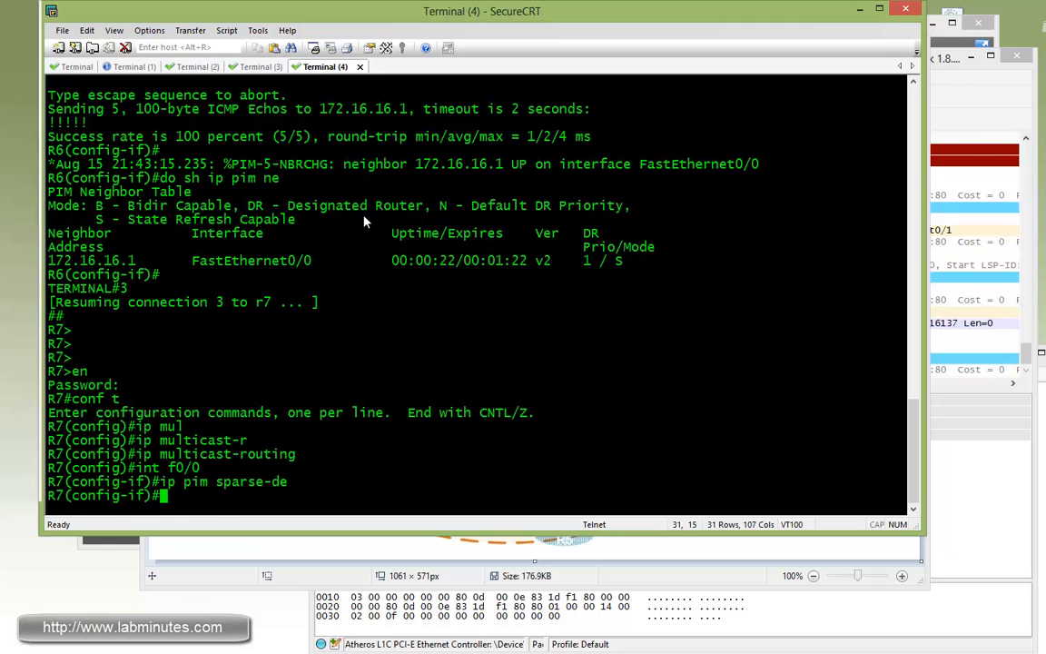
type("ip igmp jo")
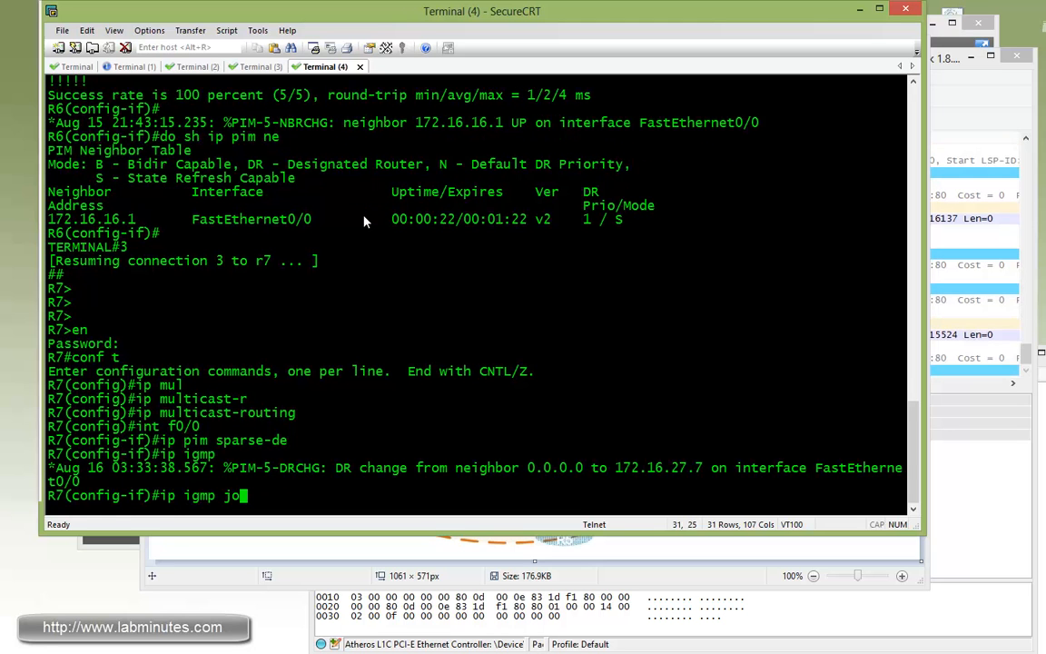
type("in")
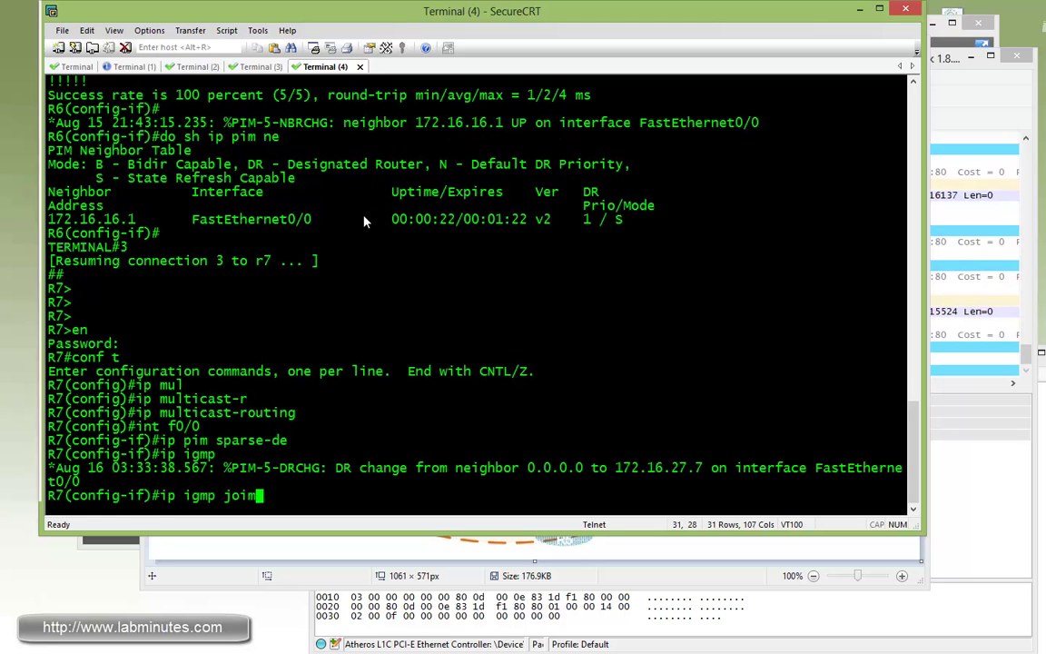
type("239")
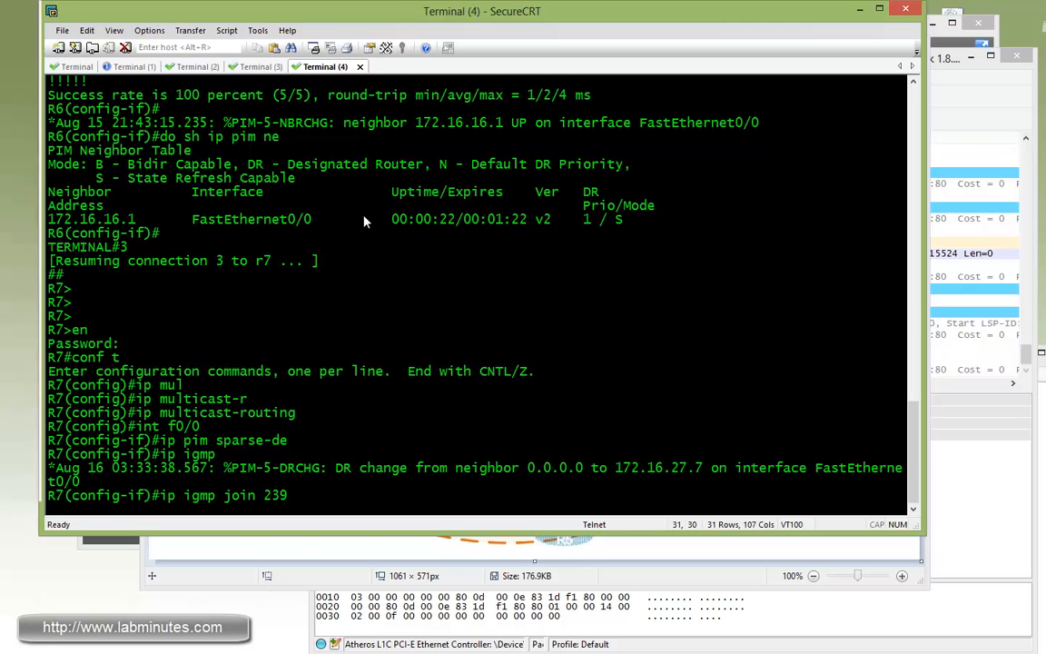
key("Return")
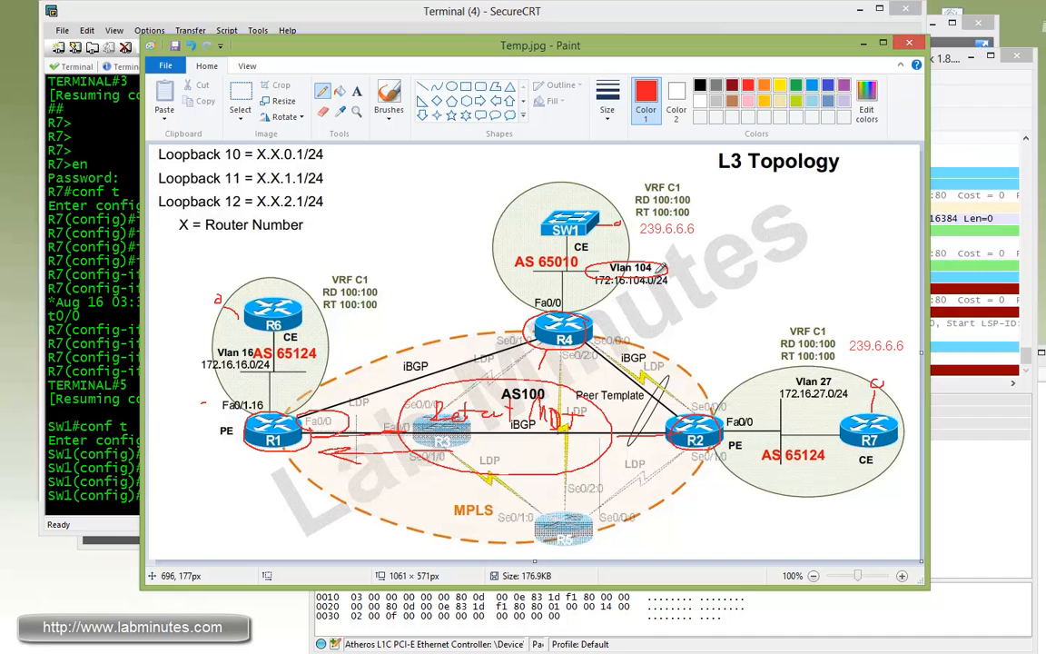
left_click(907, 42)
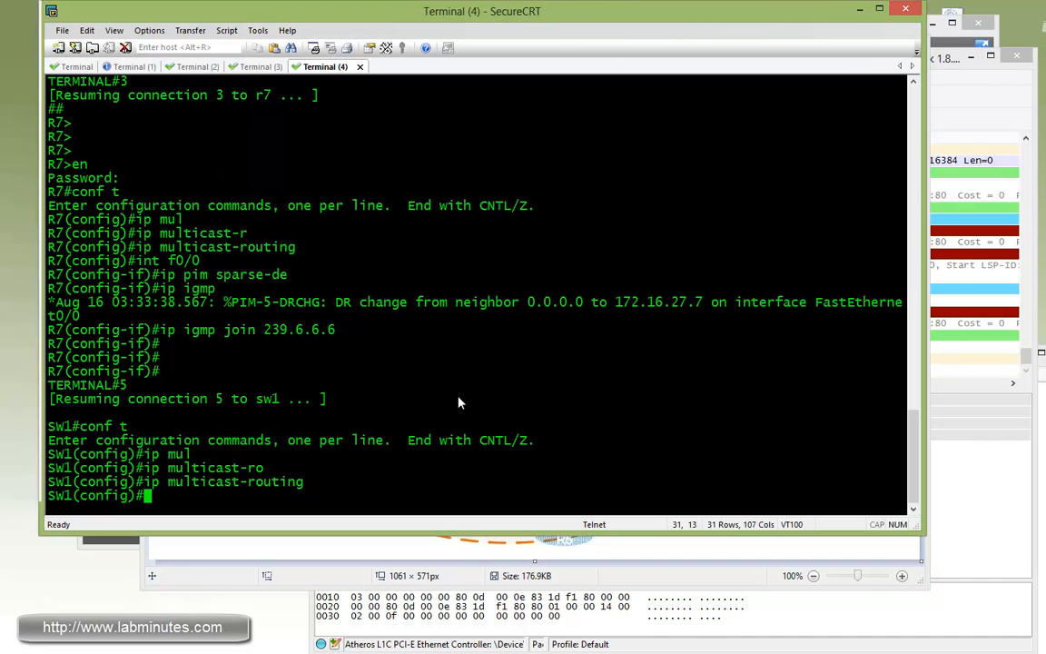
Give SW1 Vlan104 sparse-dense PIM with a 239.6.6.6 join; list R7 and SW1 PIM neighbors.
type("int vl 104")
type("sh ip pim nei")
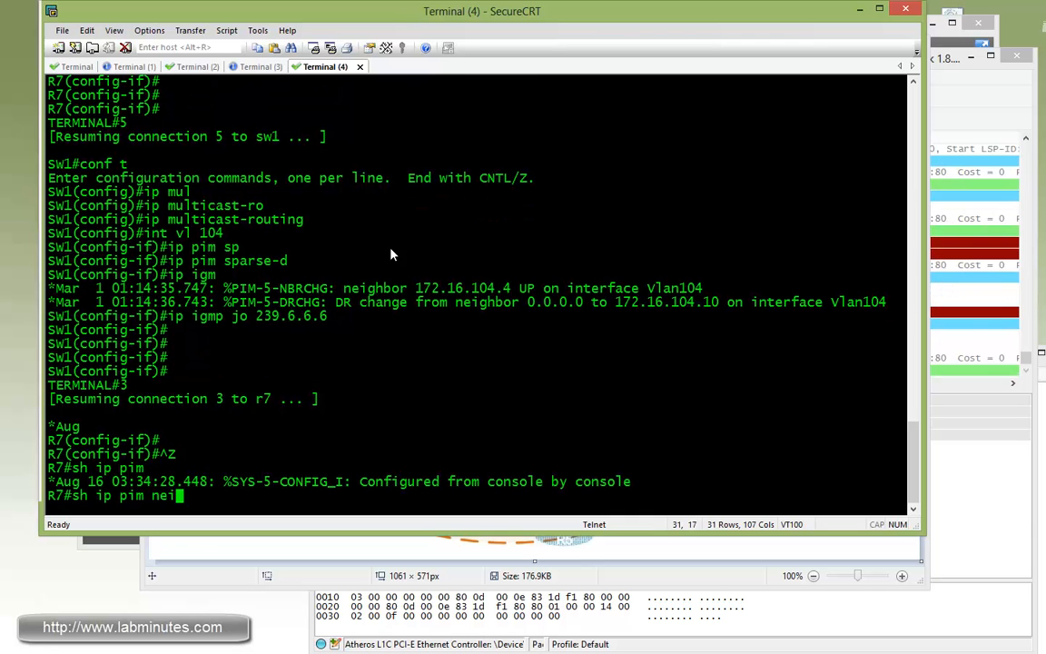
key("Return")
type("d")
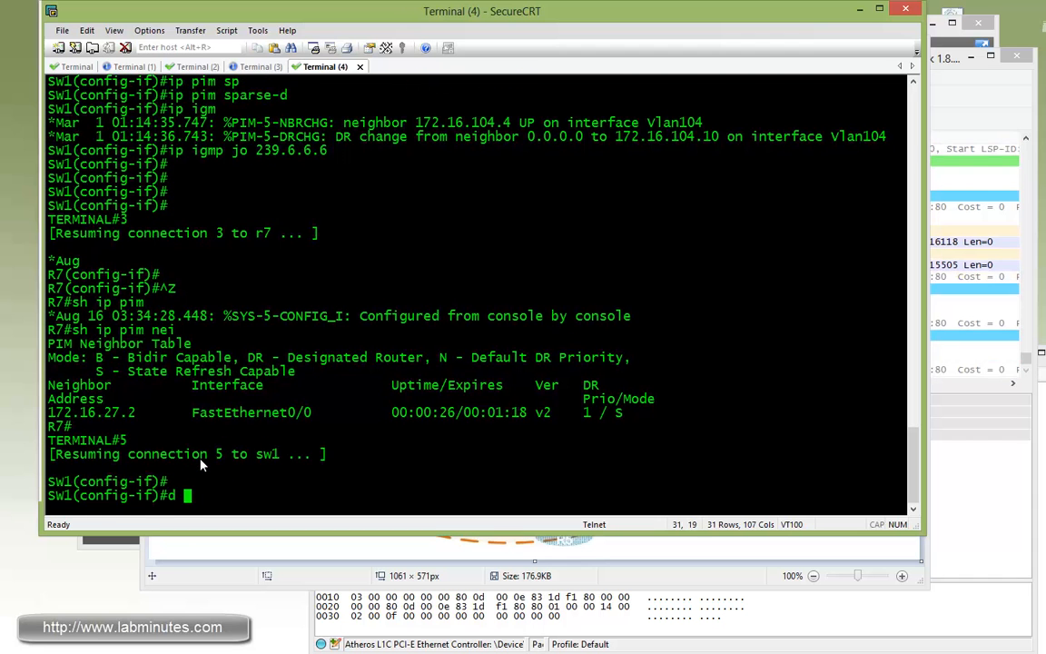
type("o sh ip pim")
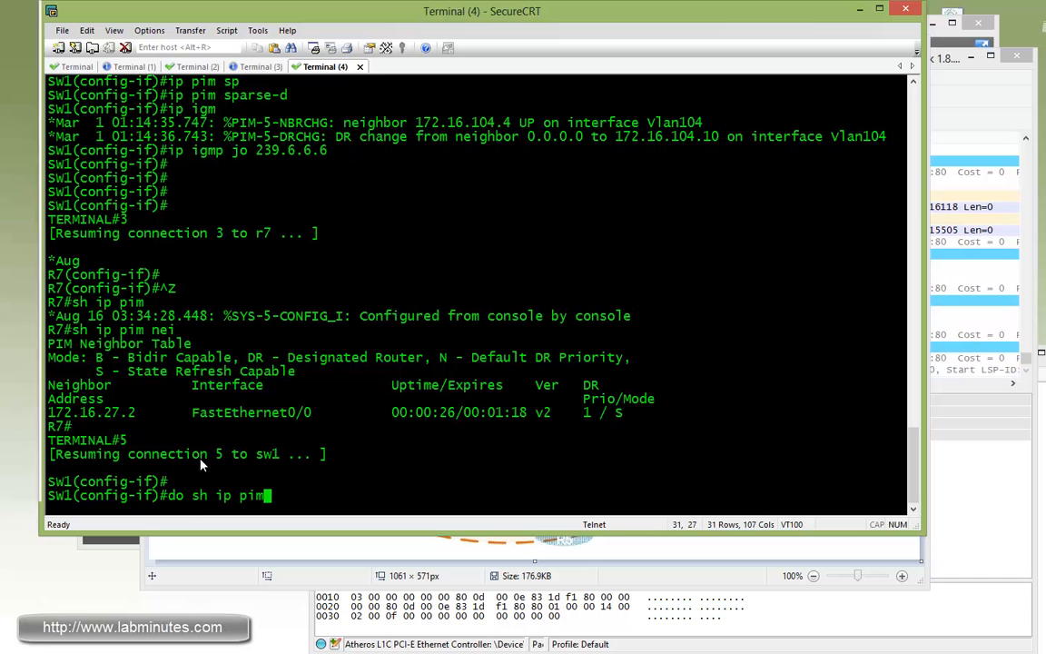
key("Return")
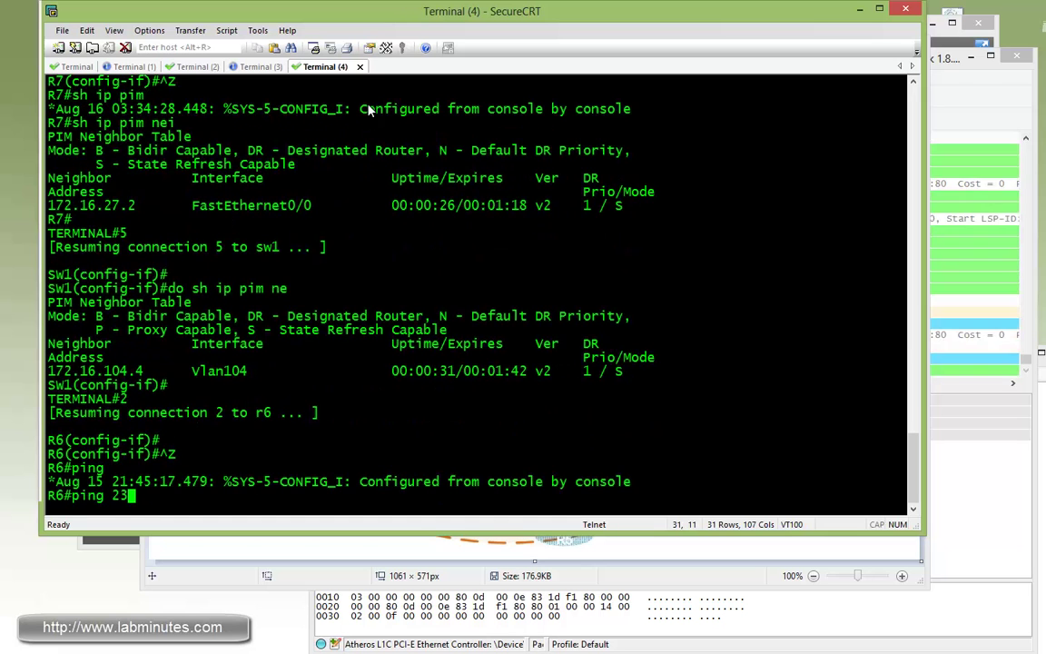
Ping 239.6.6.6 from R6, glance at R1's session, and list R6's PIM neighbors.
type("9.6.6.6")
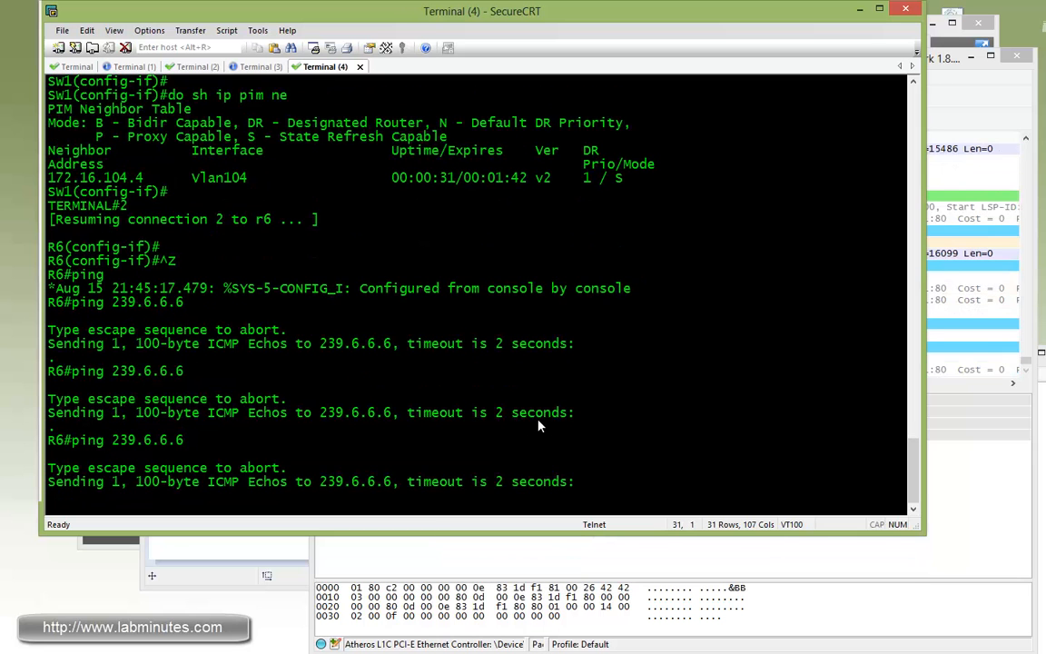
left_click(76, 66)
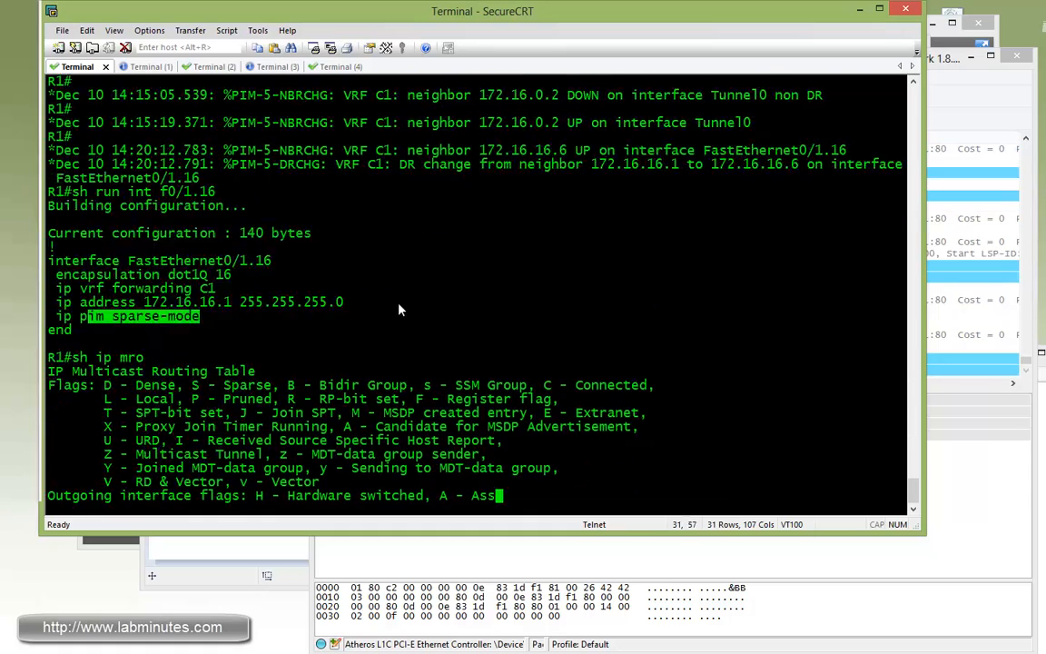
scroll("down", 3)
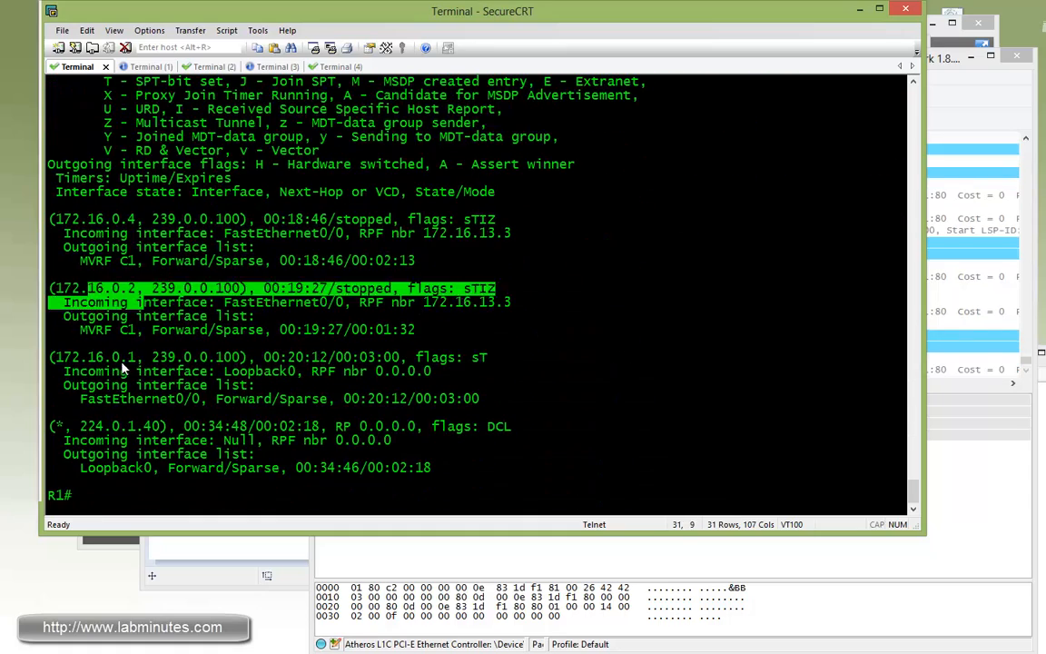
left_click(323, 66)
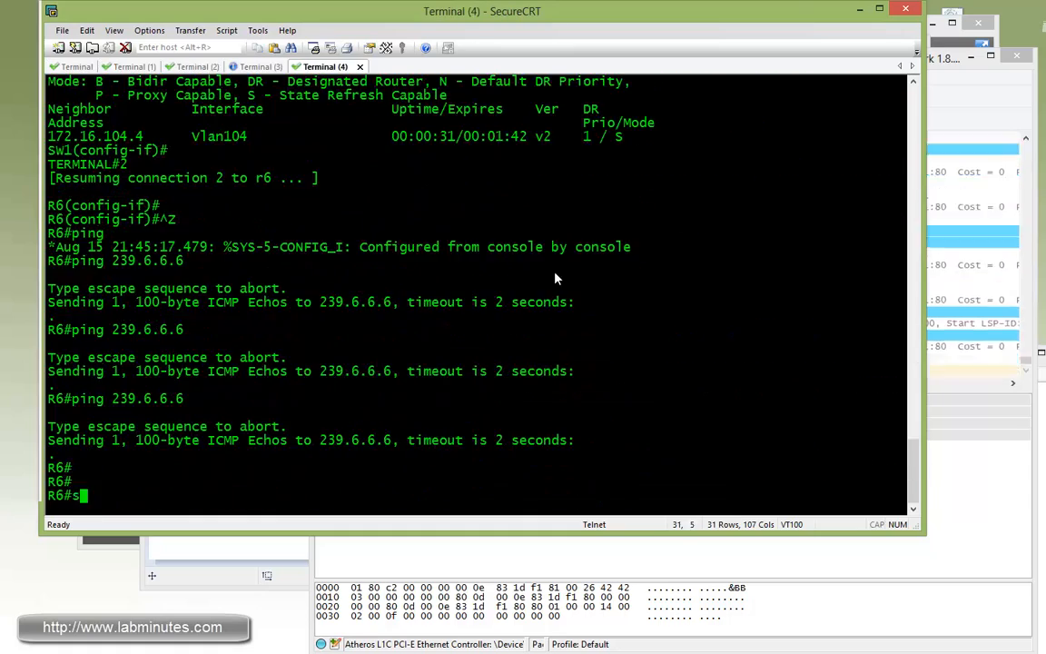
type("h ip pim n")
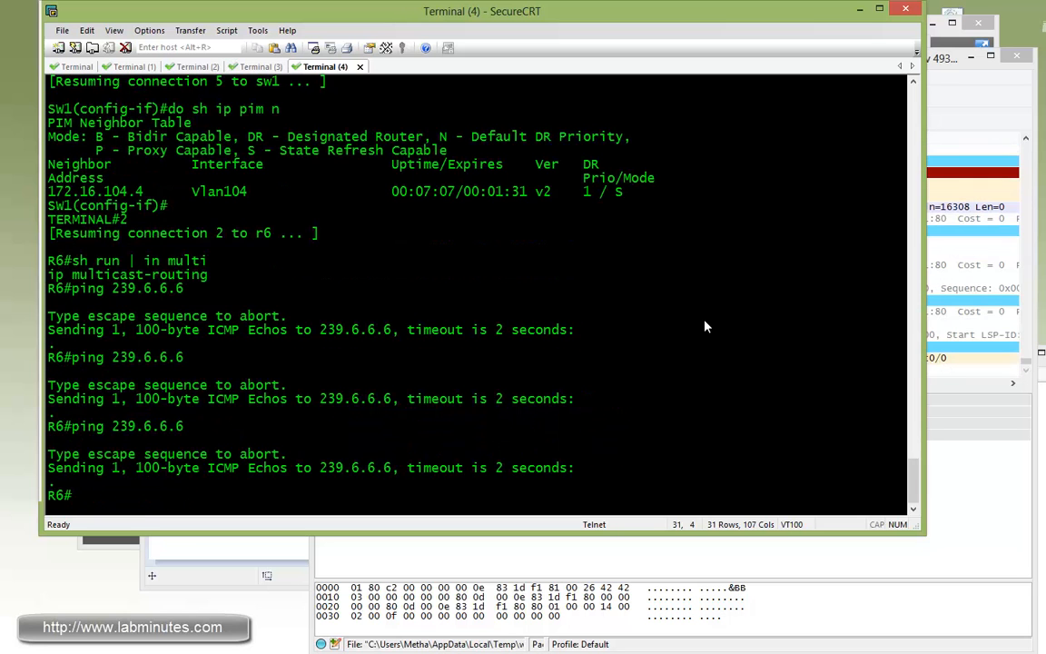
type("sh ip")
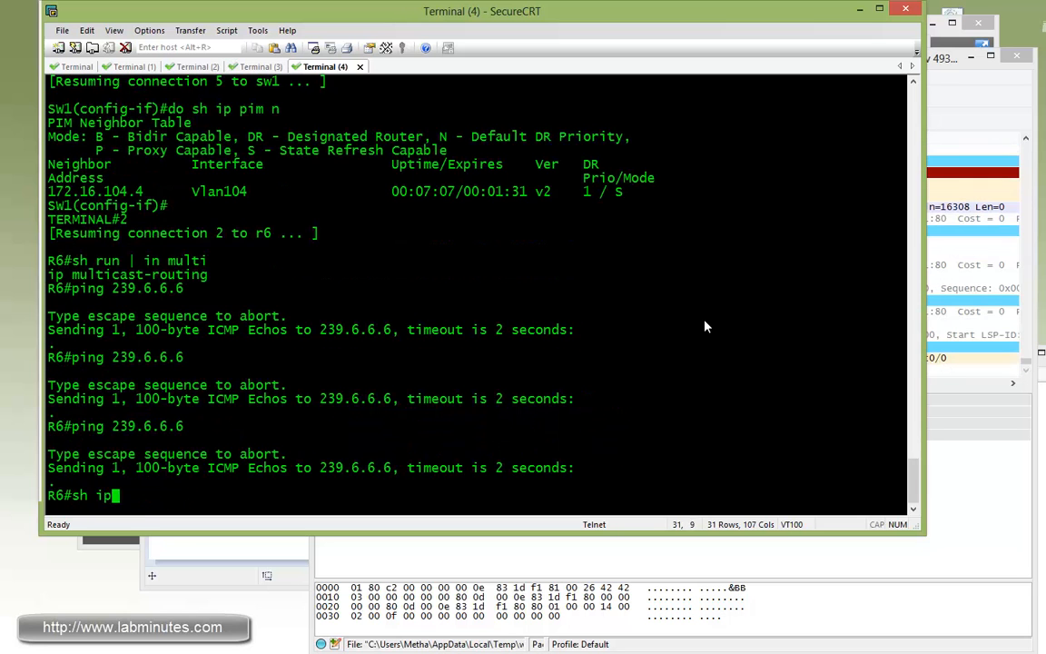
type("pi")
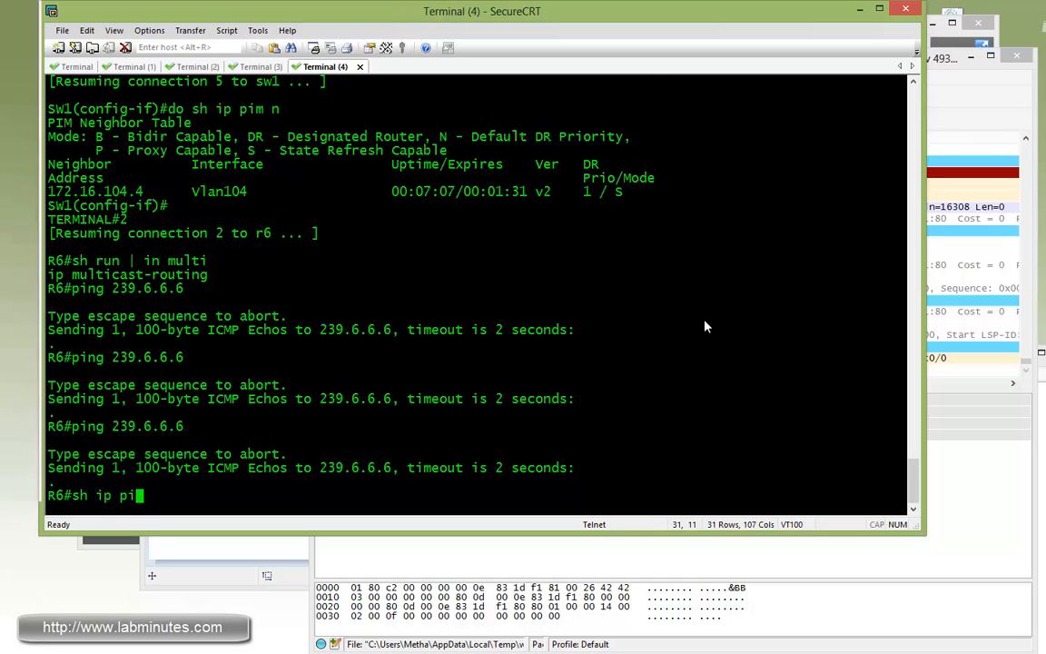
key("Return")
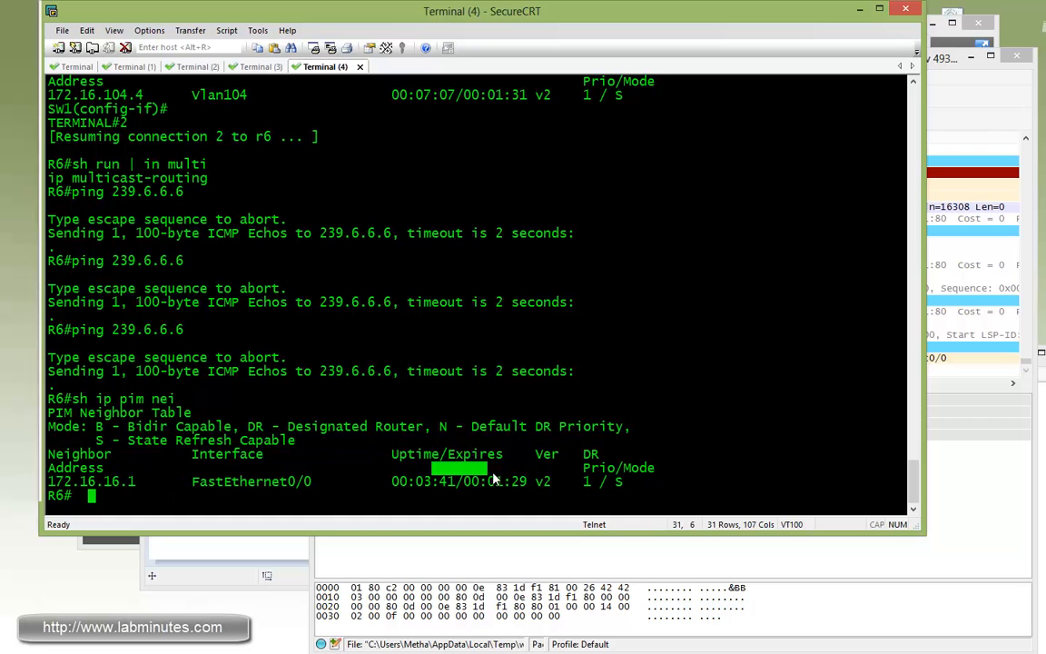
Display R1's FastEthernet0/1.16 running configuration showing PIM sparse-mode.
left_click(77, 66)
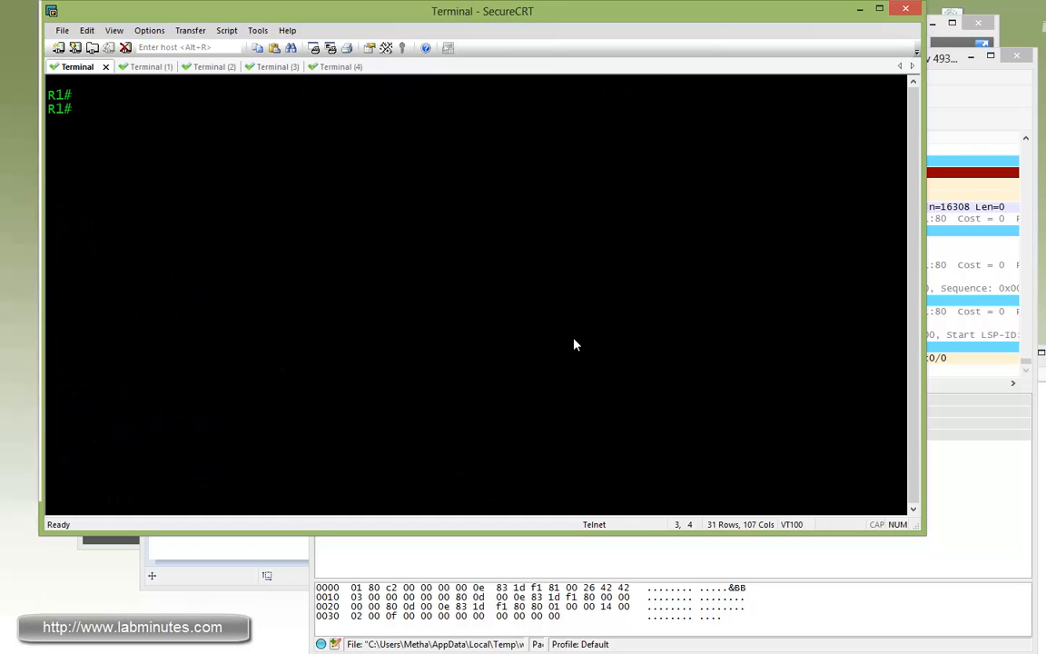
type("sh run int")
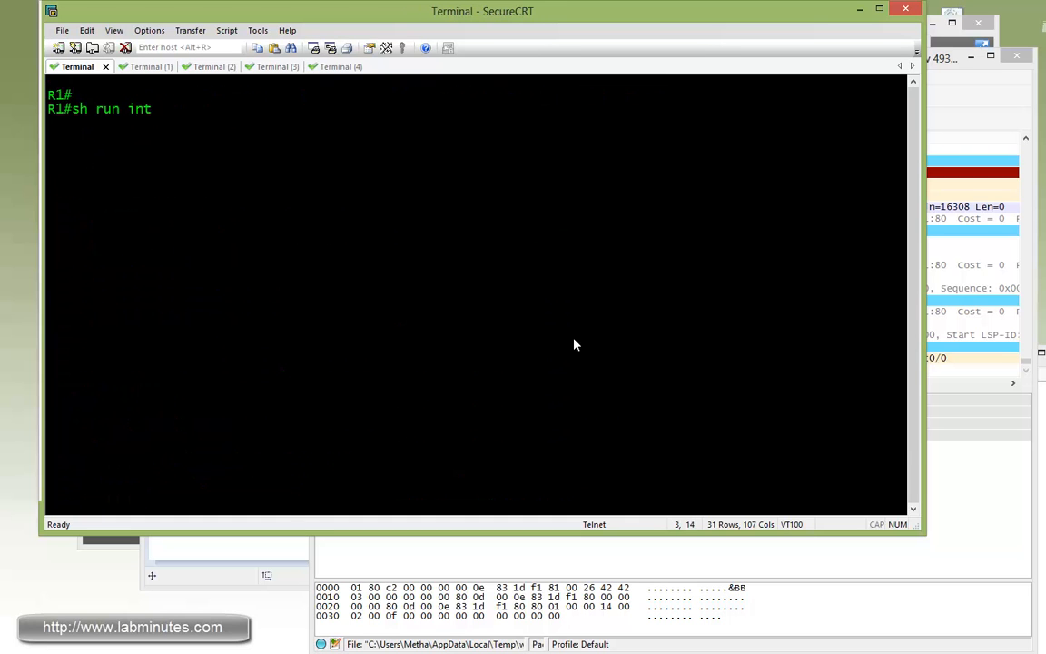
type("f")
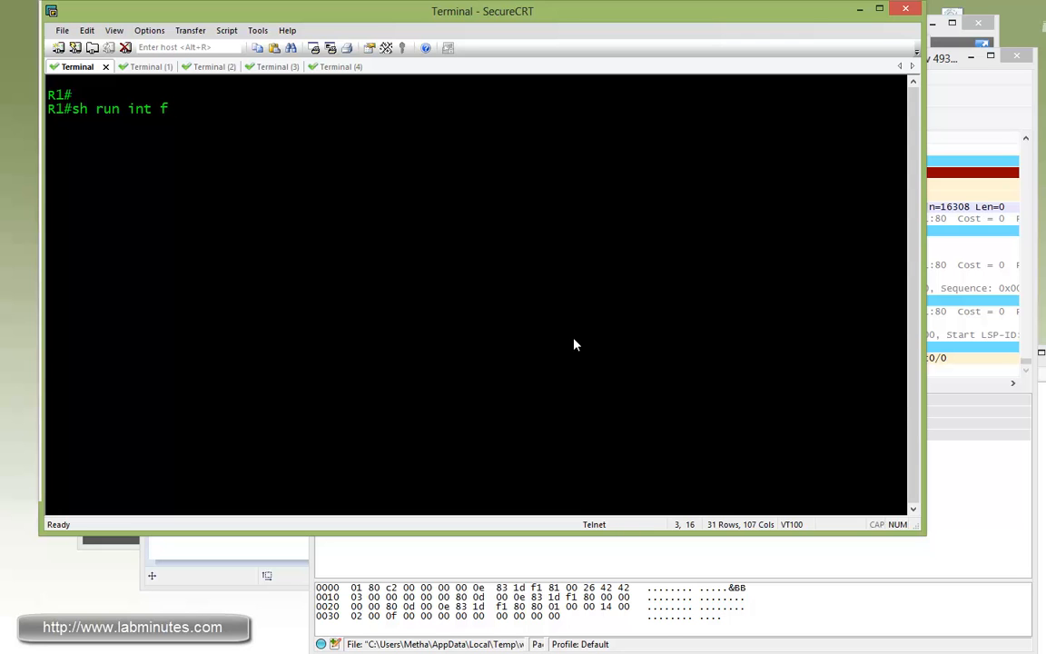
type("0/0")
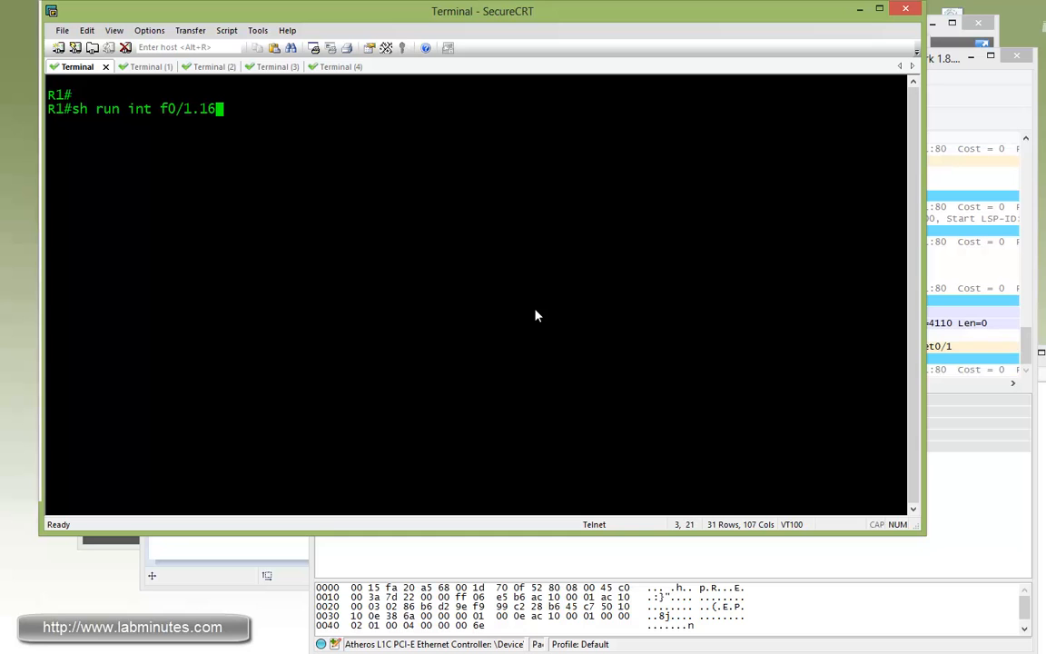
key("Return")
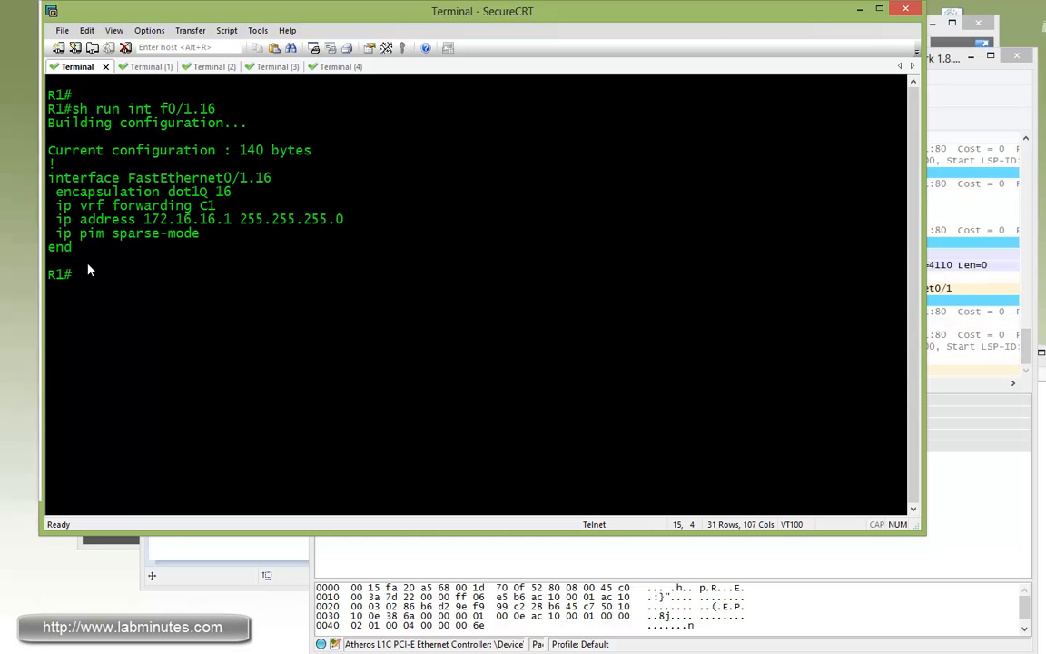
double_click(136, 234)
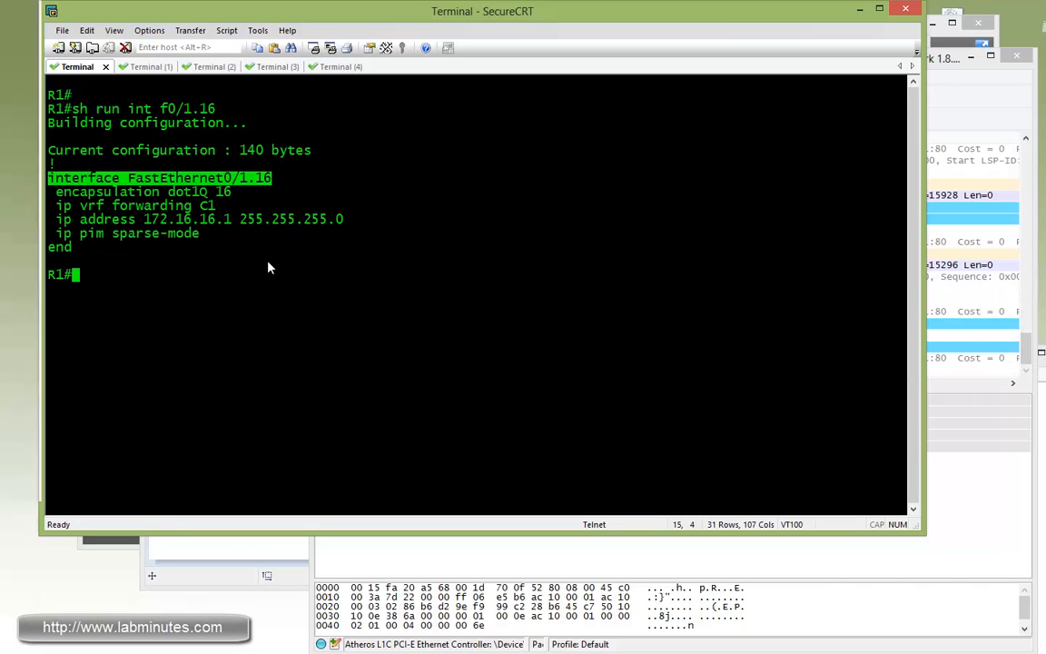
Set R1's FastEthernet0/1.16 to ip pim sparse-dense-mode and exit configuration mode.
type("conf t")
type("int")
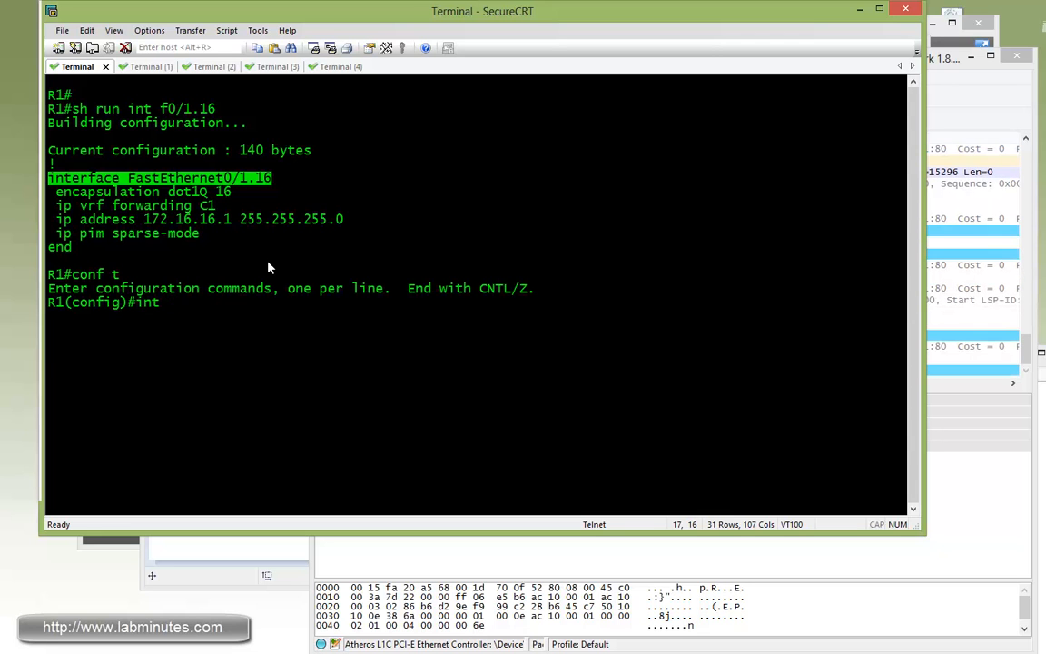
type("f0")
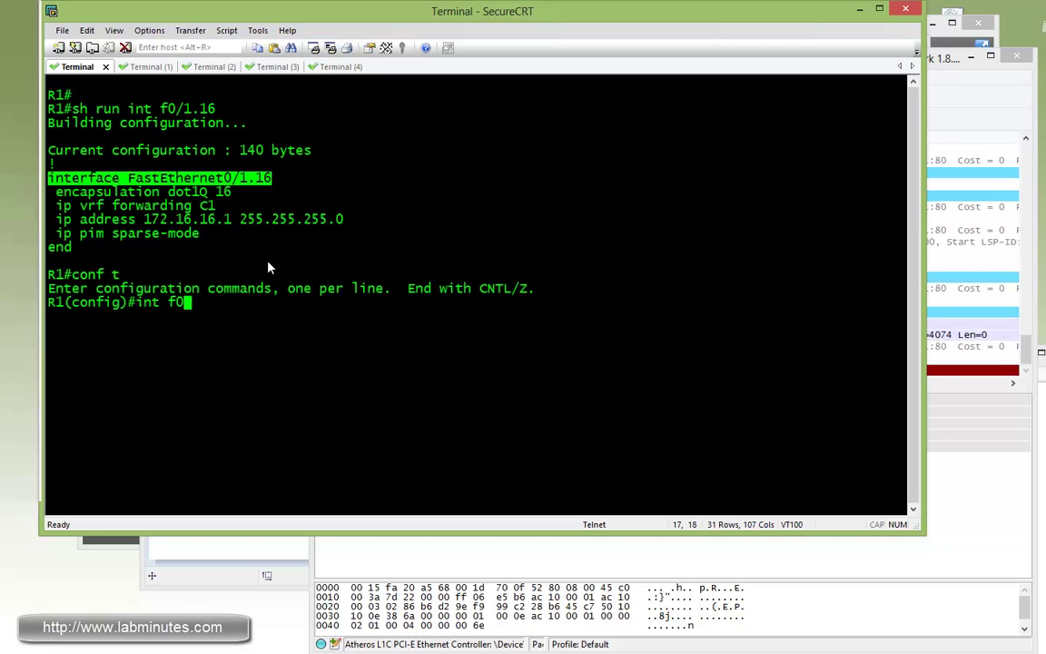
type("/1.")
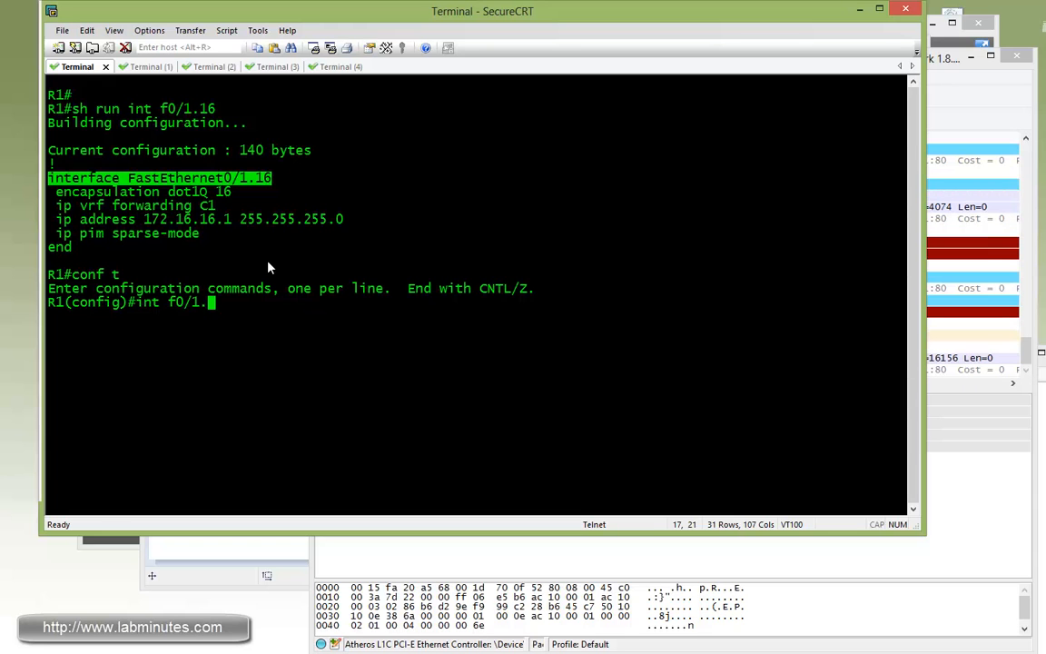
key("Return")
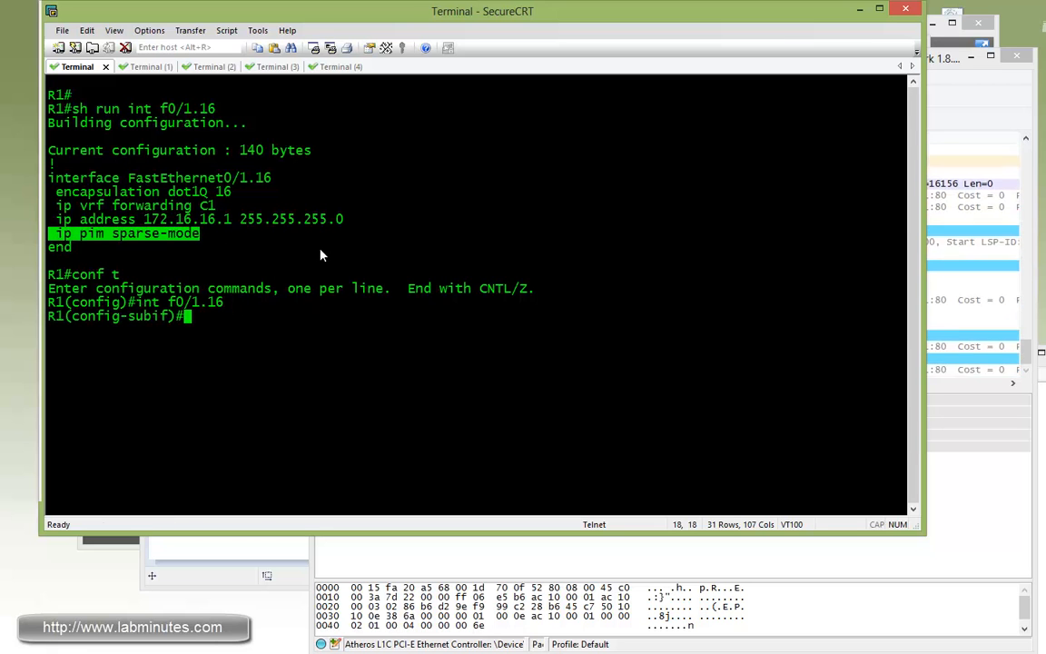
type("ip pim sp")
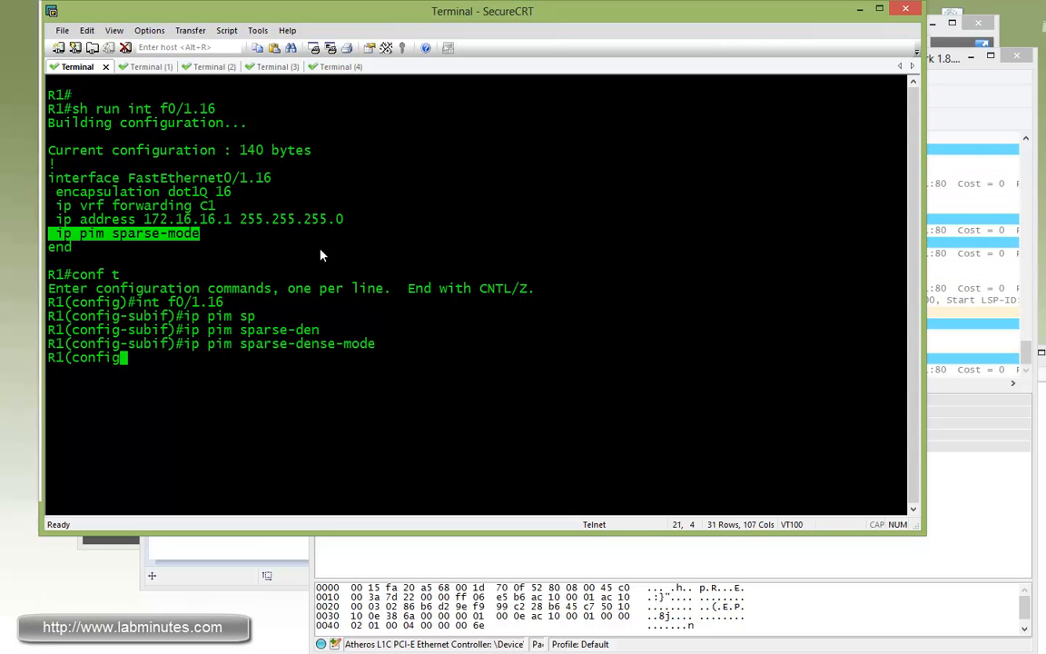
key("ctrl+z")
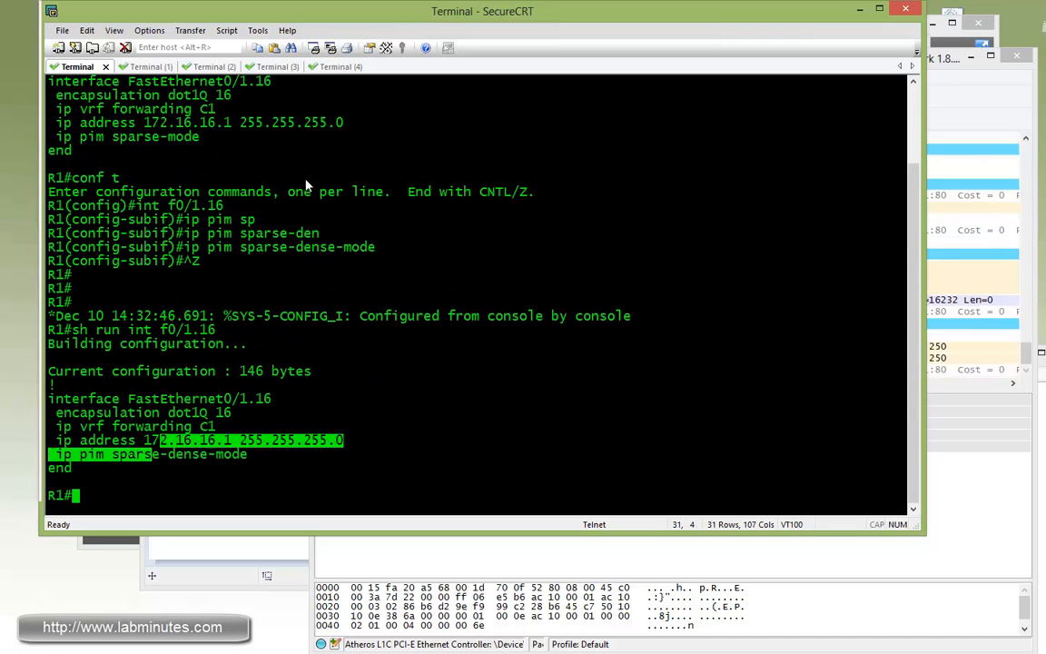
Re-ping 239.6.6.6 from R6, then review R1's VRF C1 and 239.0.0.100 multicast routes.
left_click(326, 66)
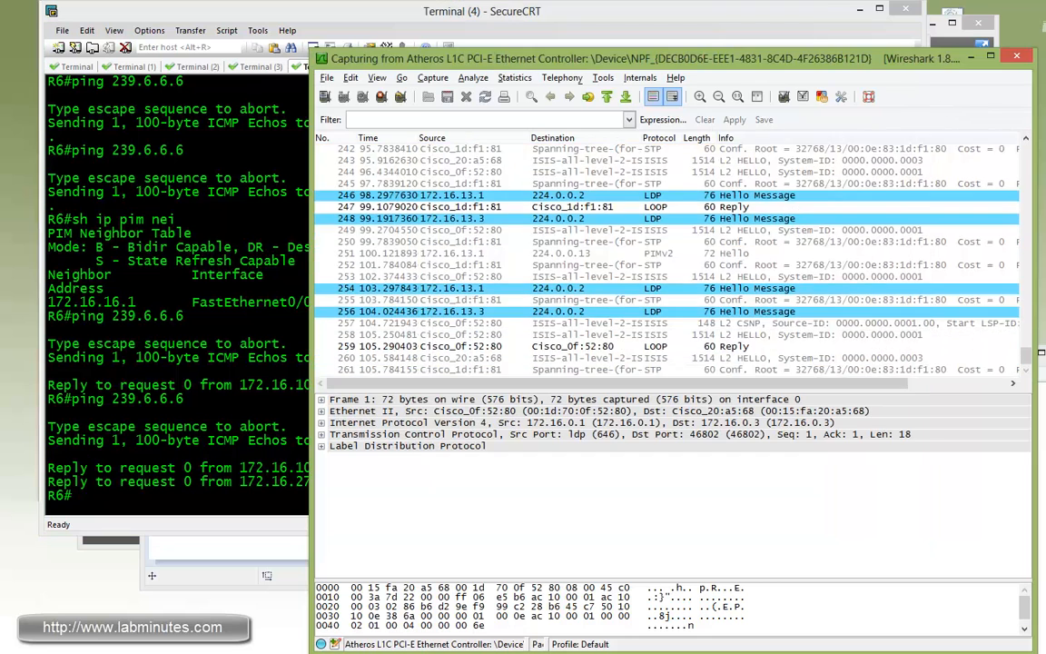
left_click(324, 66)
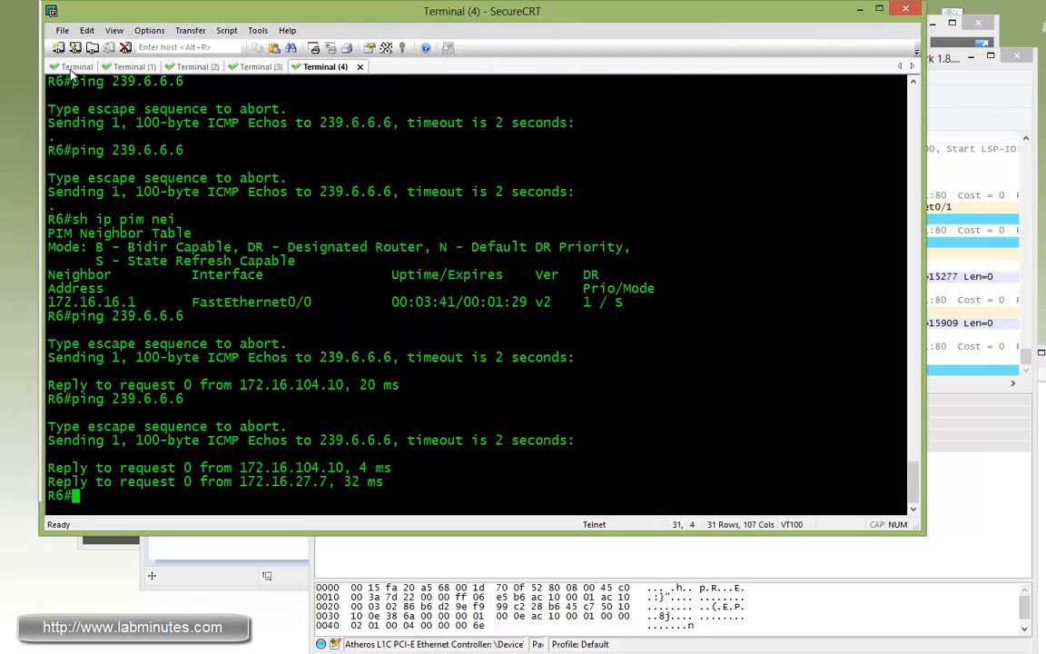
left_click(77, 67)
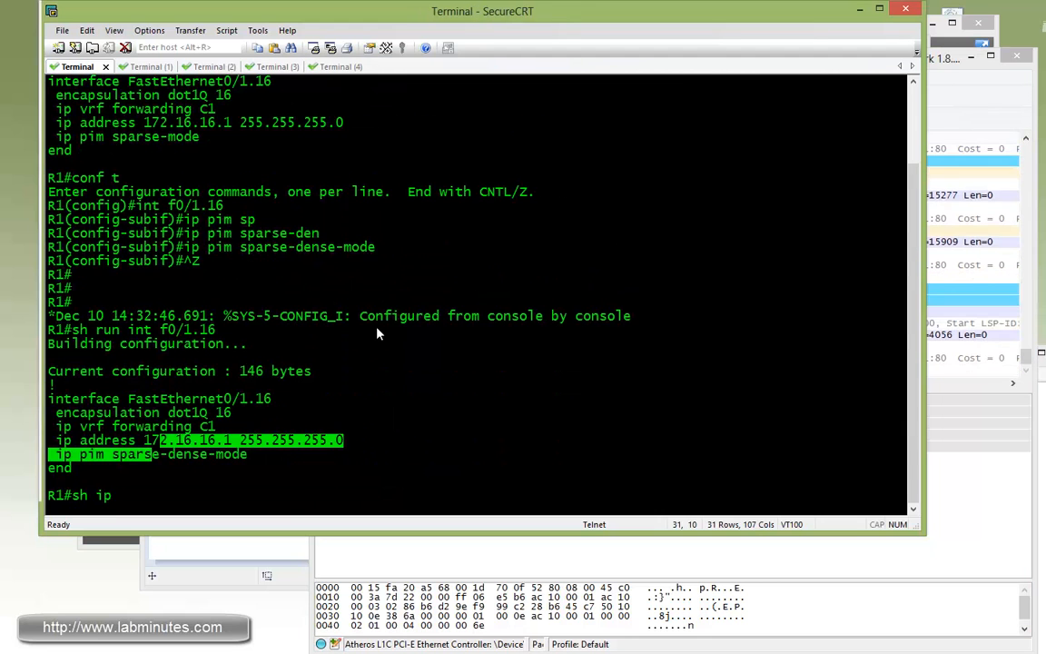
type("mroute vrf C1")
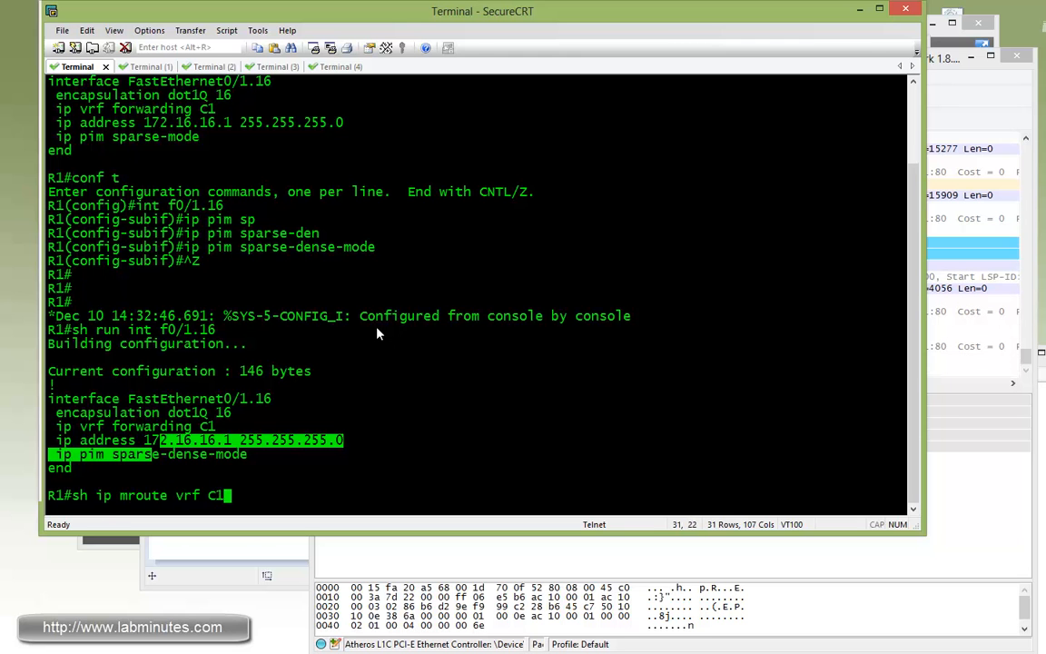
key("Return")
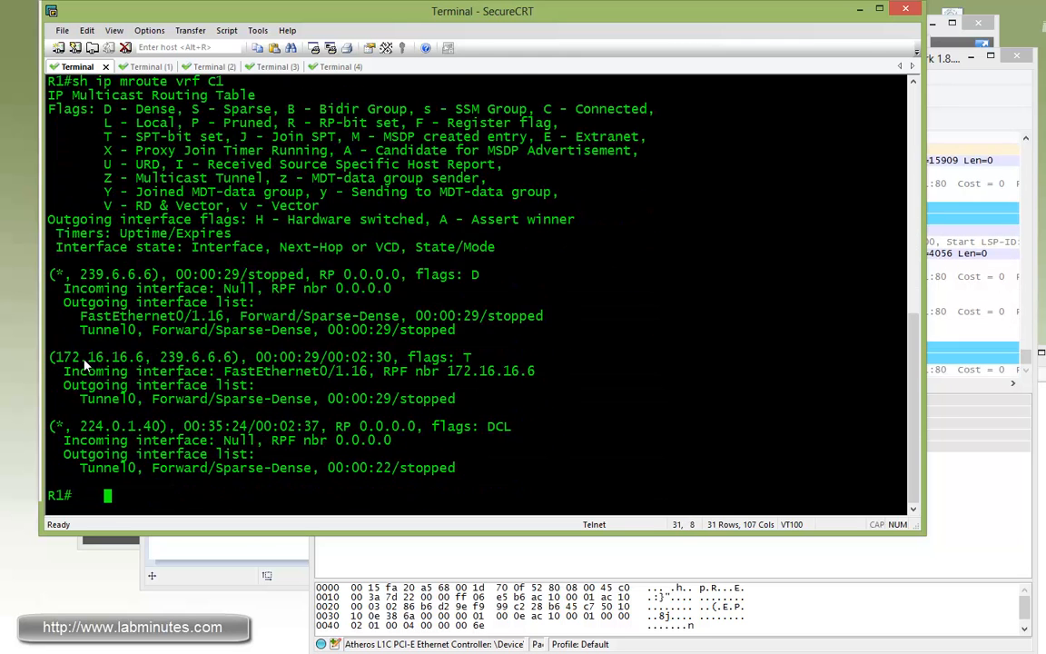
double_click(196, 356)
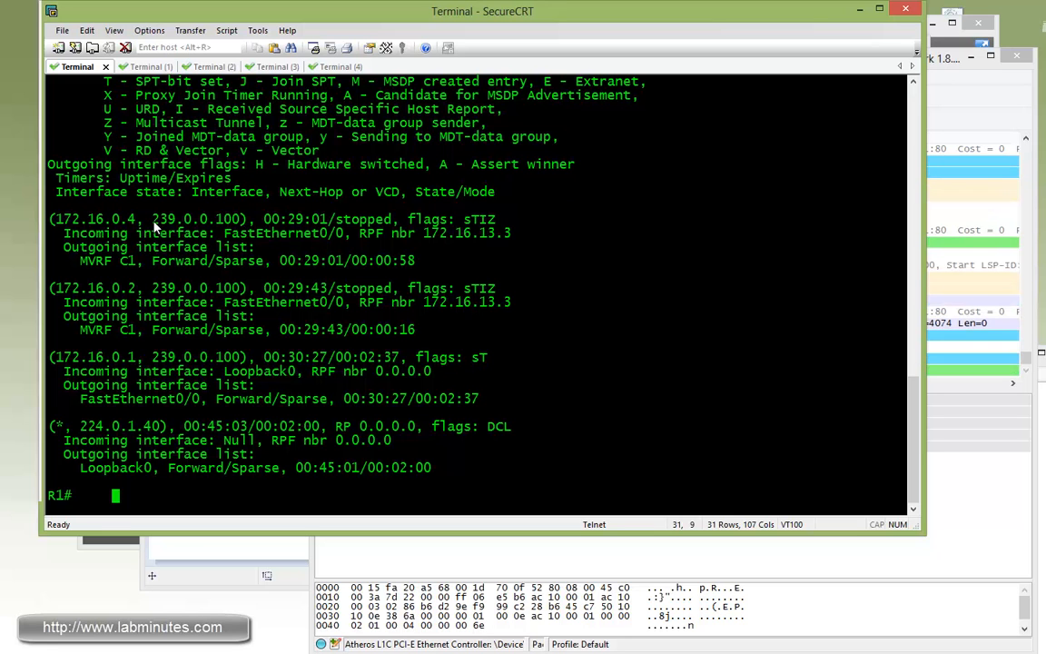
double_click(193, 288)
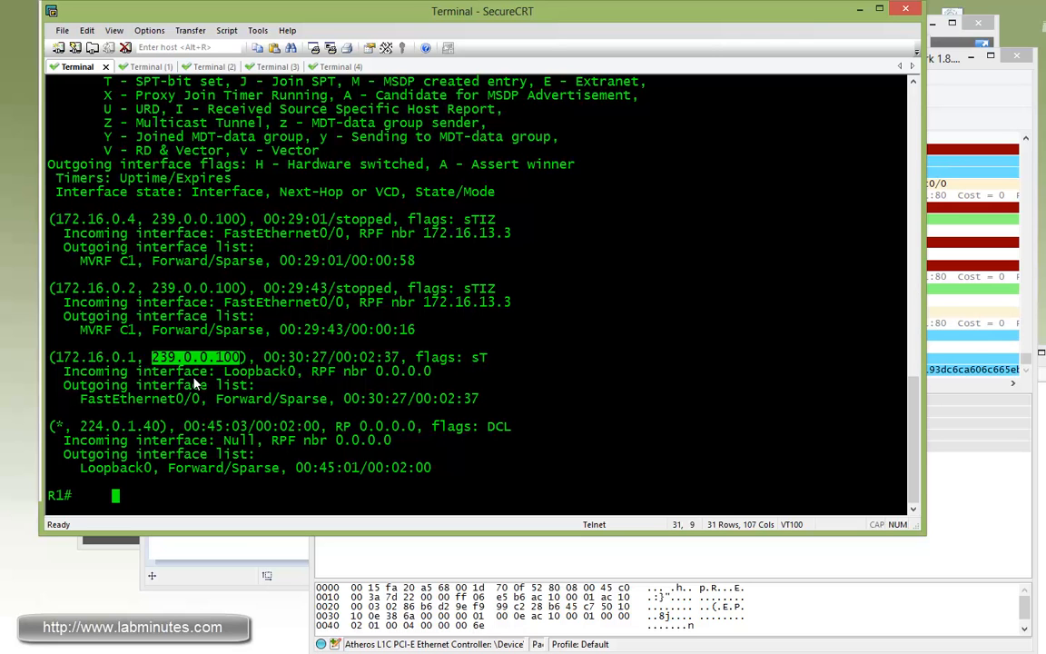
Switch to R2's session and enter show ip mroute vrf C1.
left_click(134, 66)
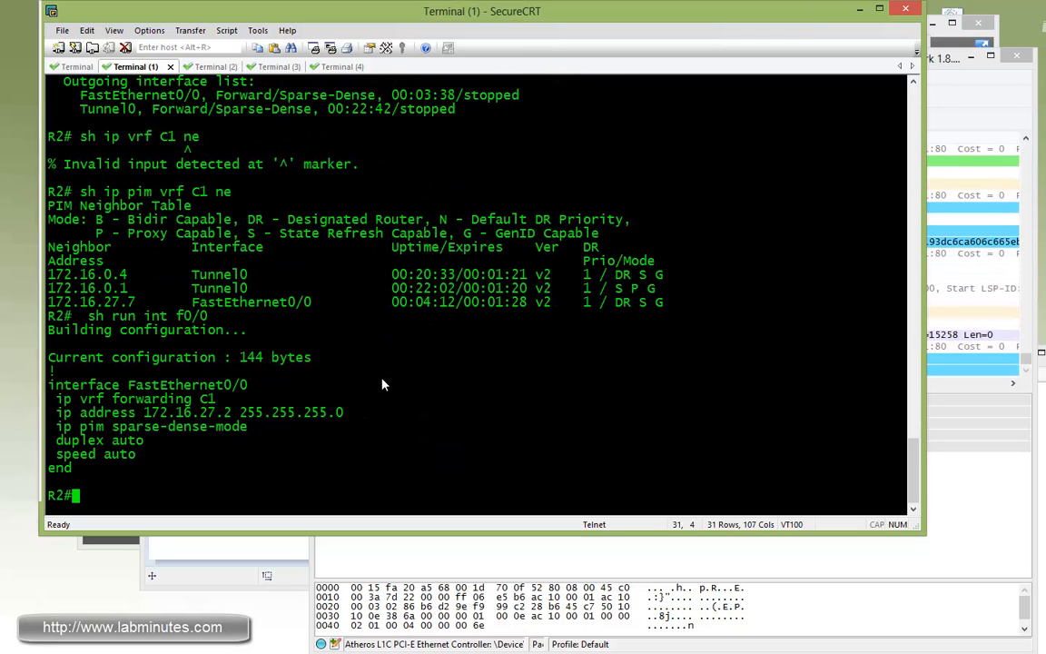
type("sj ip")
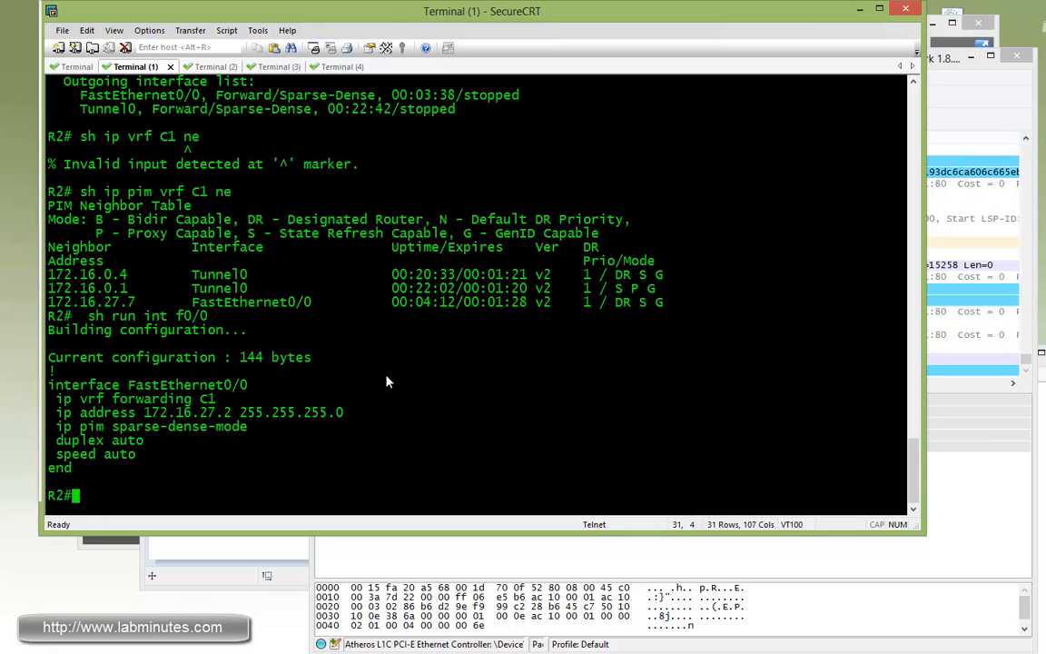
type("sh ip mroute vrf")
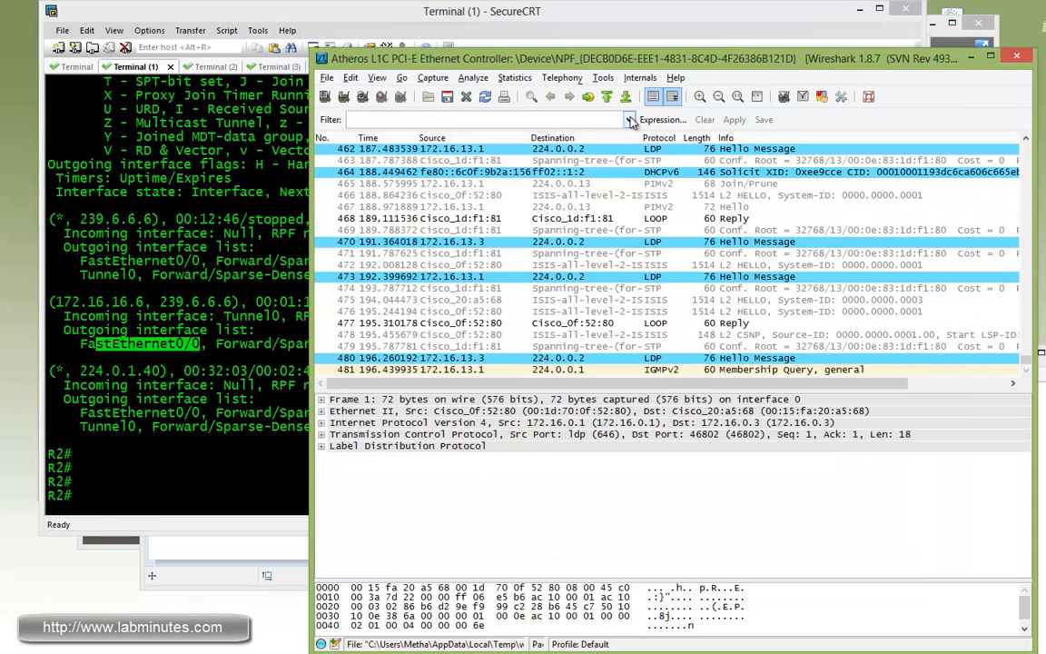
Apply the recent ICMP-only display filter ip.proto==1 to the Wireshark capture.
left_click(628, 119)
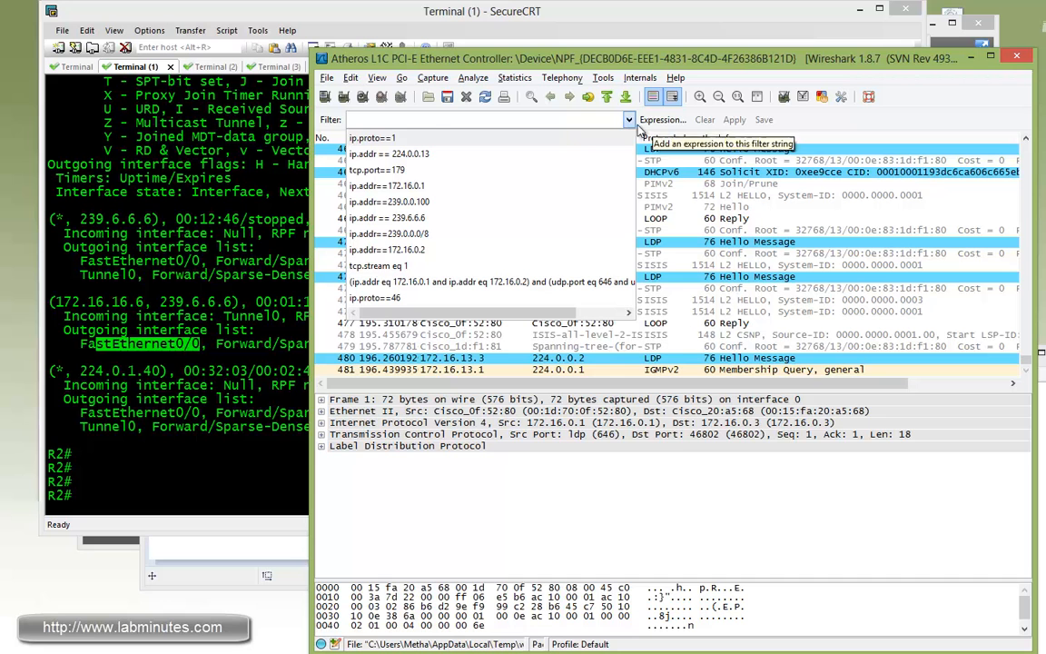
left_click(373, 138)
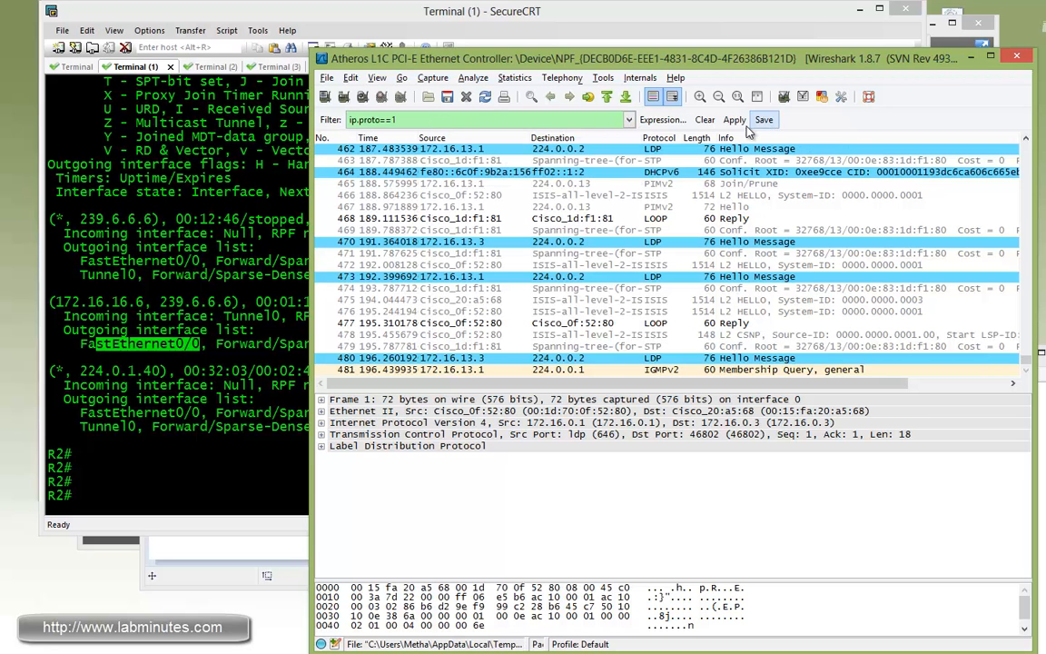
left_click(733, 119)
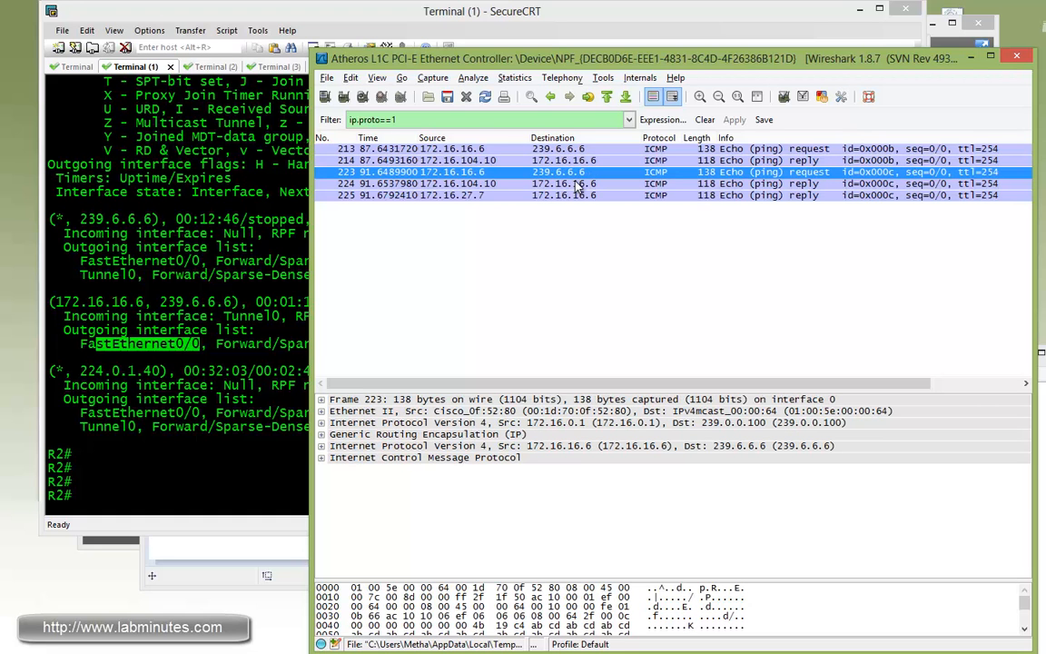
mouse_move(581, 186)
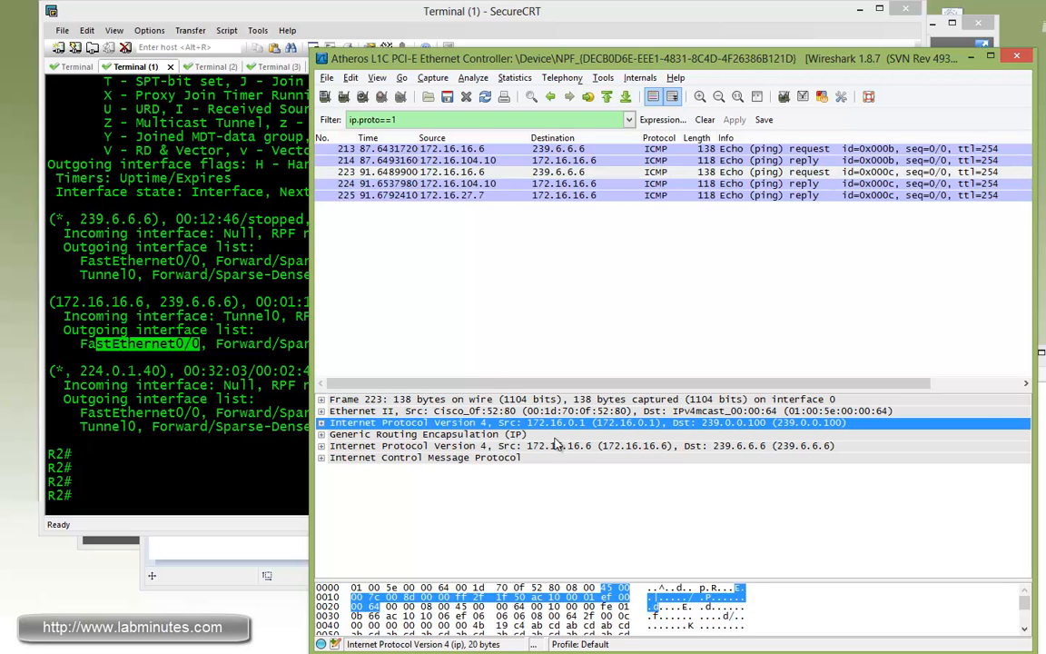
mouse_move(564, 464)
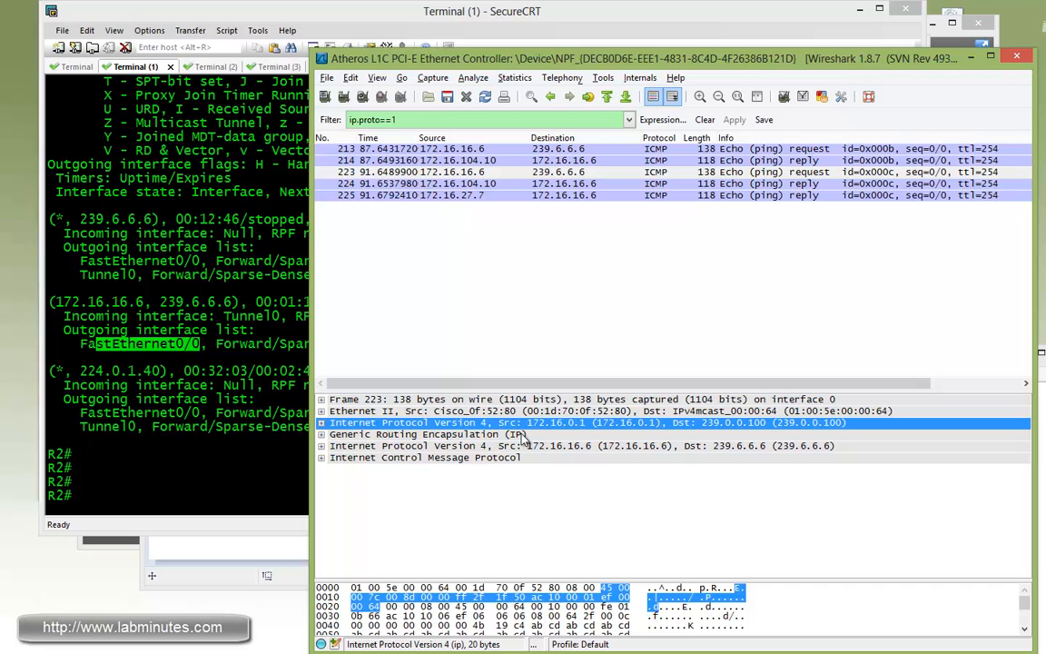
mouse_move(620, 440)
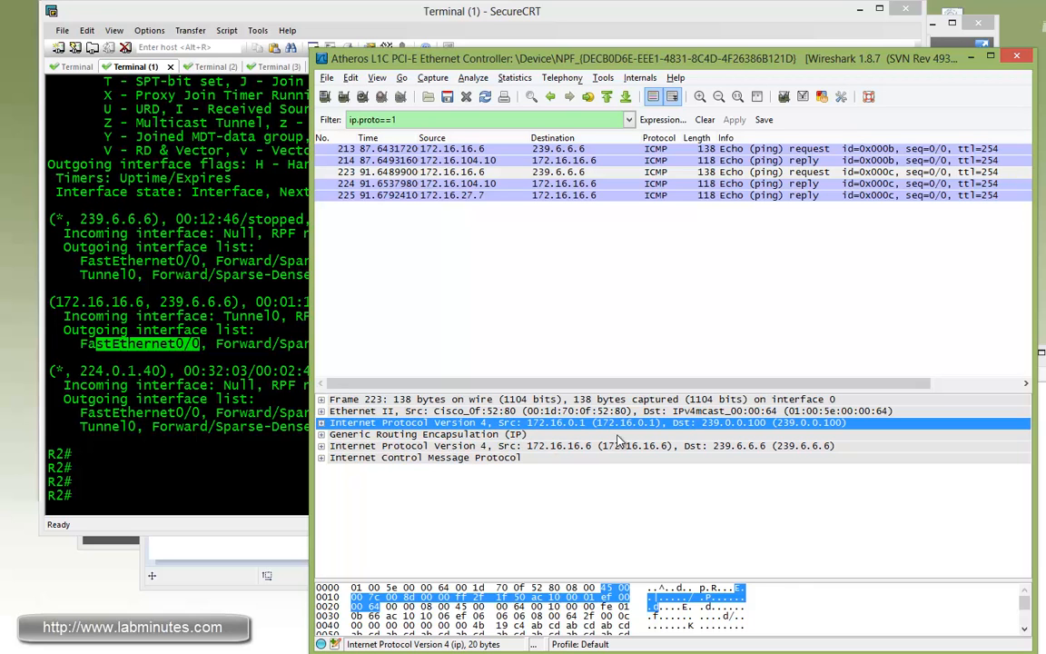
mouse_move(580, 442)
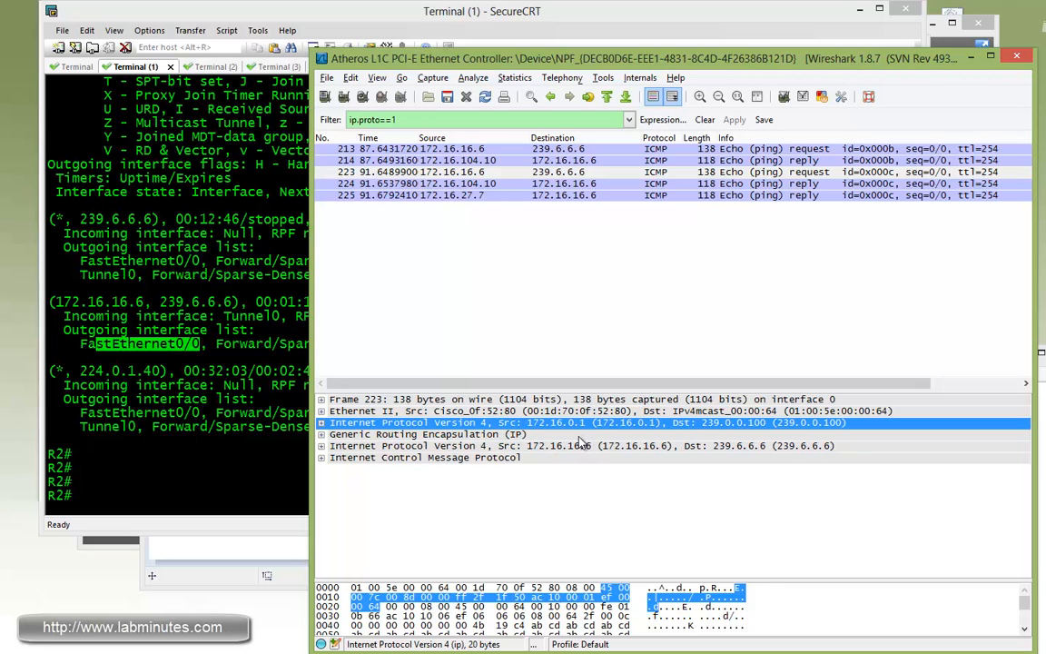
mouse_move(581, 434)
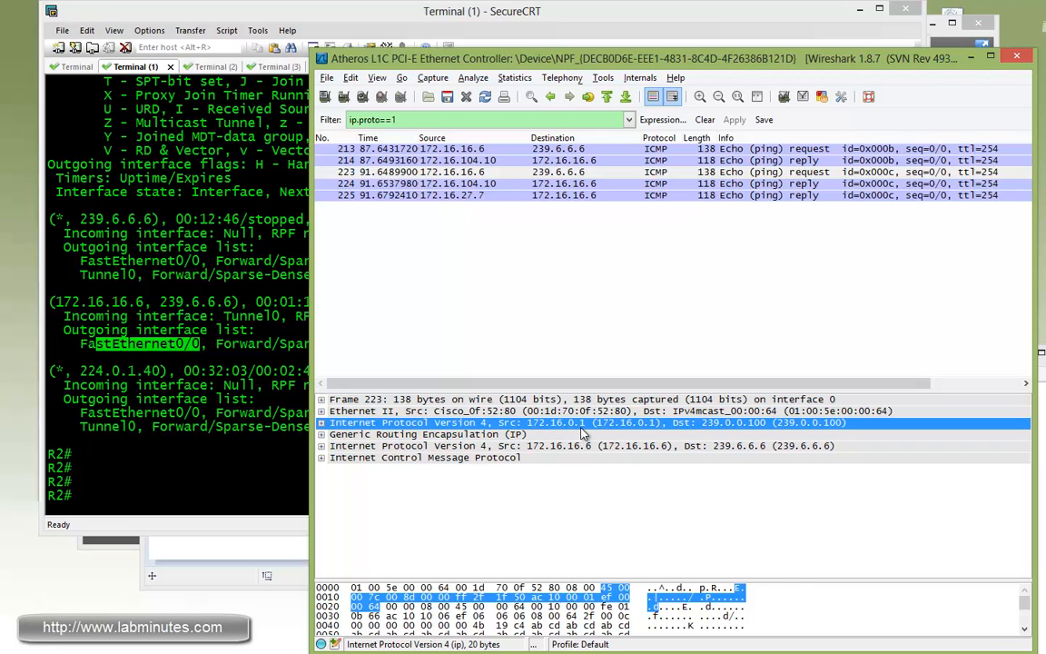
mouse_move(632, 429)
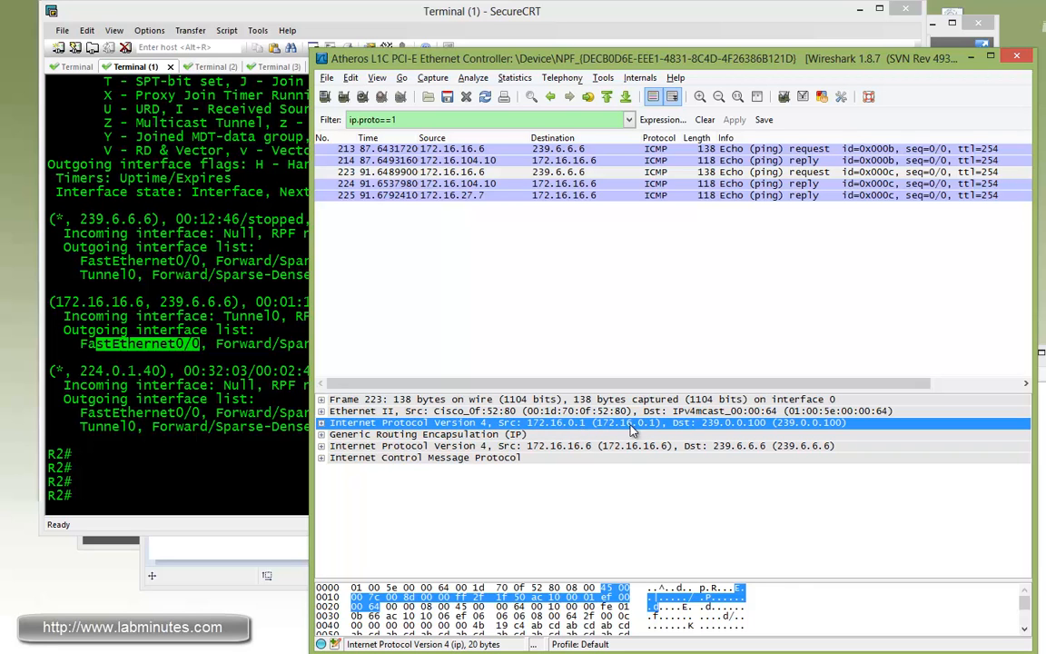
mouse_move(595, 430)
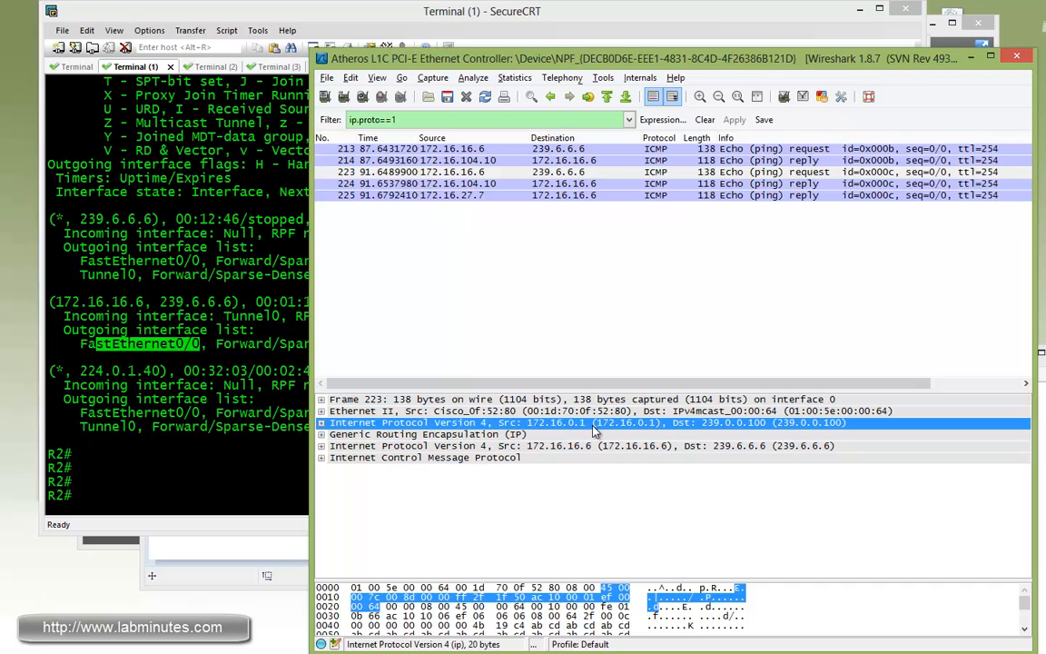
mouse_move(759, 426)
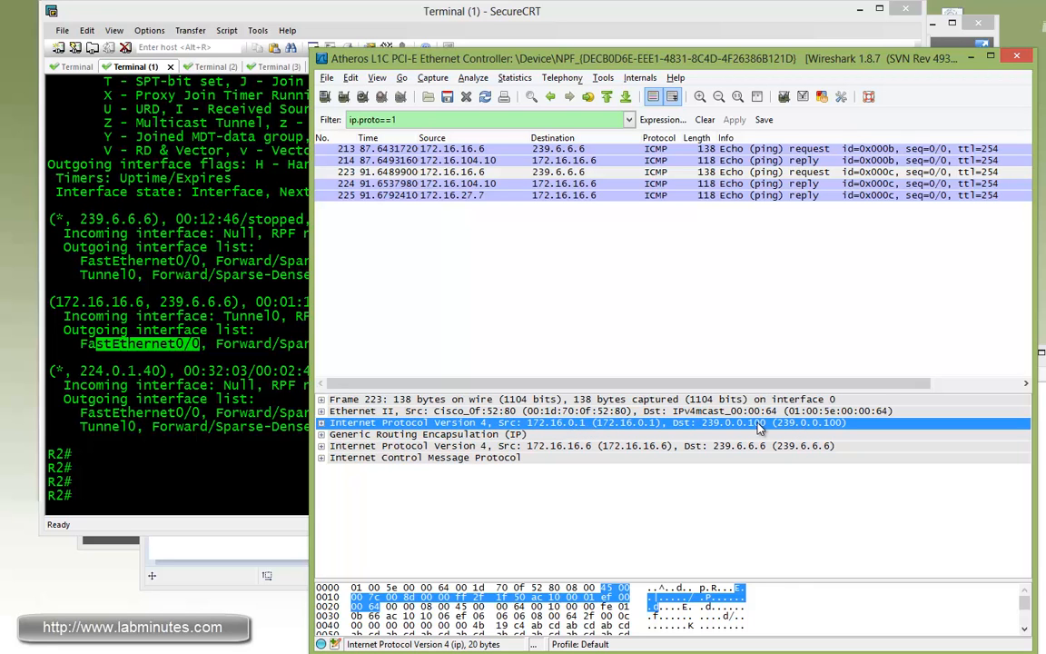
mouse_move(784, 431)
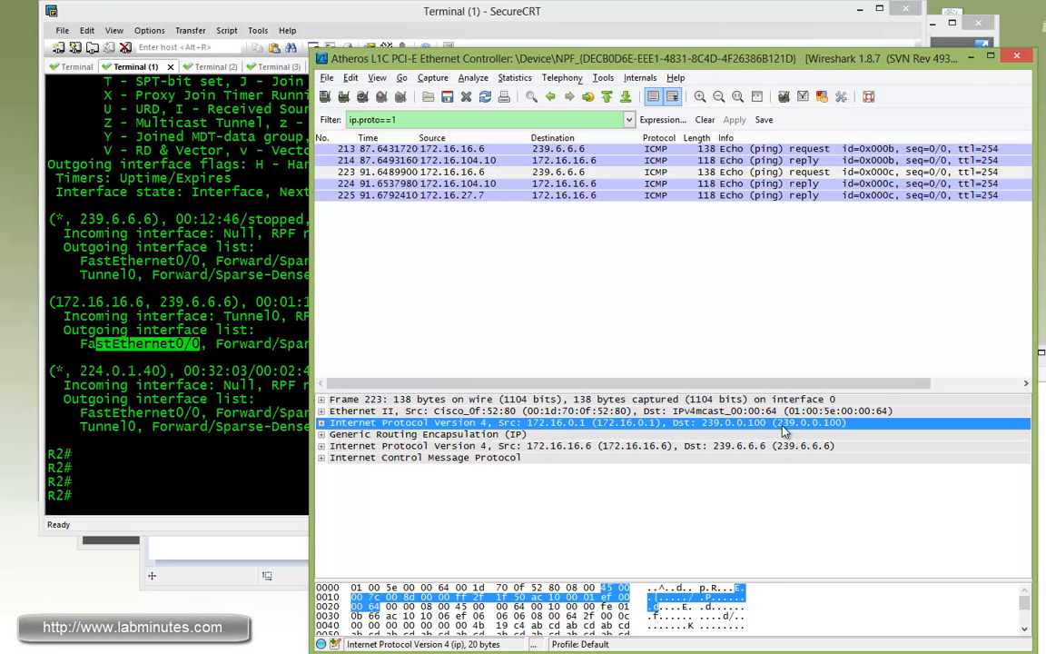
mouse_move(832, 427)
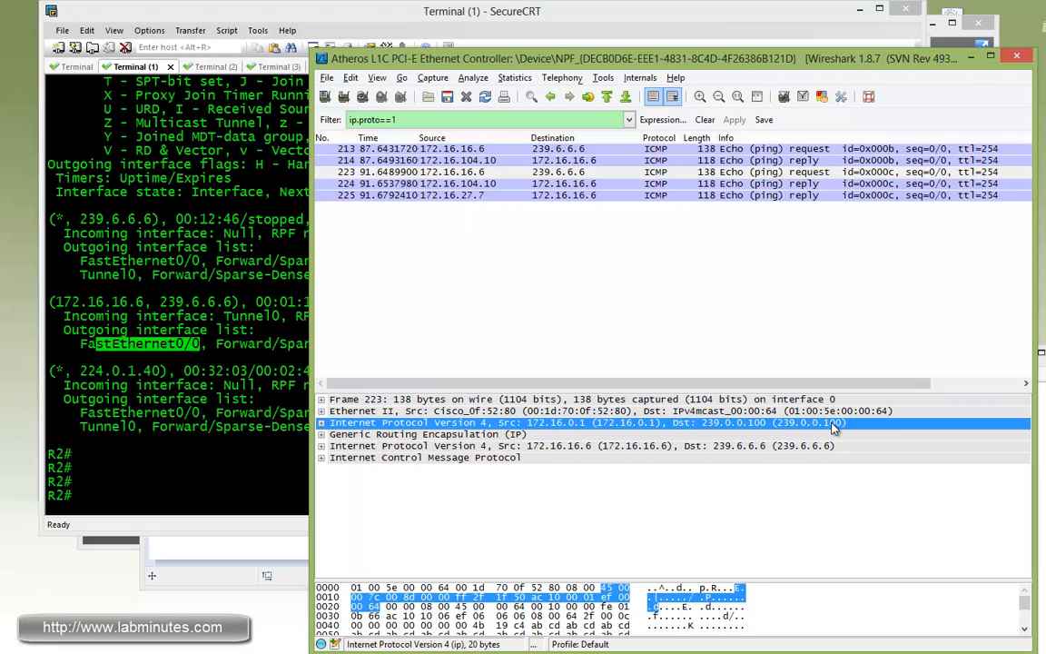
mouse_move(783, 432)
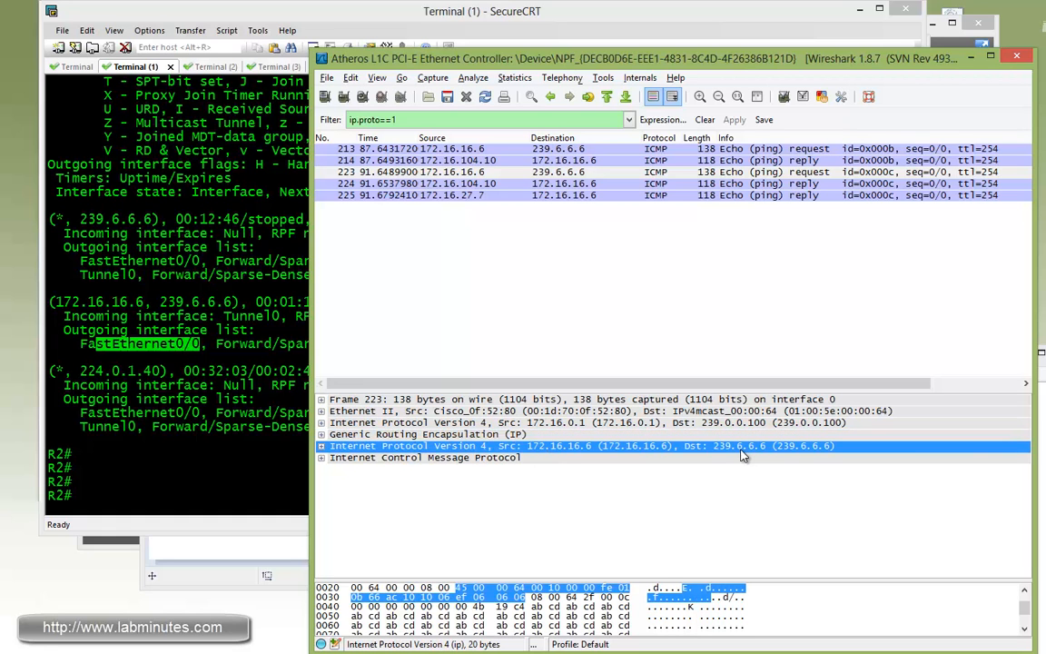
mouse_move(716, 457)
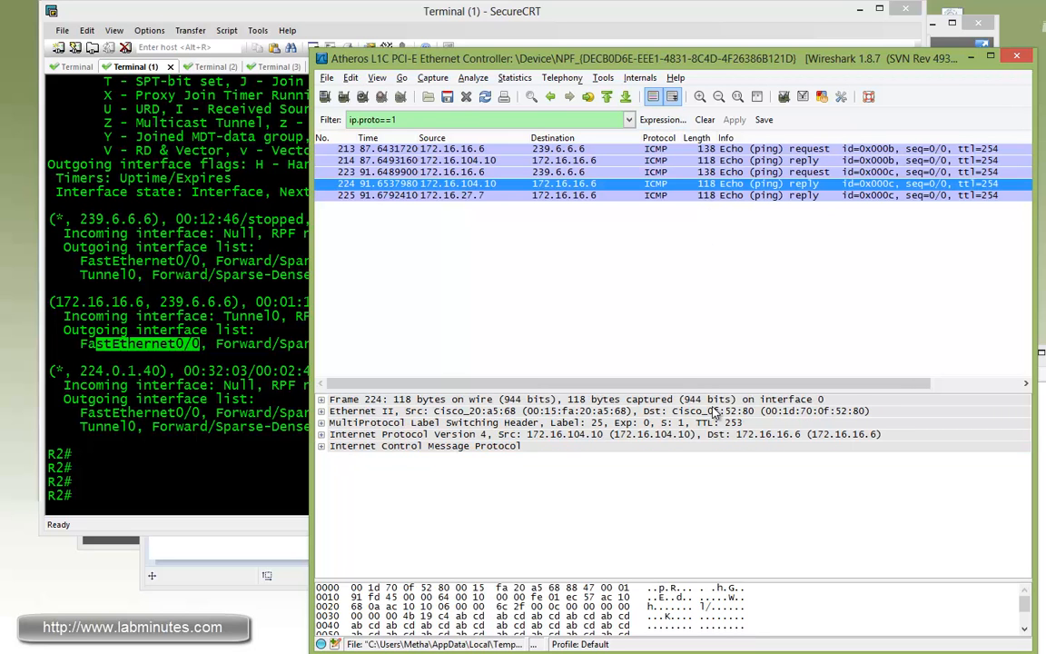
mouse_move(695, 428)
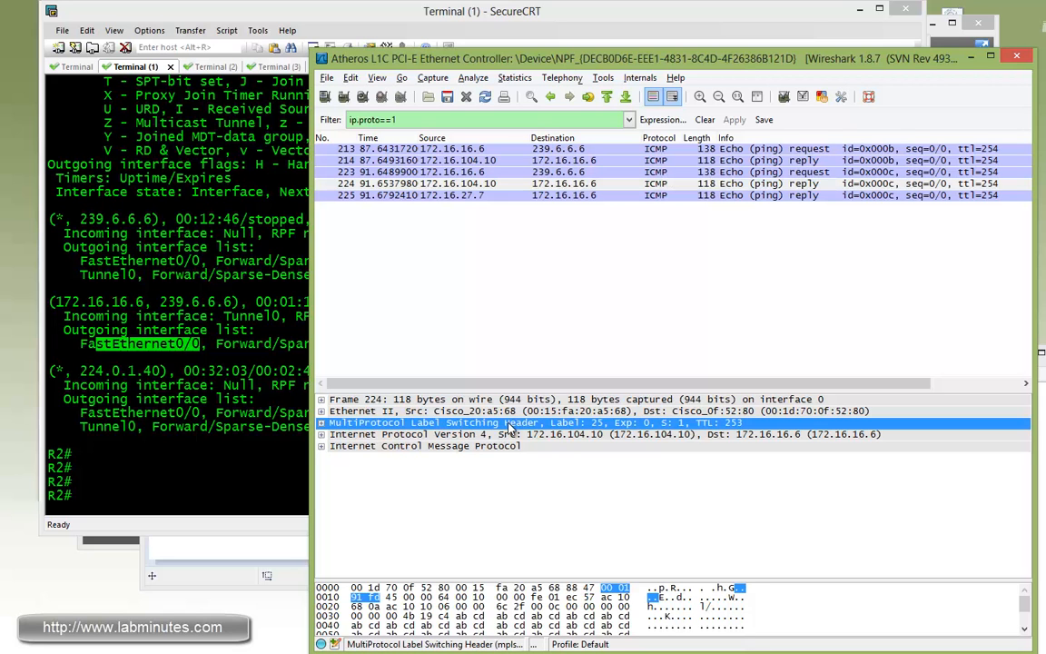
mouse_move(609, 451)
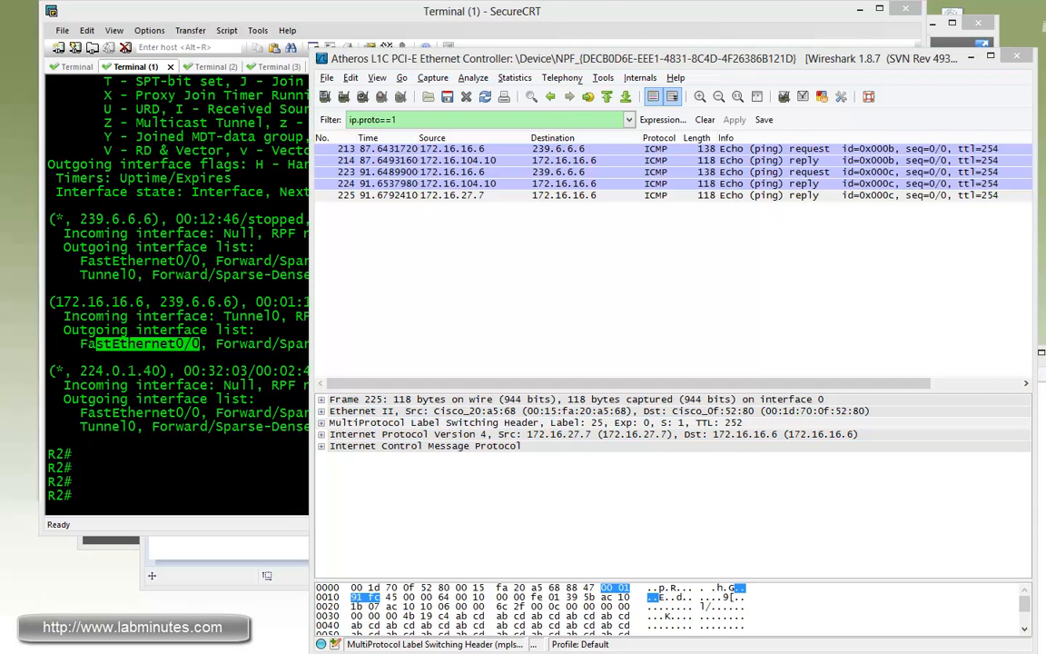
mouse_move(213, 470)
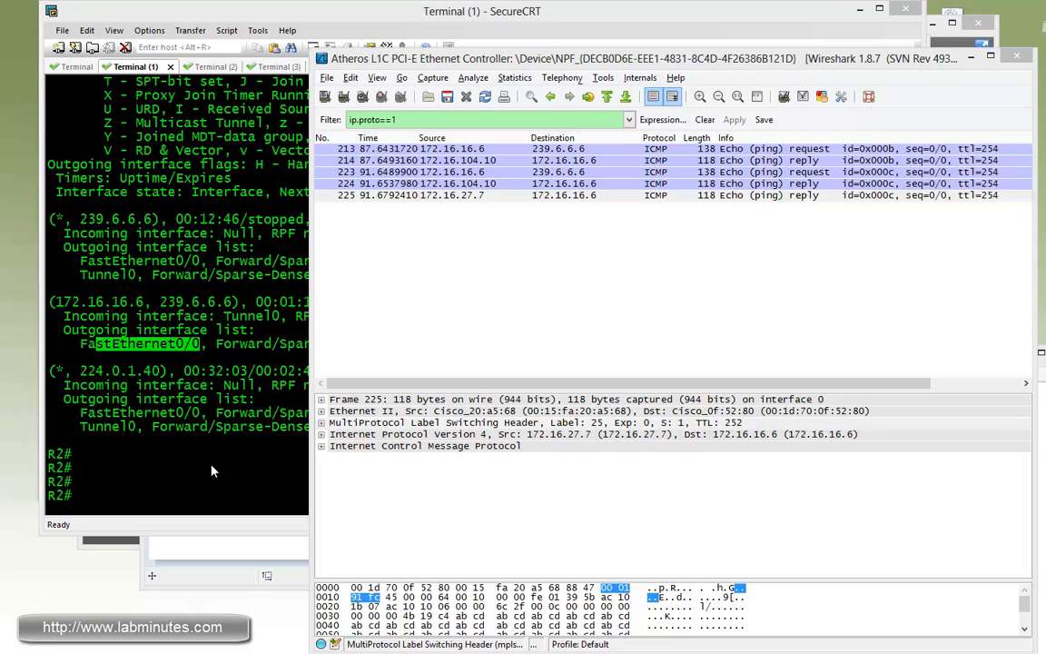
mouse_move(208, 597)
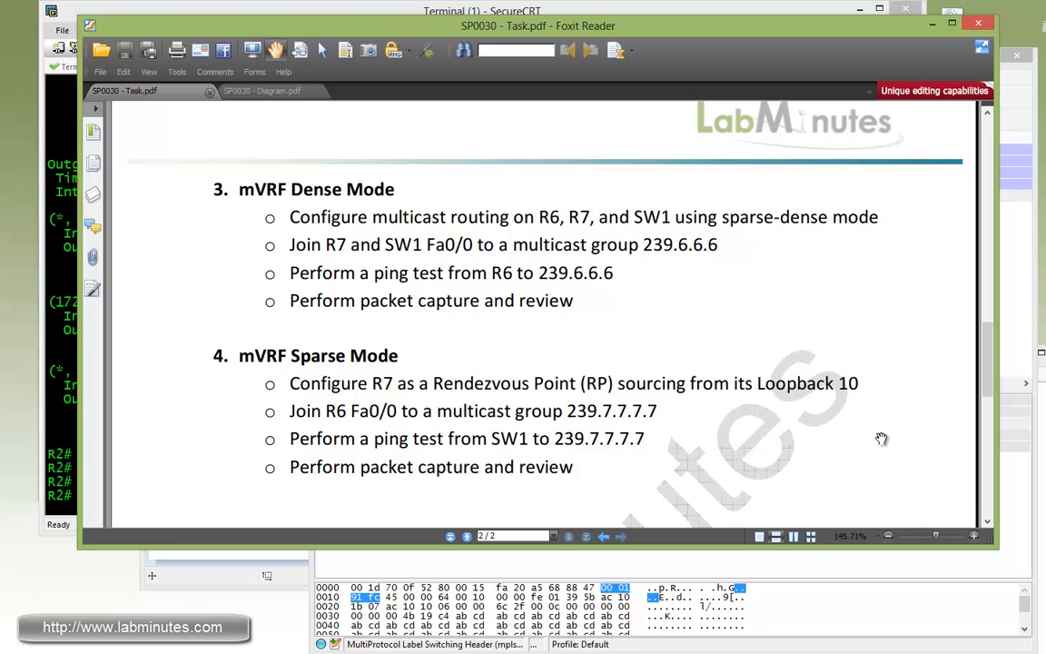
mouse_move(406, 400)
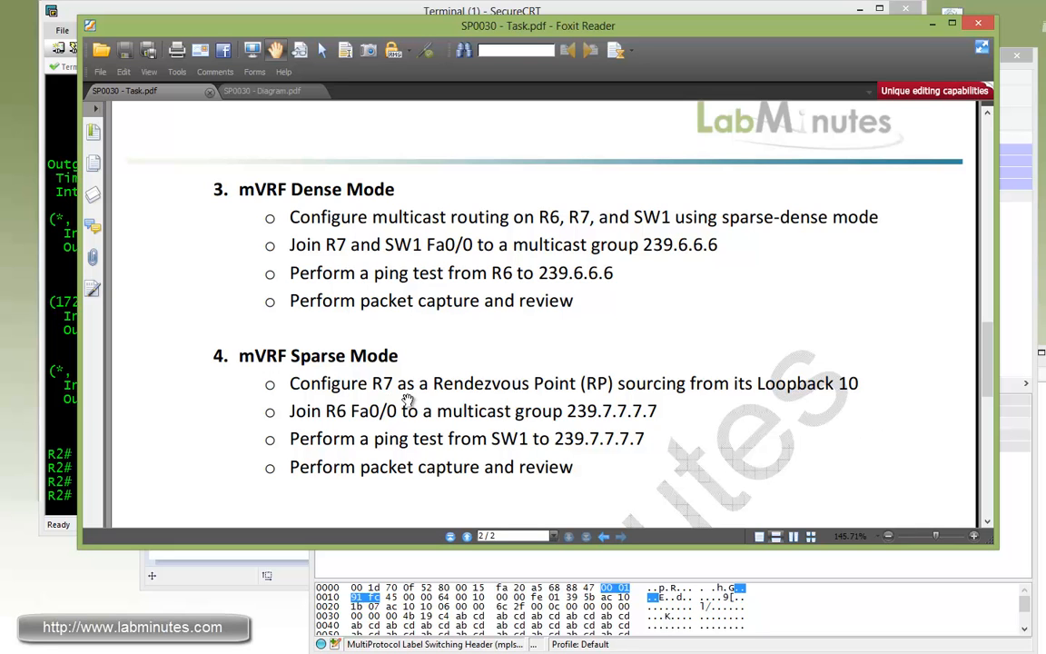
Scroll back through the sparse mode tasks, then start a fresh capture without saving.
scroll("up", 3)
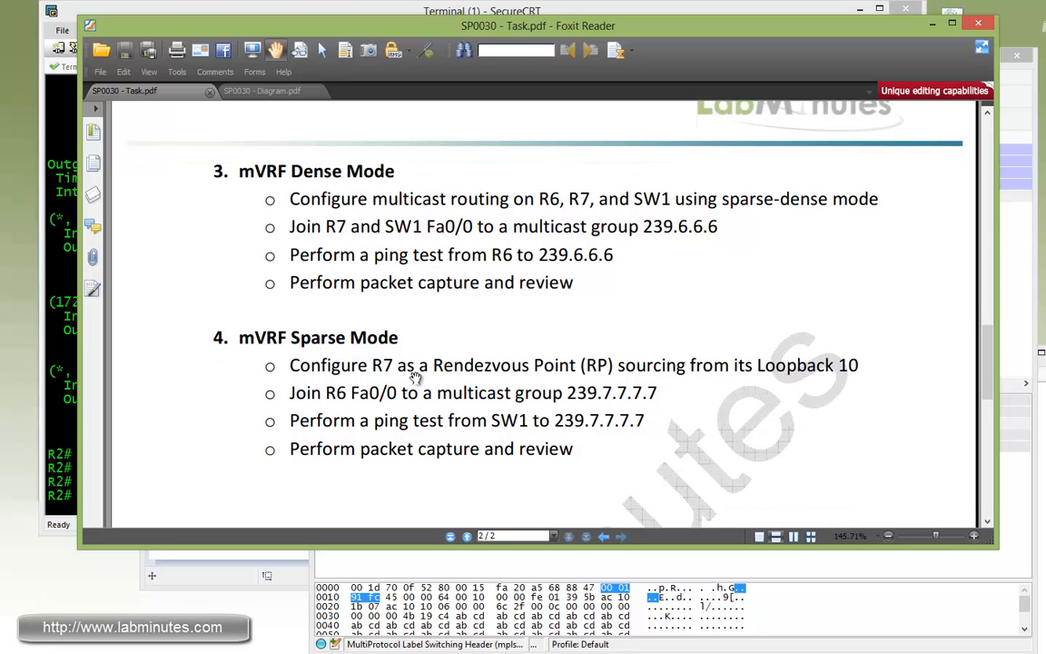
mouse_move(488, 381)
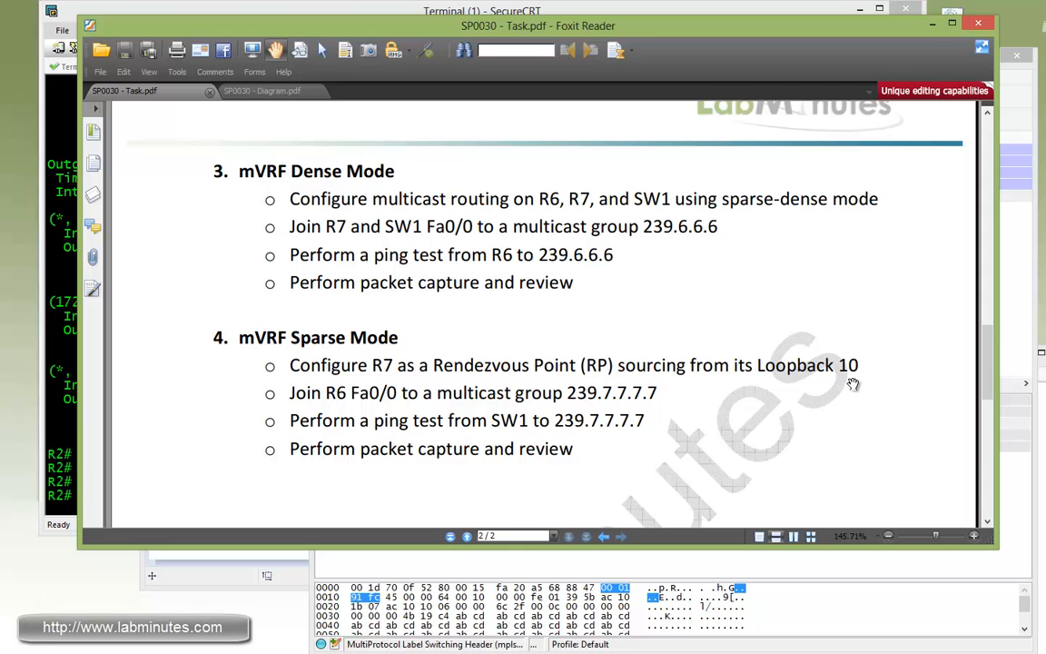
mouse_move(346, 405)
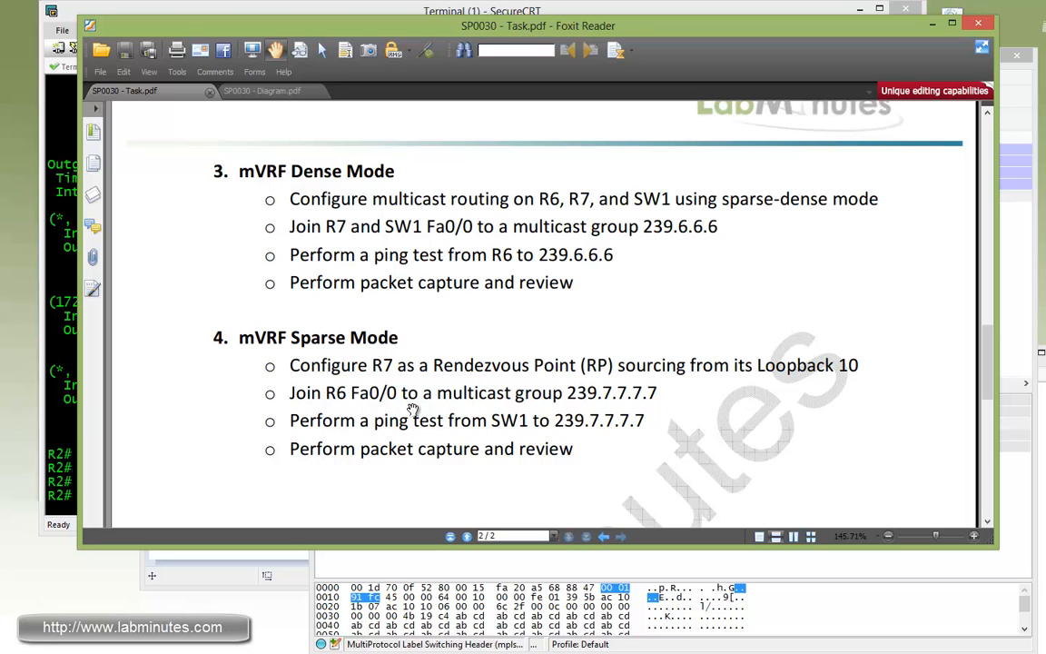
mouse_move(595, 407)
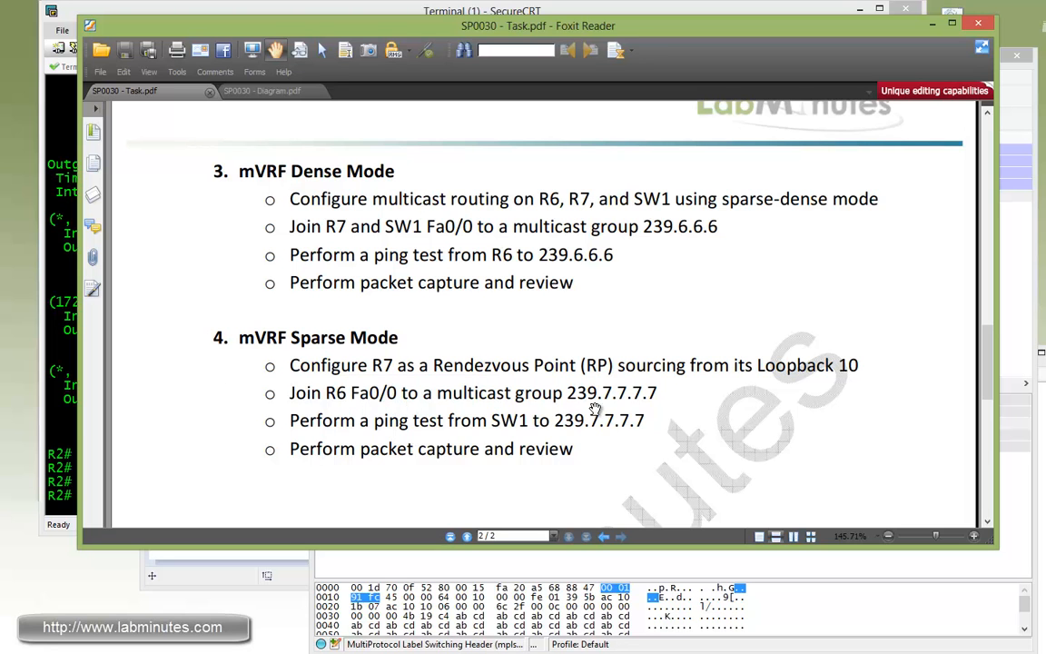
mouse_move(657, 410)
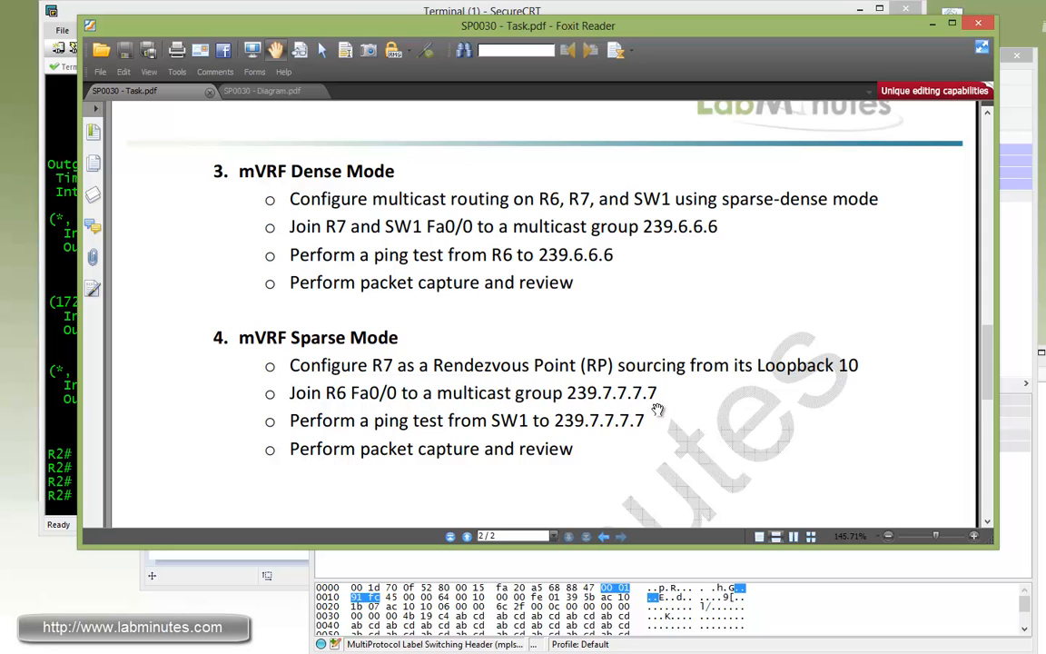
mouse_move(372, 439)
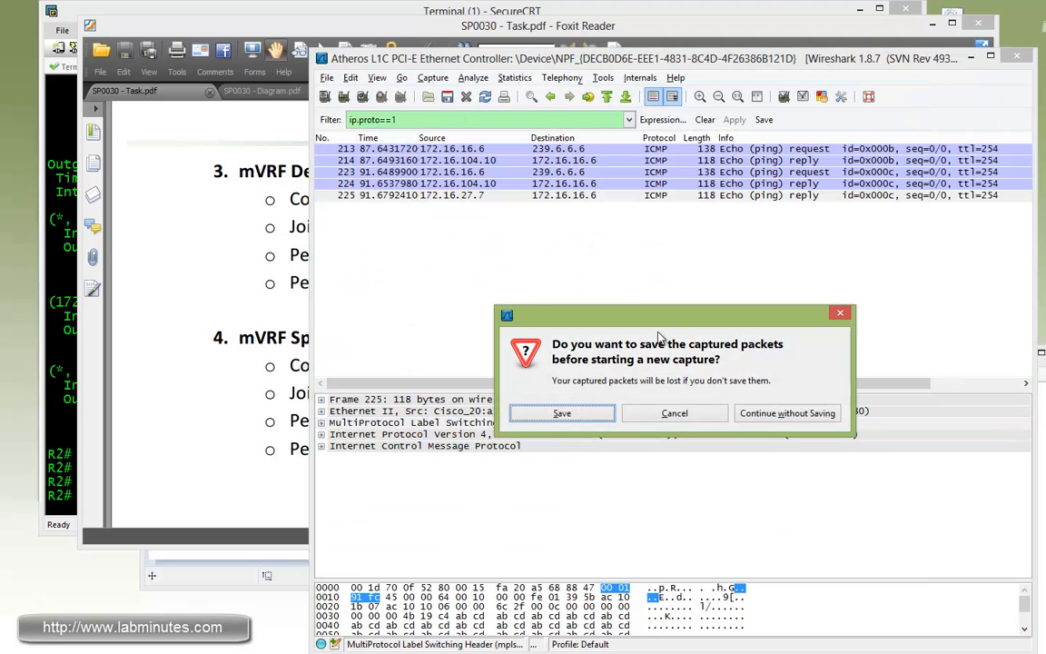
left_click(786, 412)
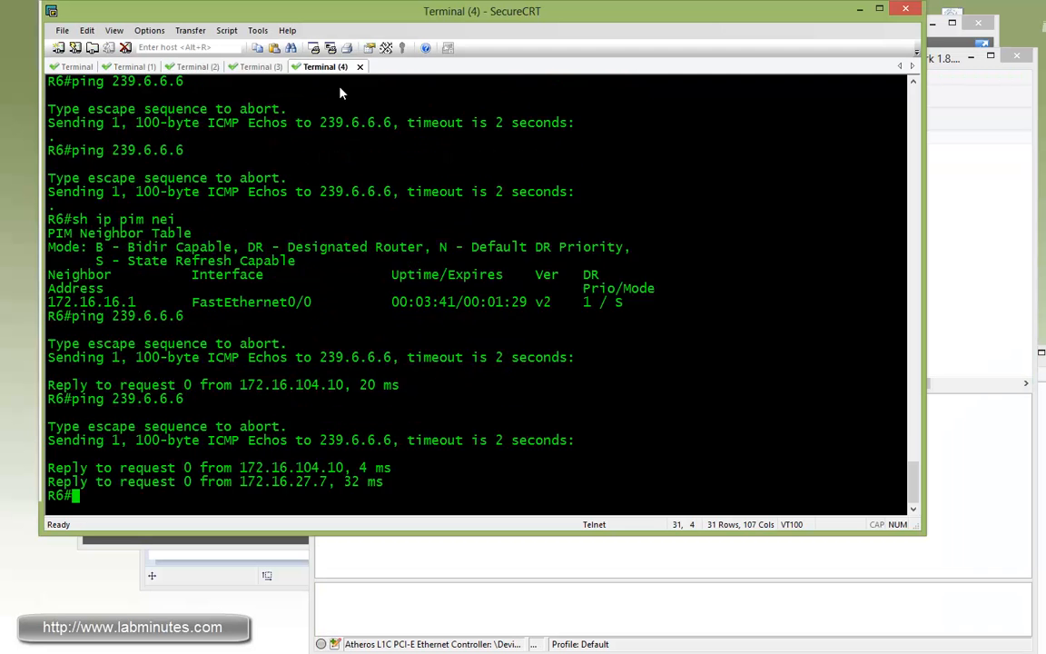
On R7, enable PIM on Loopback10 and send RP announce and discovery with scope 16.
type("conf t")
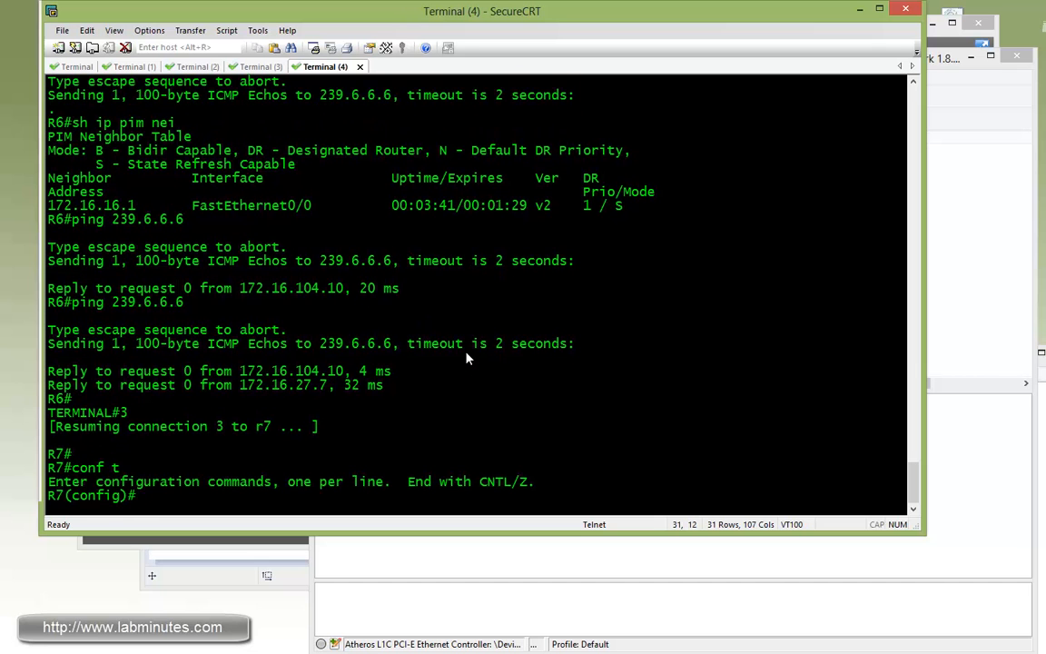
type("int lo10")
type("ip pim")
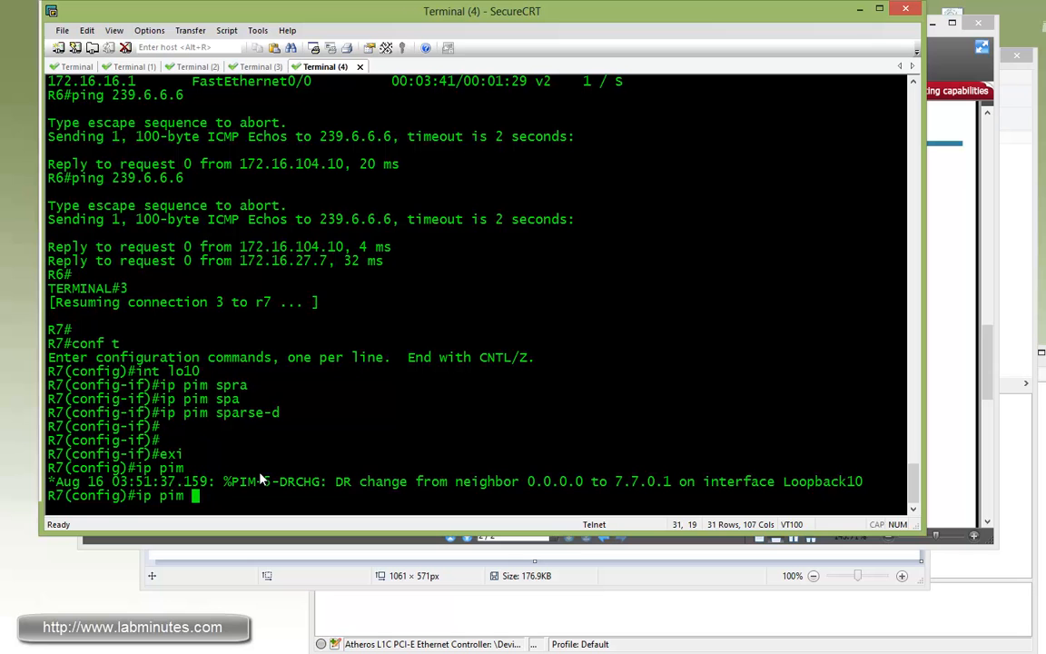
type("send-rp-discovery lo10")
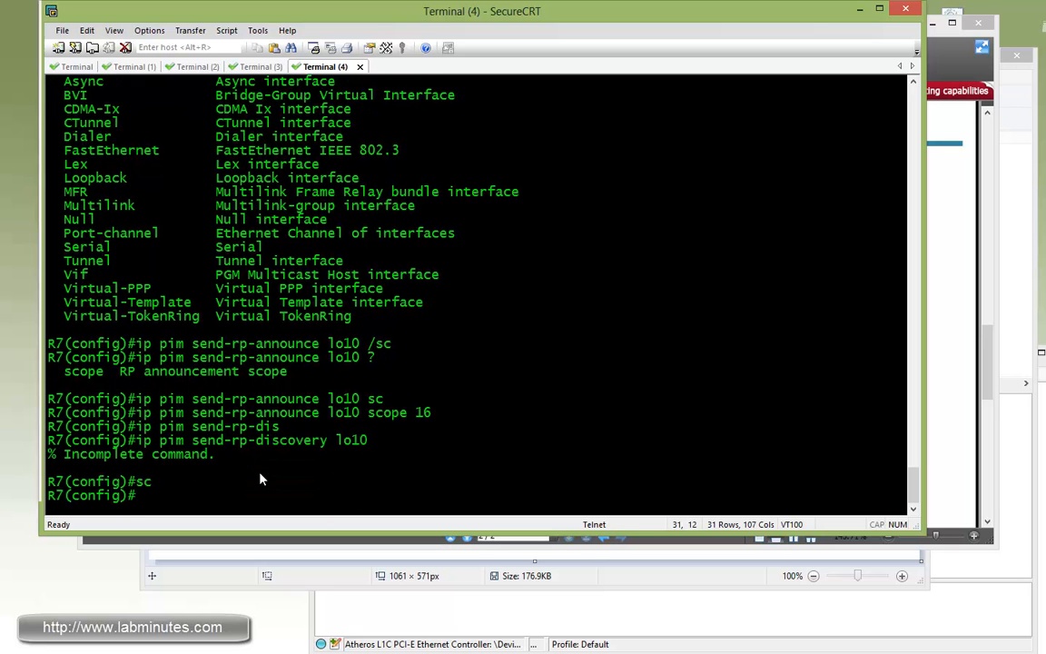
type("ip pim send-rp-discovery lo10 sc 16")
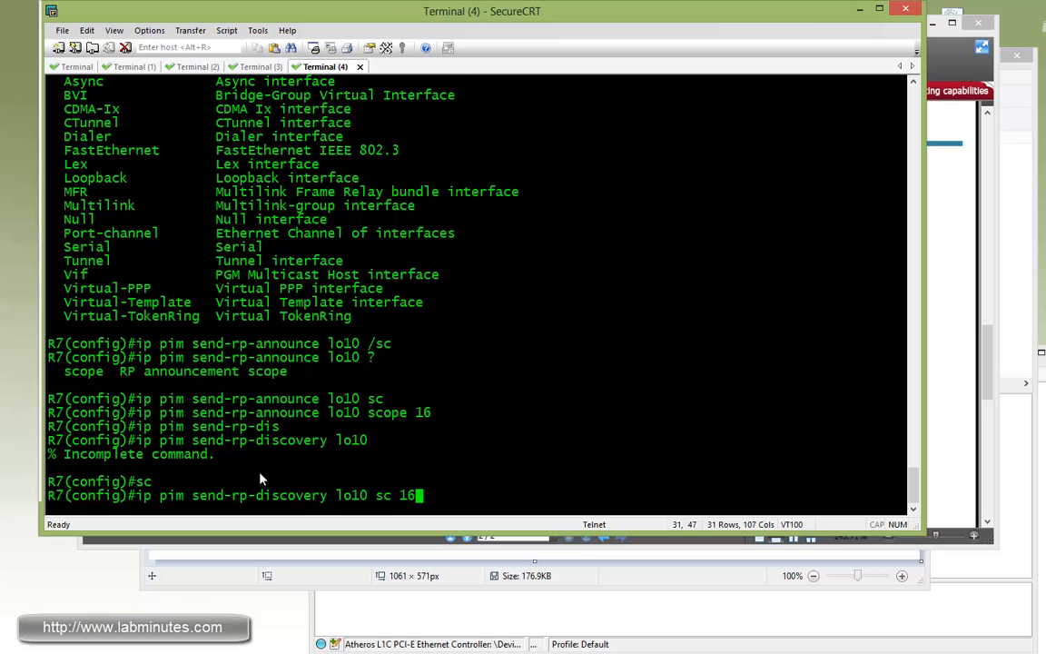
key("Return")
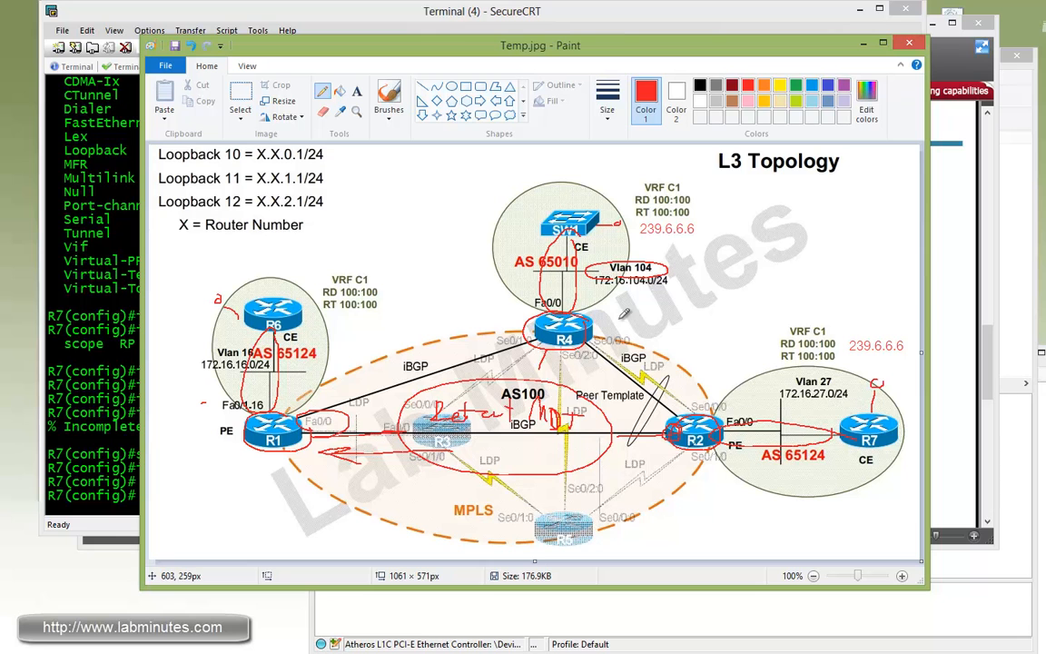
mouse_move(685, 401)
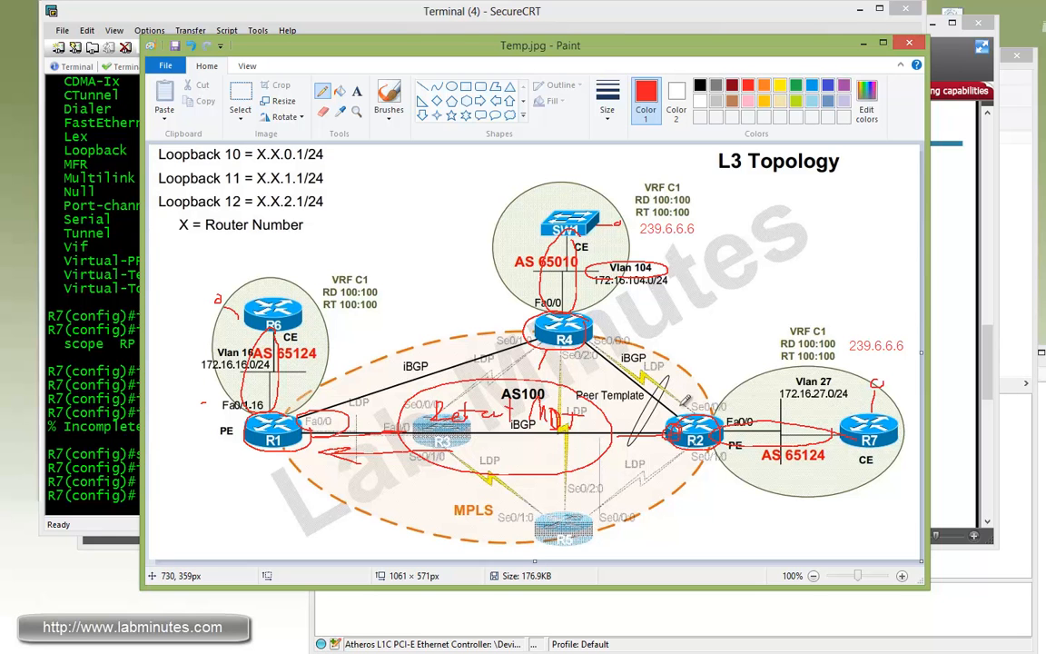
mouse_move(753, 436)
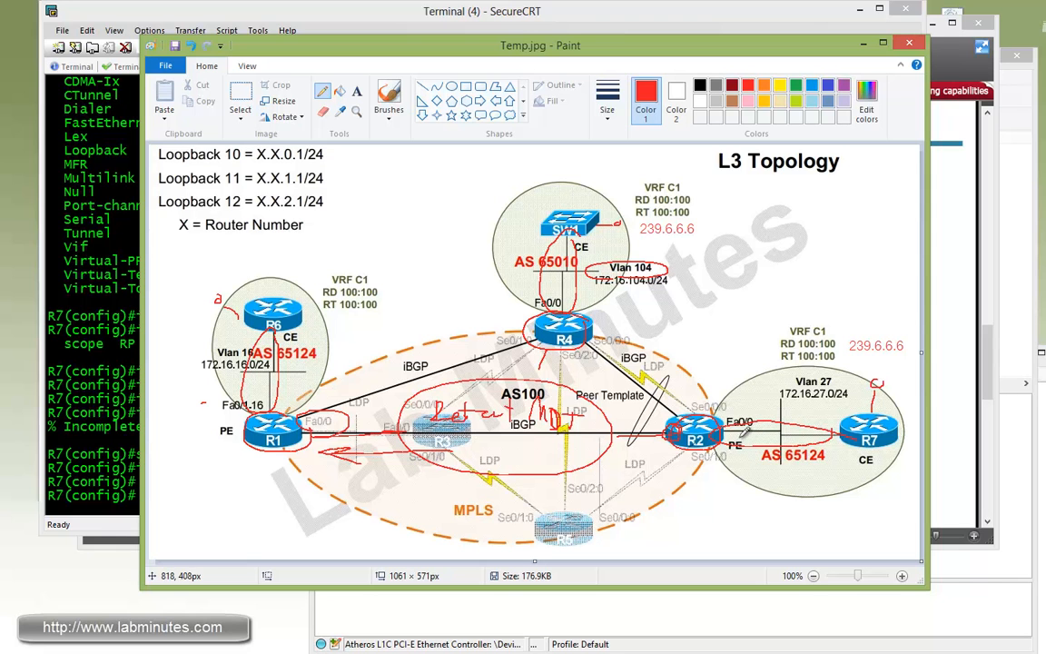
mouse_move(758, 436)
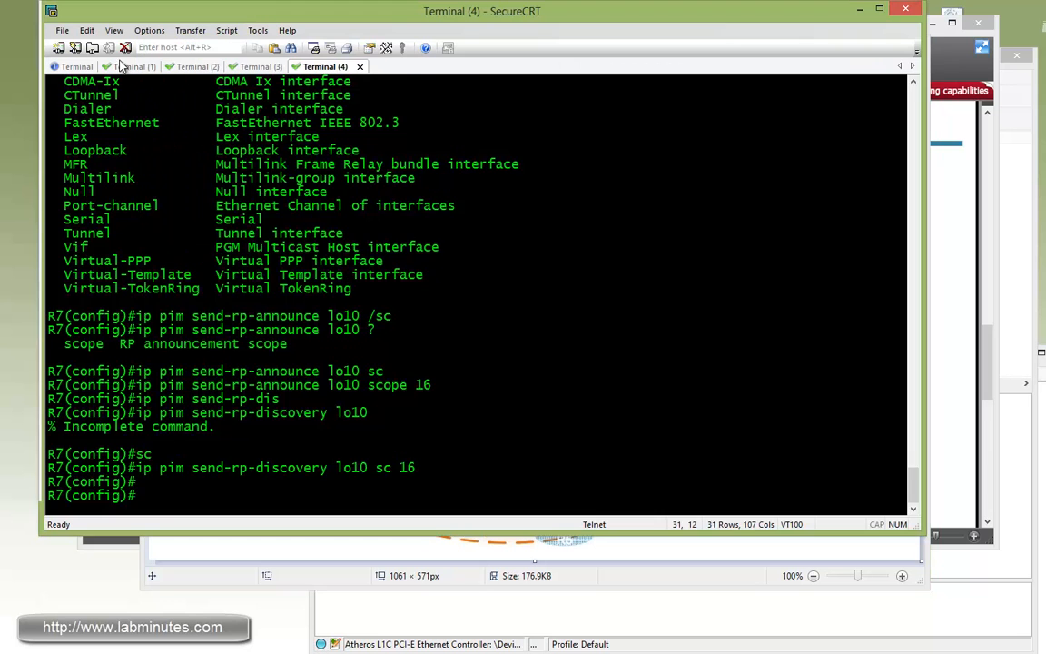
Check R2's VRF C1 RP mapping with 'sh ip pim vrf C1 rp mapping'.
left_click(134, 67)
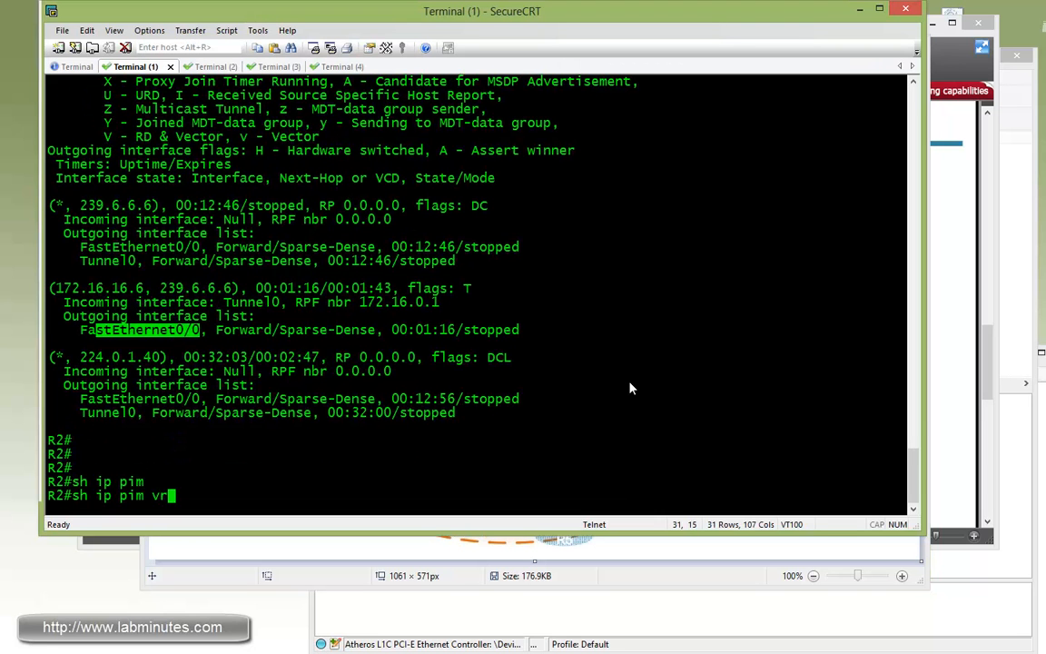
type("f C1 rp")
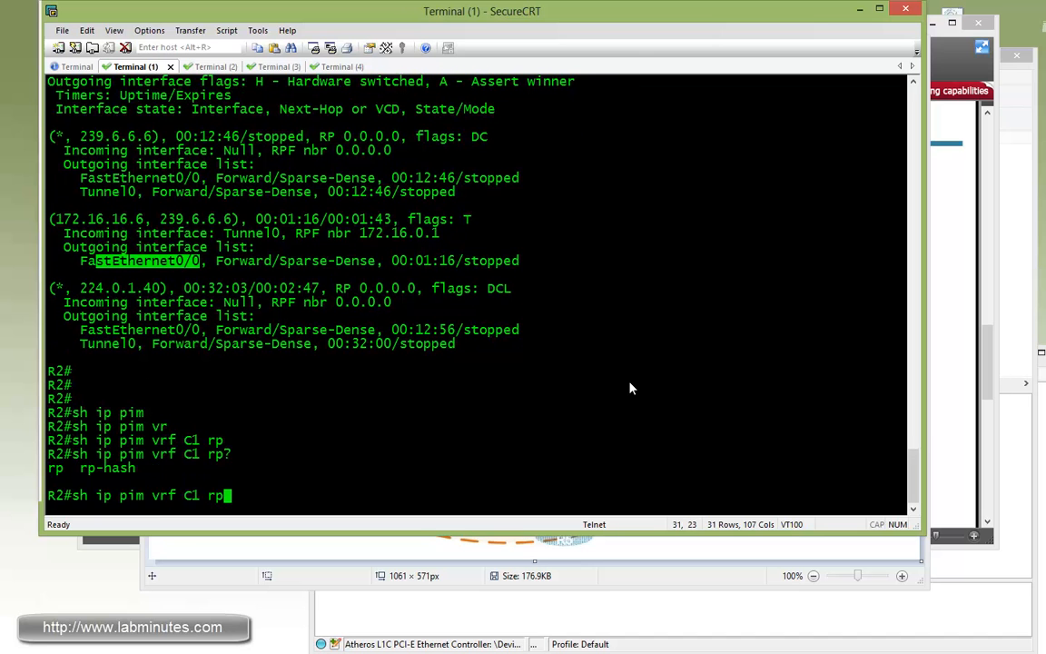
key("Return")
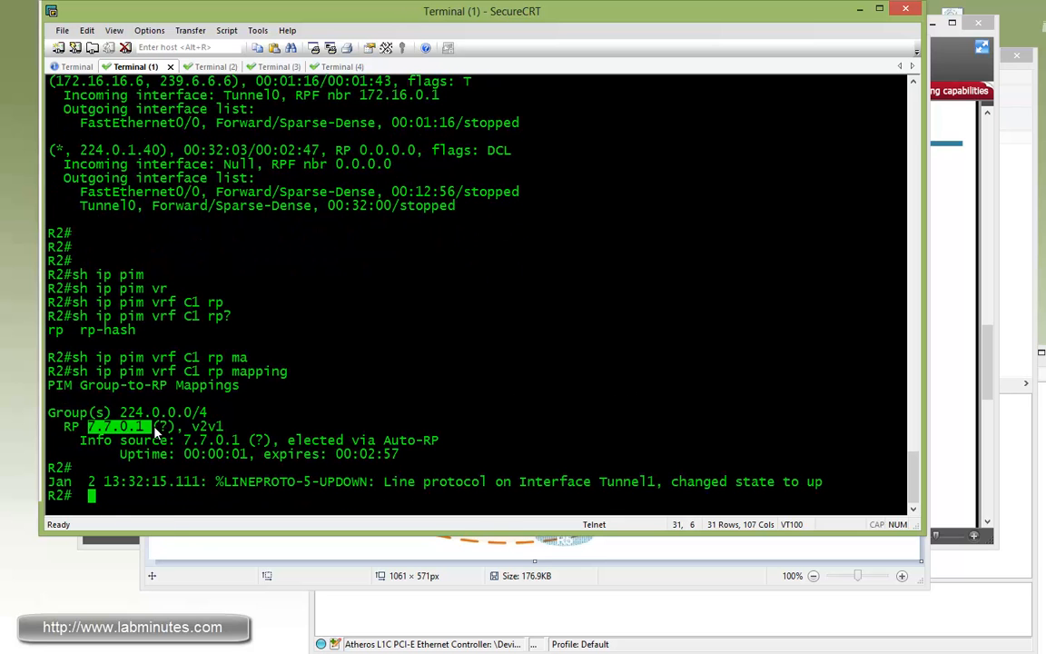
mouse_move(80, 434)
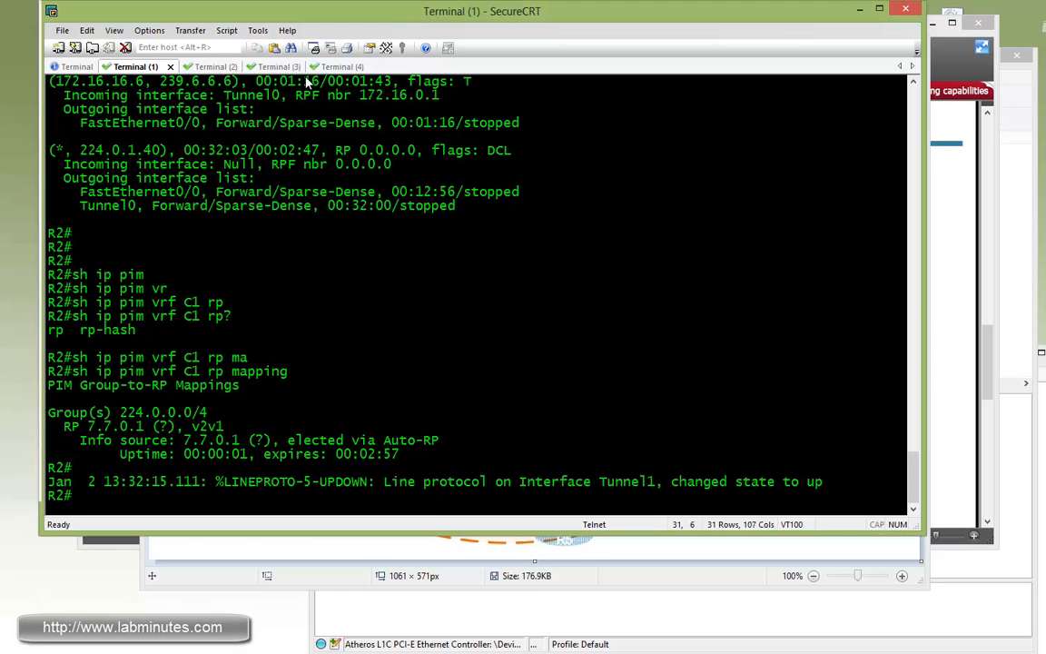
On R6, check the RP mapping for RP 7.7.0.1 learned via Auto-RP.
left_click(324, 67)
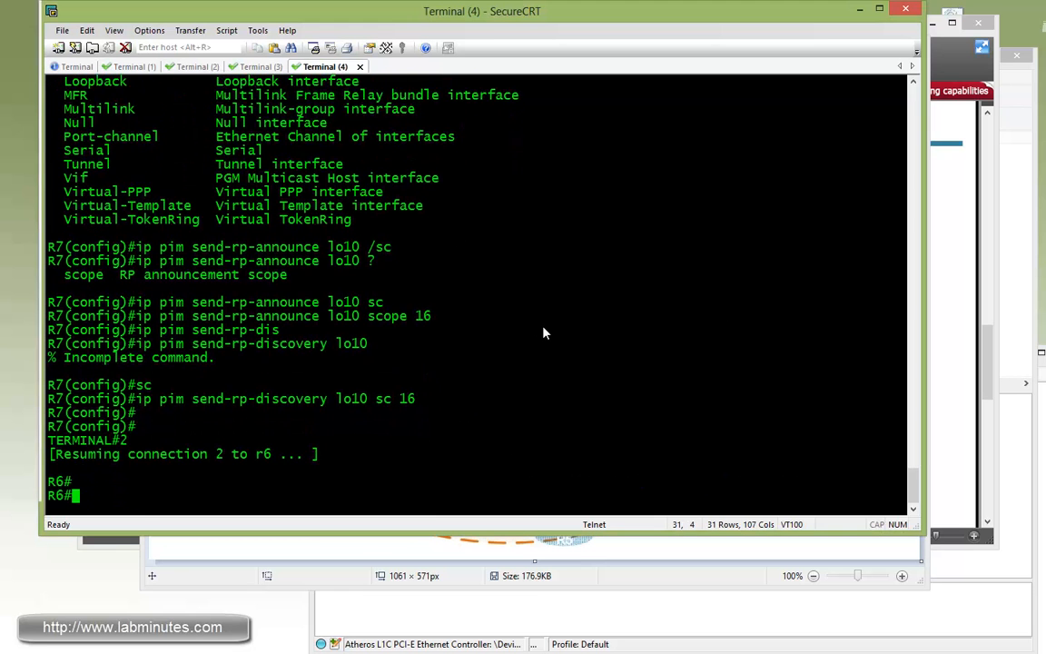
key("Return")
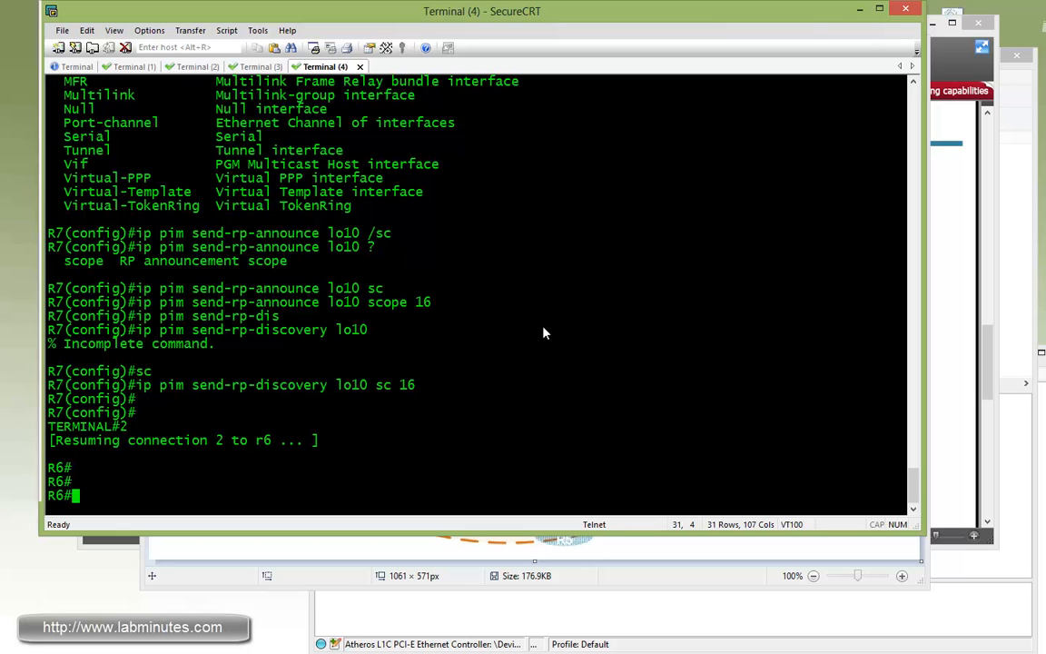
type("sh ip pim rp map")
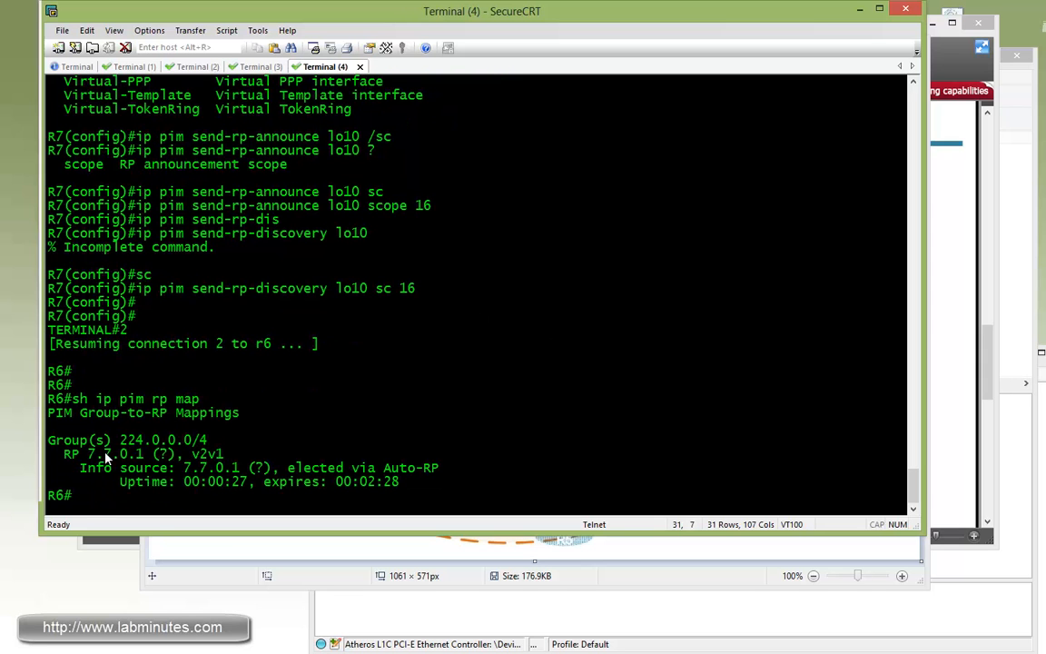
mouse_move(304, 438)
type("ip i")
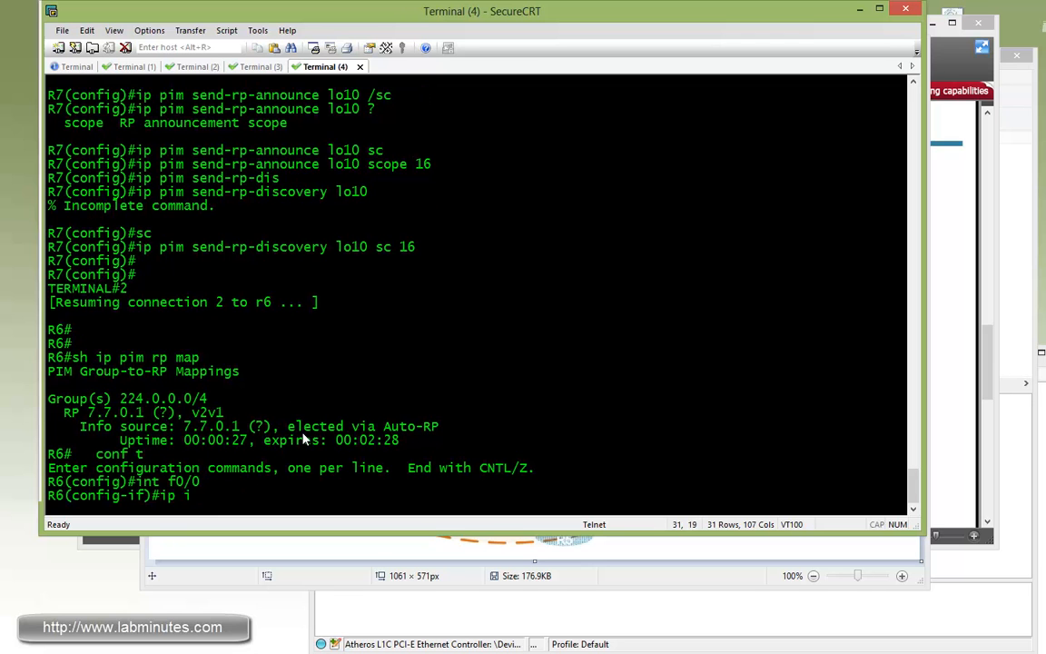
Join R6's f0/0 to group 239.7.7.7, then ping 239.7.7.7 from SW1.
type("gmp j")
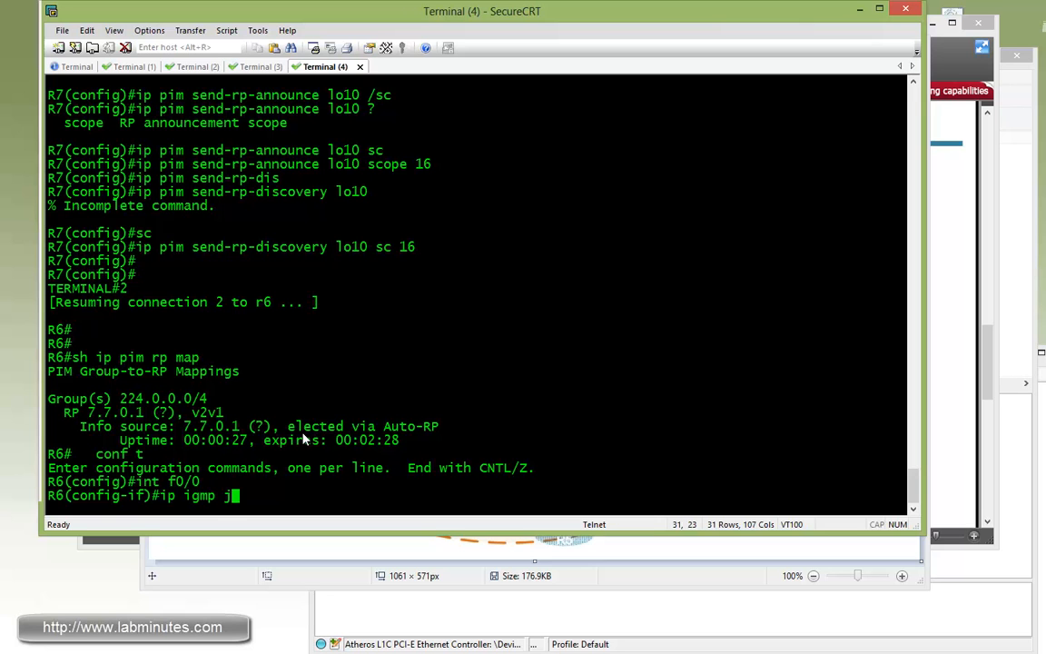
type("oin 239.7")
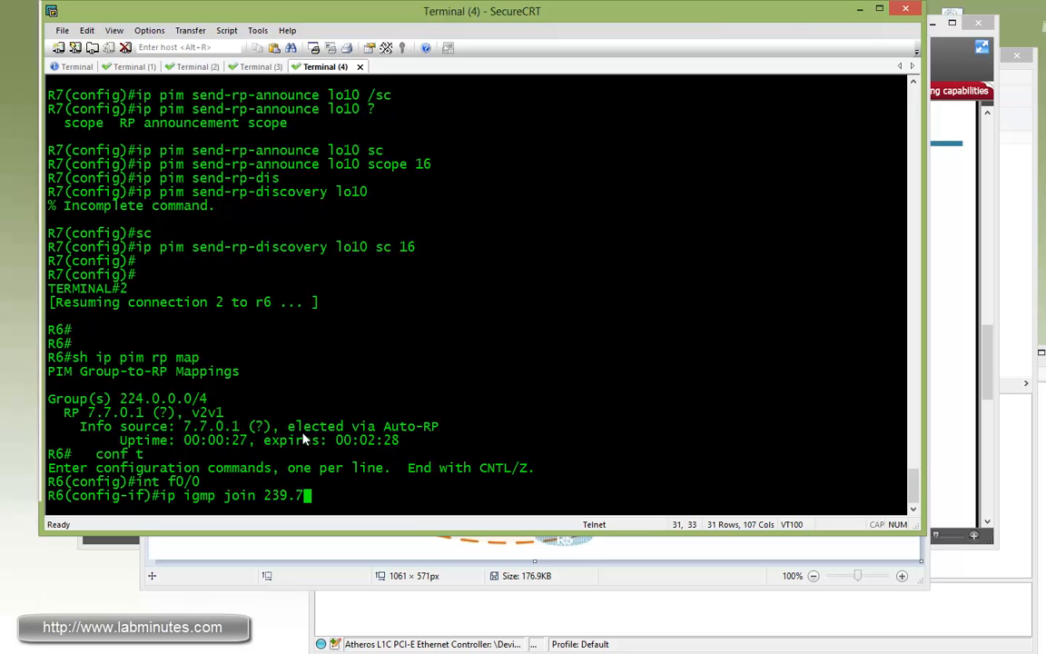
key("Return")
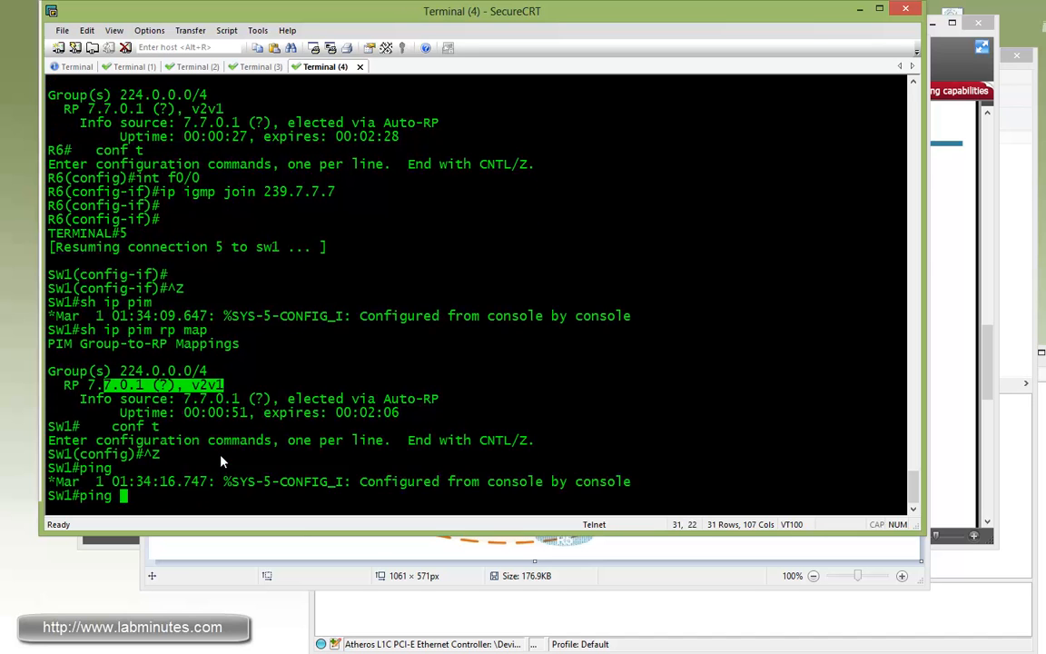
type("239.7.7.7")
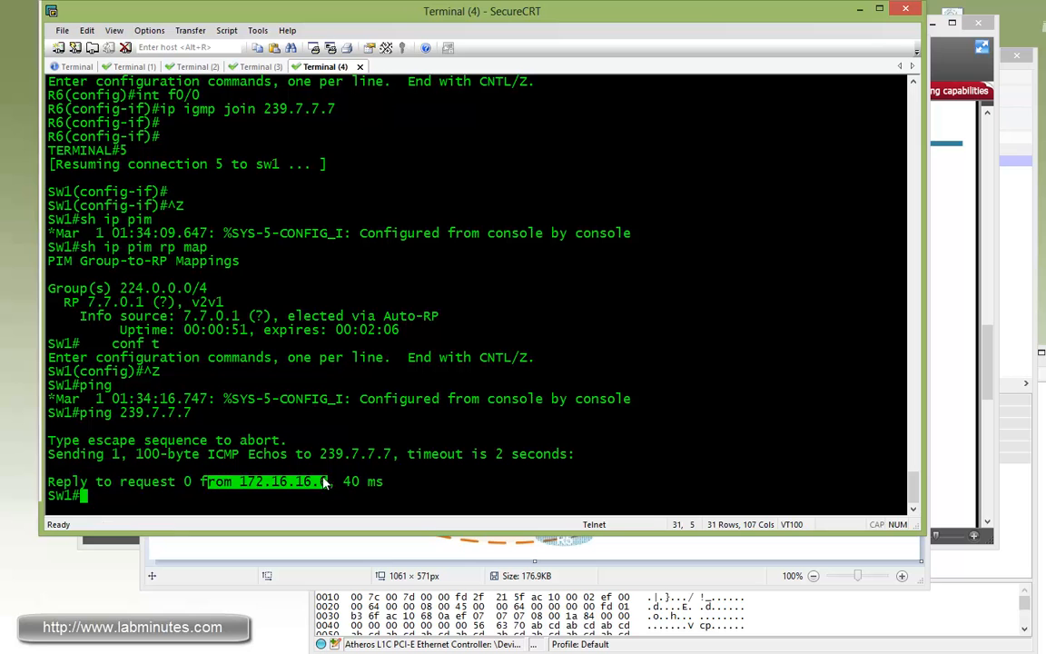
Run 'sh ip mroute' on R1 to list its 239.0.0.100 and 224.0.1.40 entries.
left_click(76, 66)
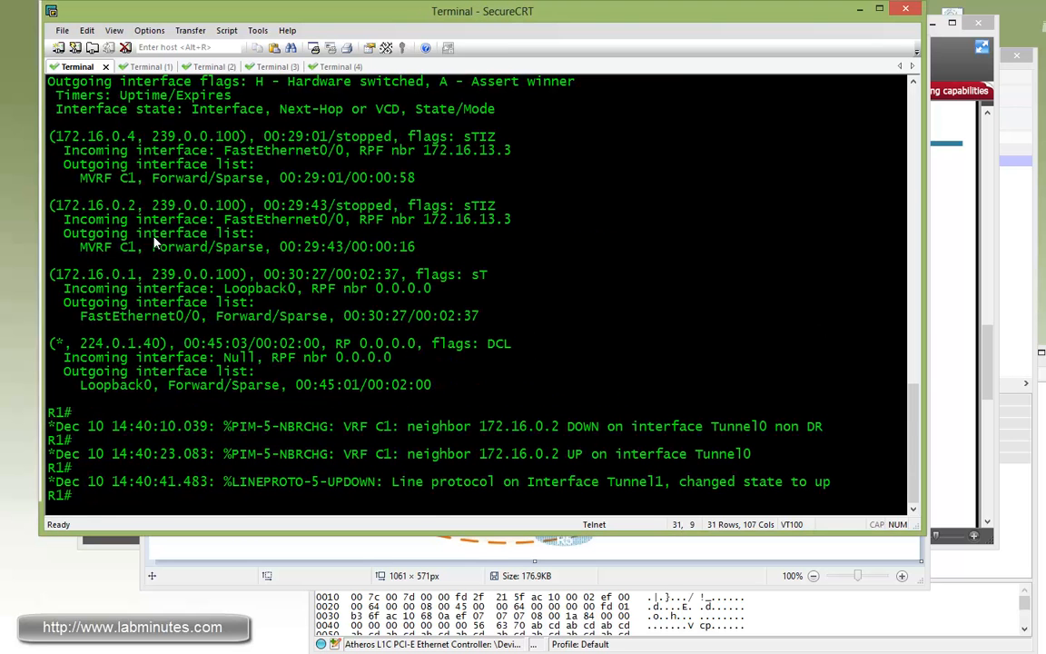
type("sh ip")
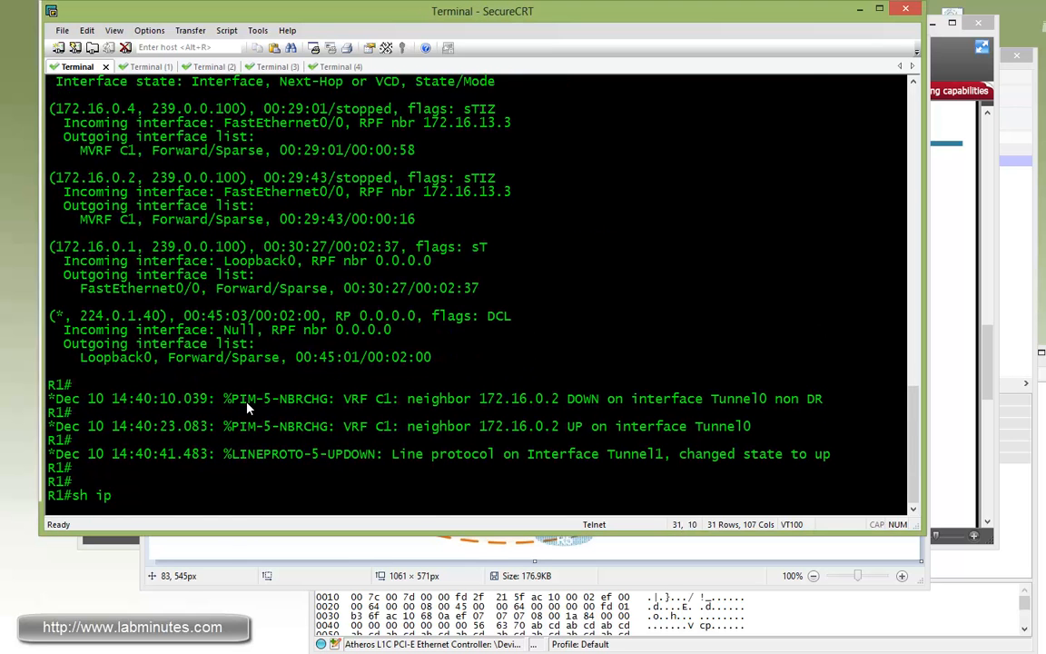
type("mrout")
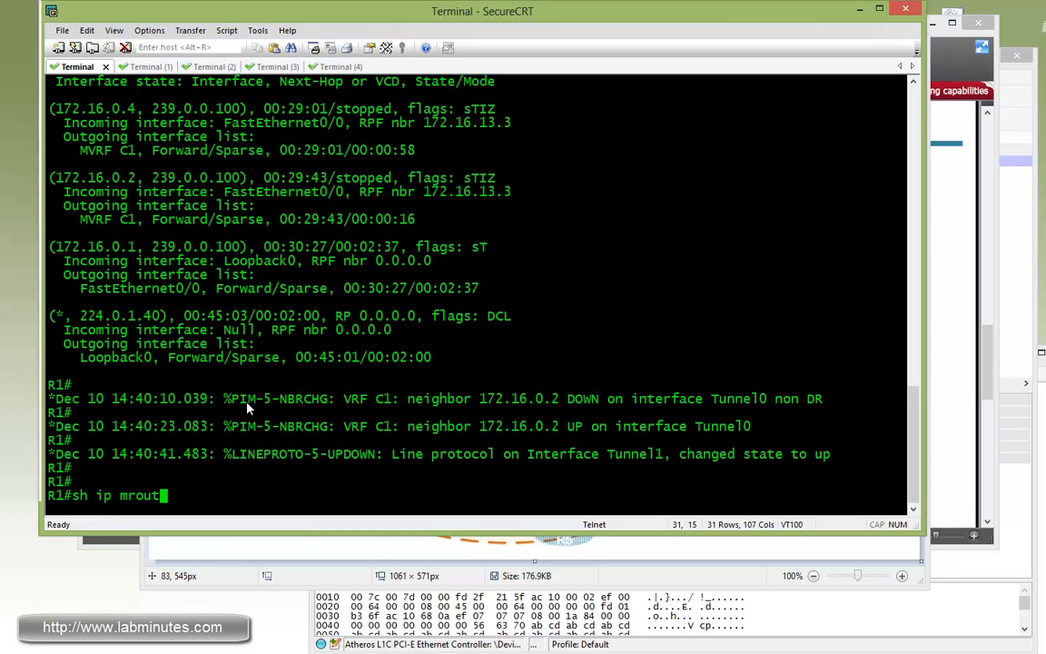
key("Return")
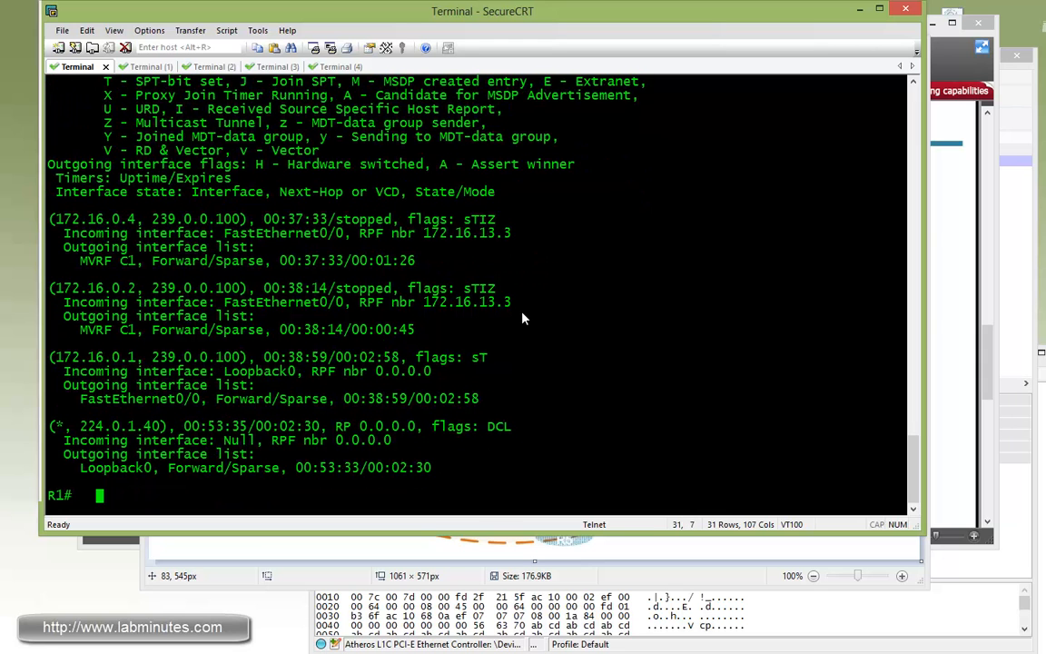
mouse_move(369, 494)
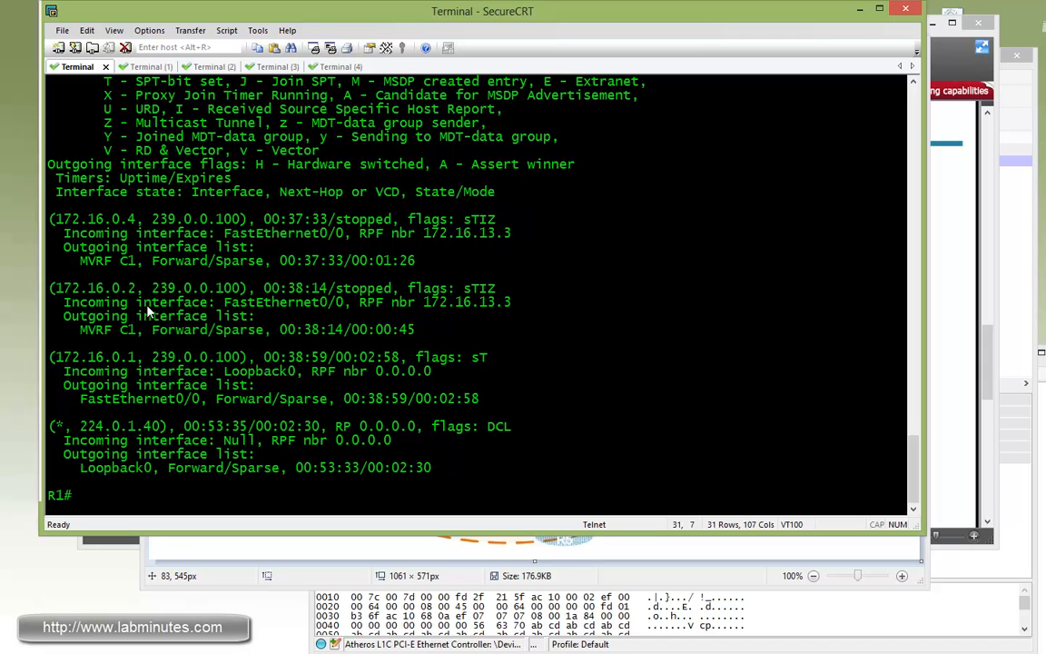
mouse_move(853, 268)
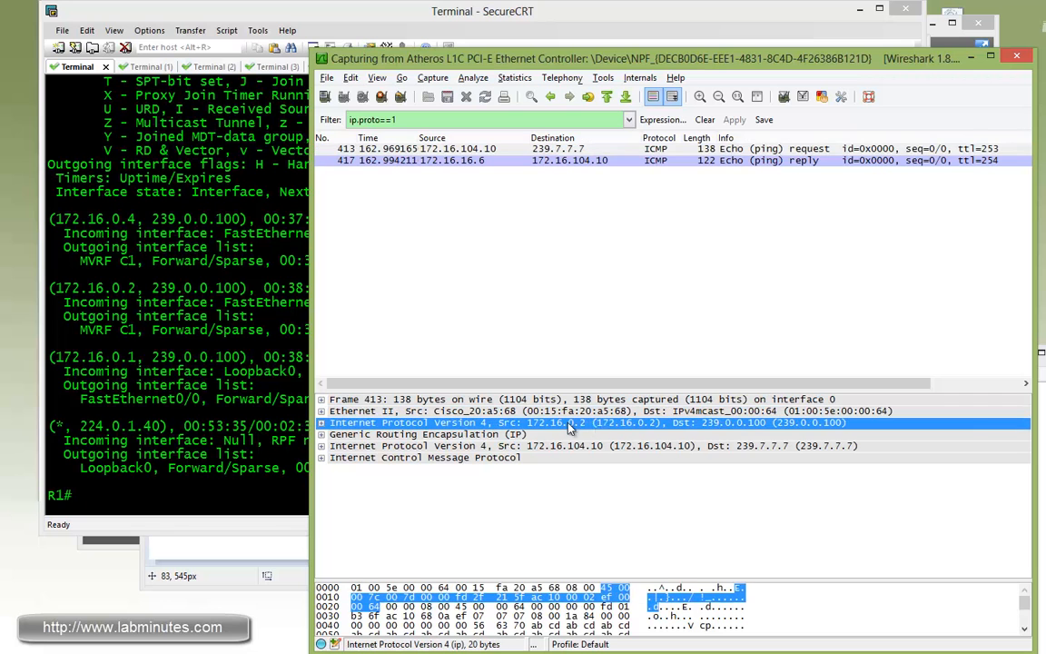
mouse_move(759, 433)
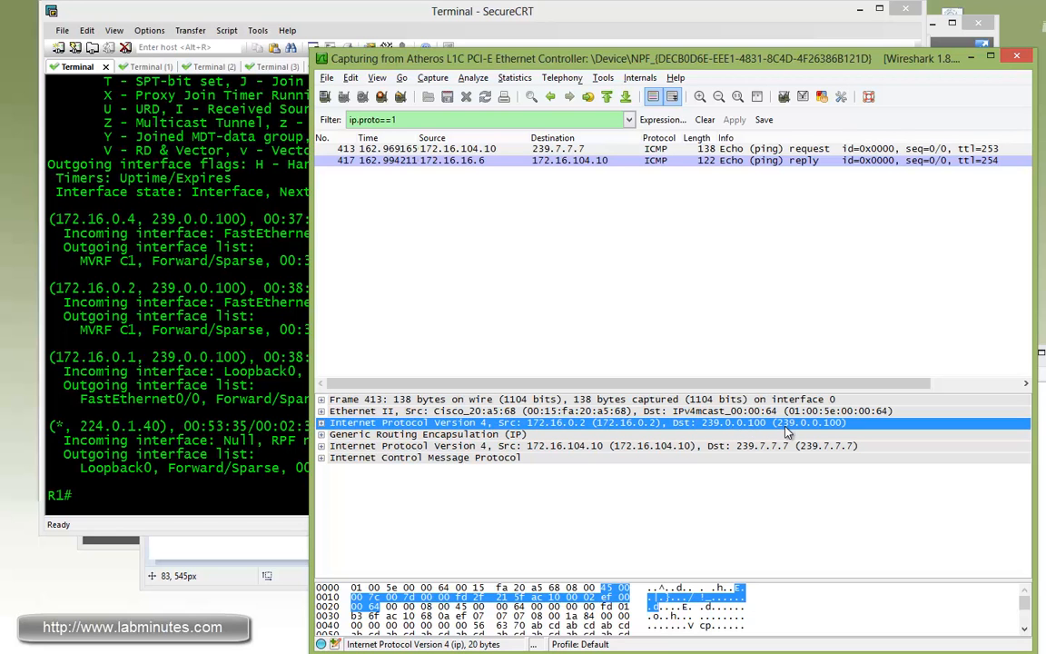
mouse_move(764, 433)
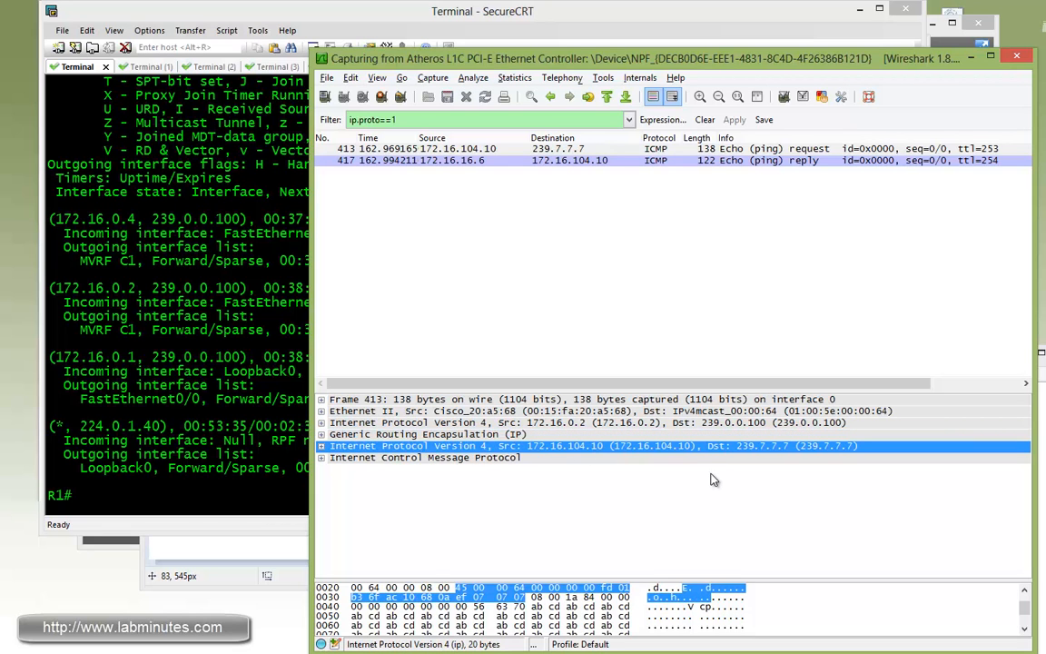
mouse_move(776, 455)
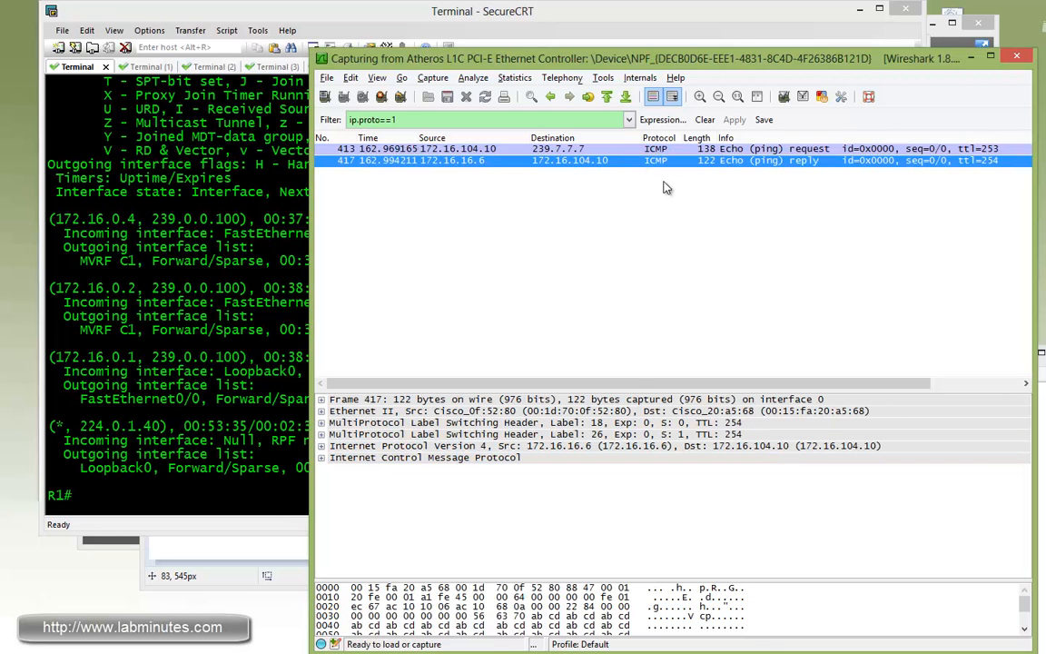
Select the echo reply from 172.16.16.6 and inspect its MPLS label header.
left_click(534, 433)
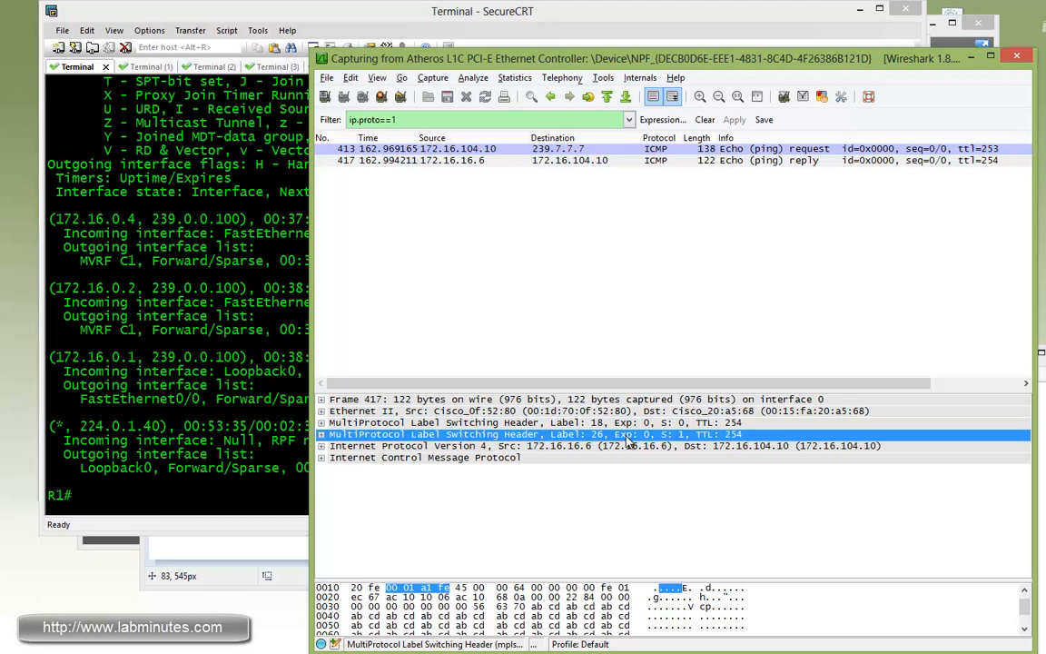
left_click(533, 422)
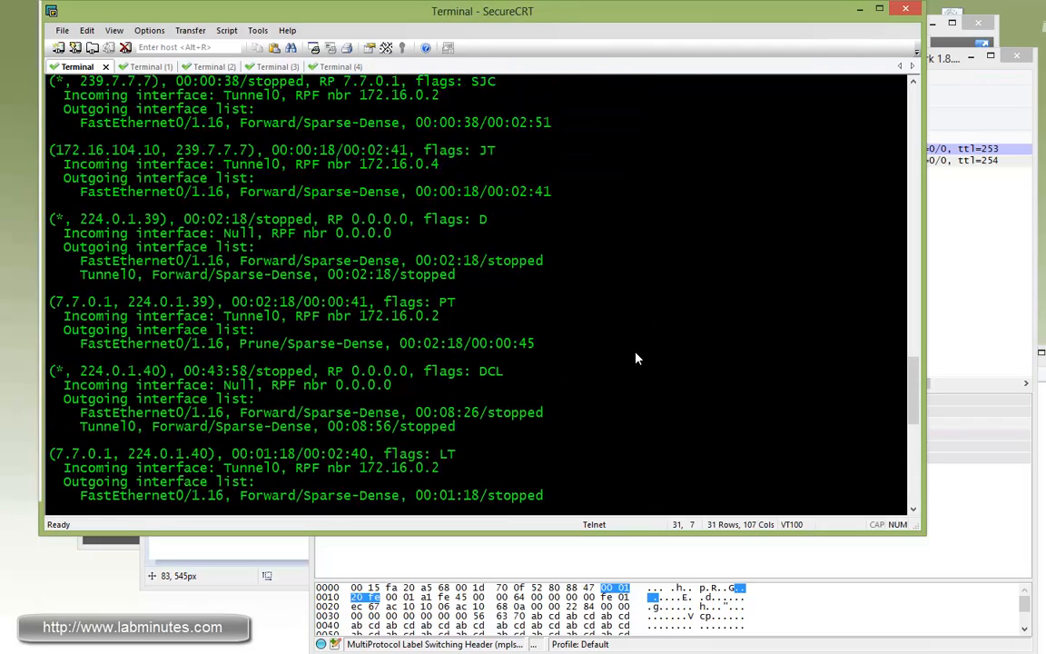
Review R1's VRF C1 entries for 239.7.7.7, then run 'sh ip mroute' on R4.
scroll("up", 3)
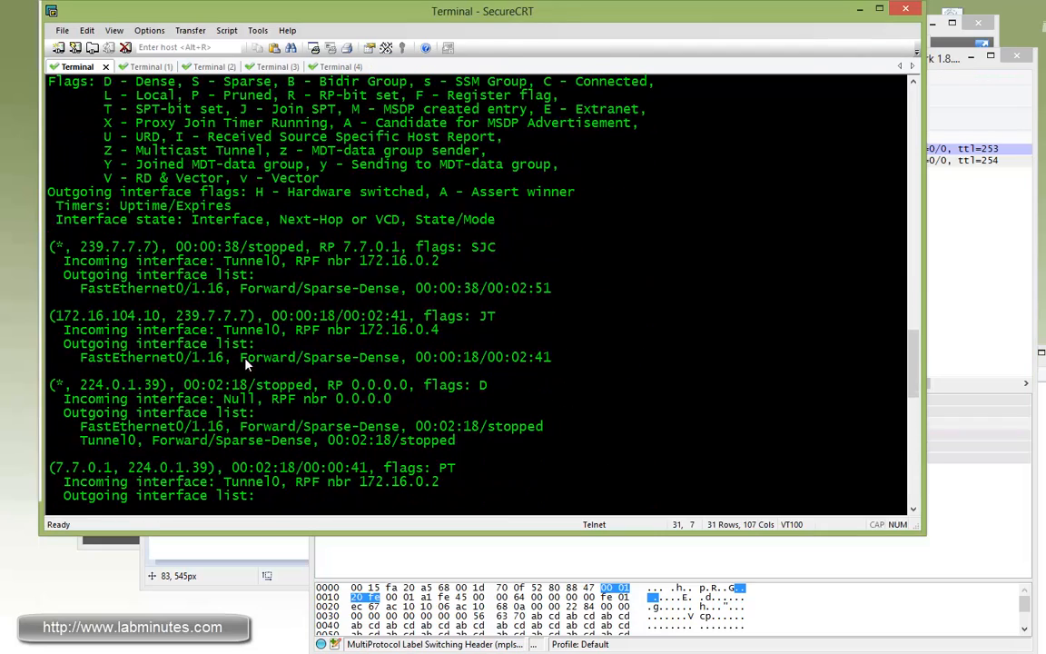
double_click(123, 246)
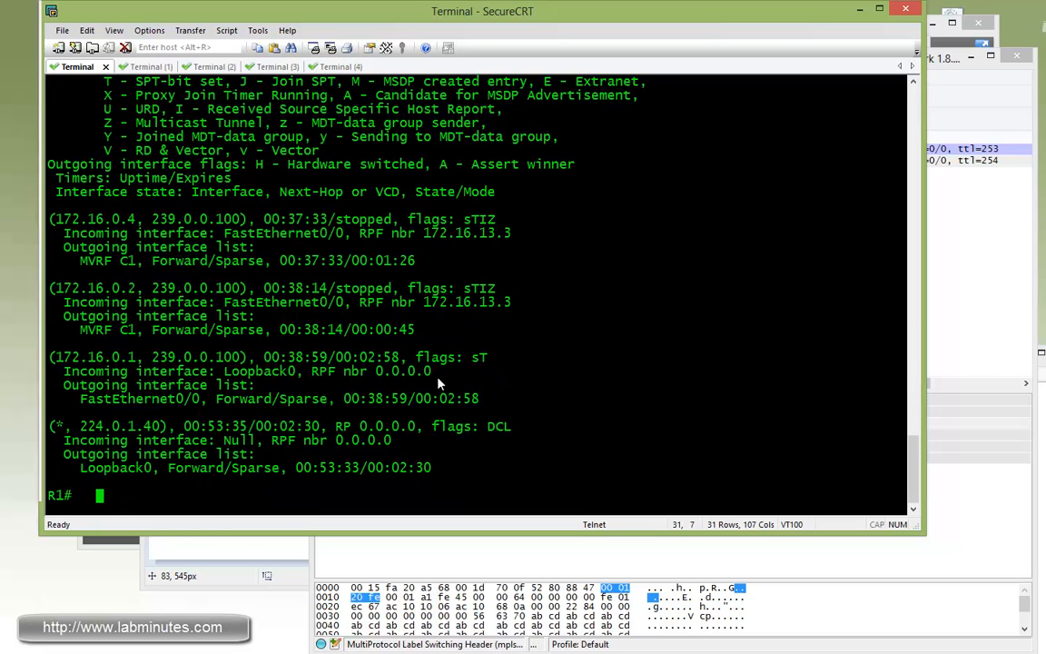
left_click(260, 67)
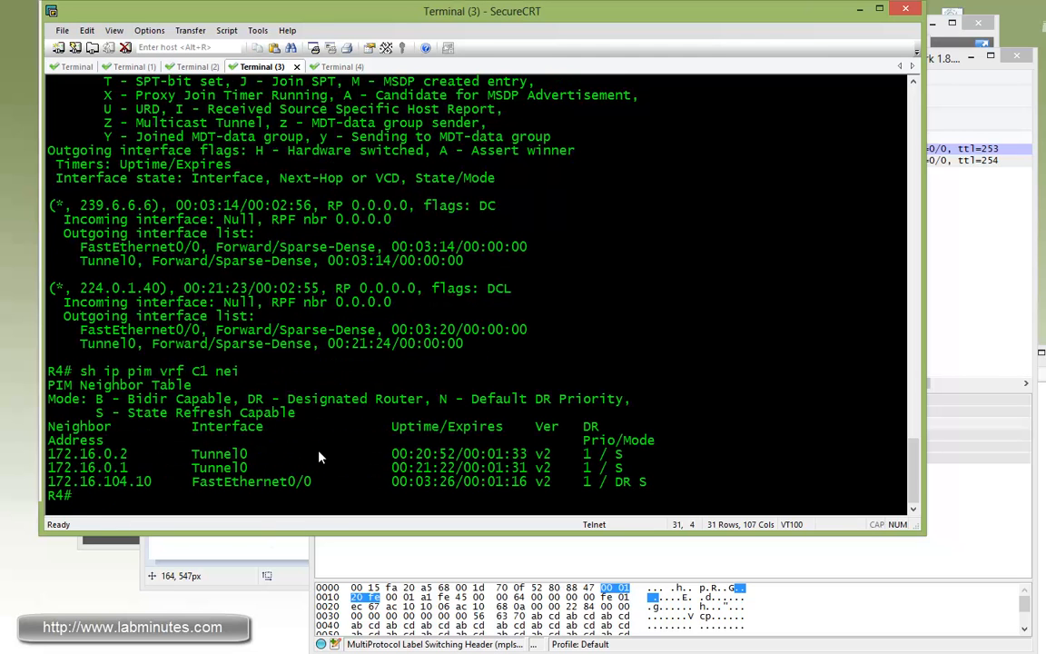
type("sh ip mrou")
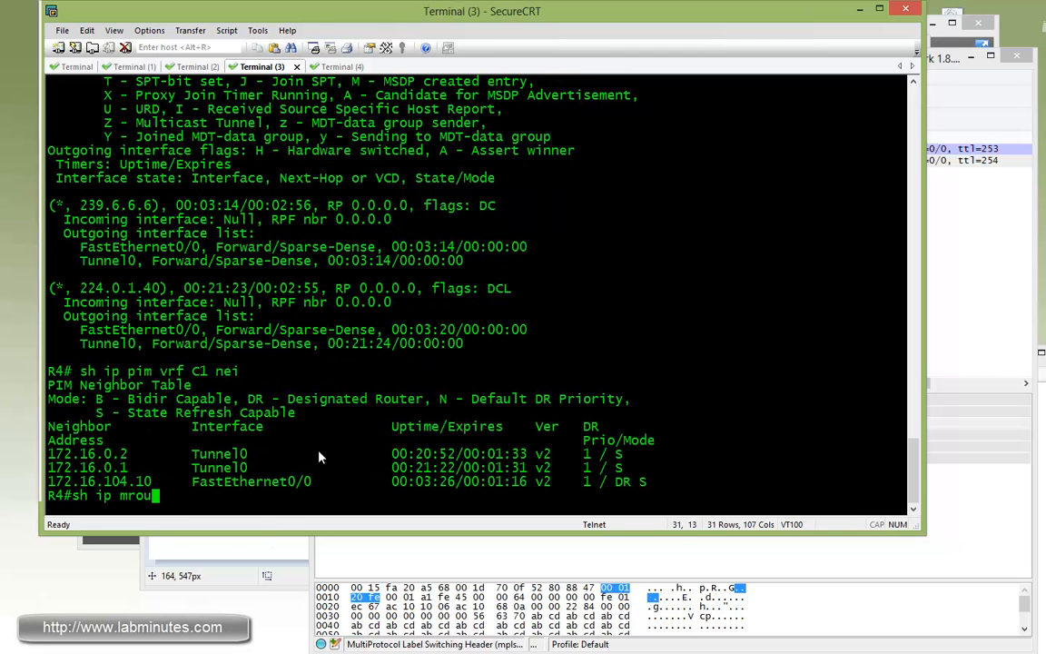
key("Return")
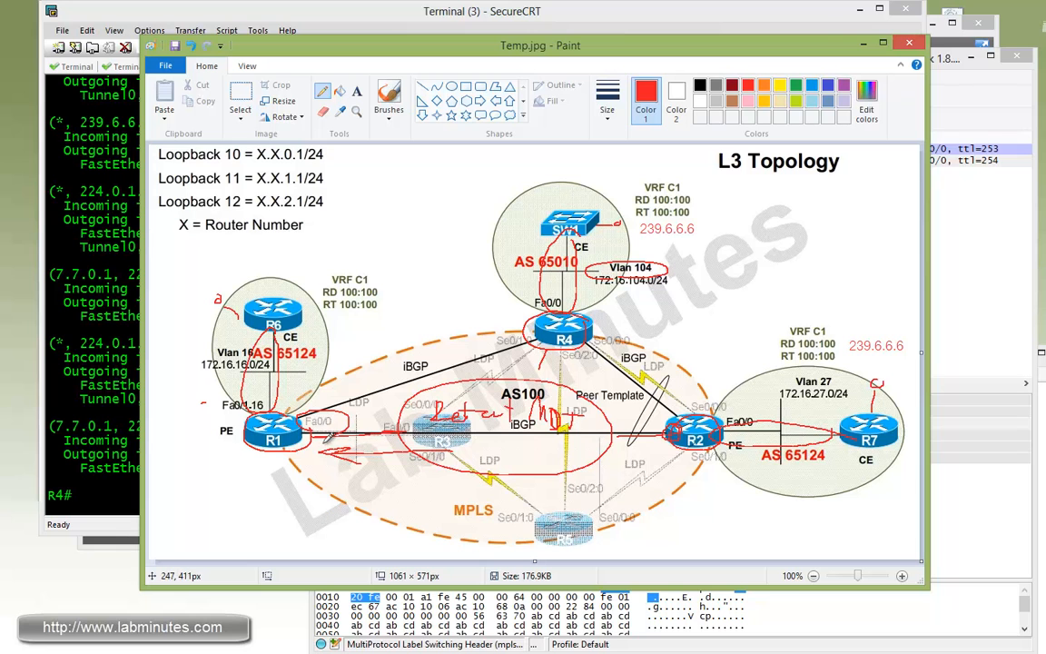
mouse_move(335, 428)
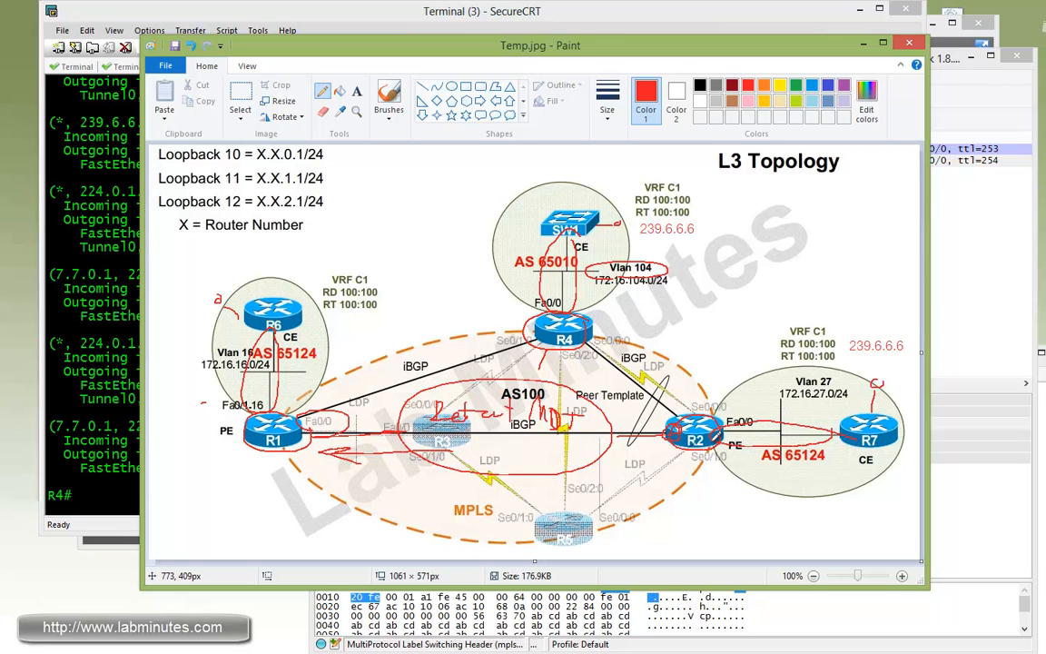
mouse_move(754, 422)
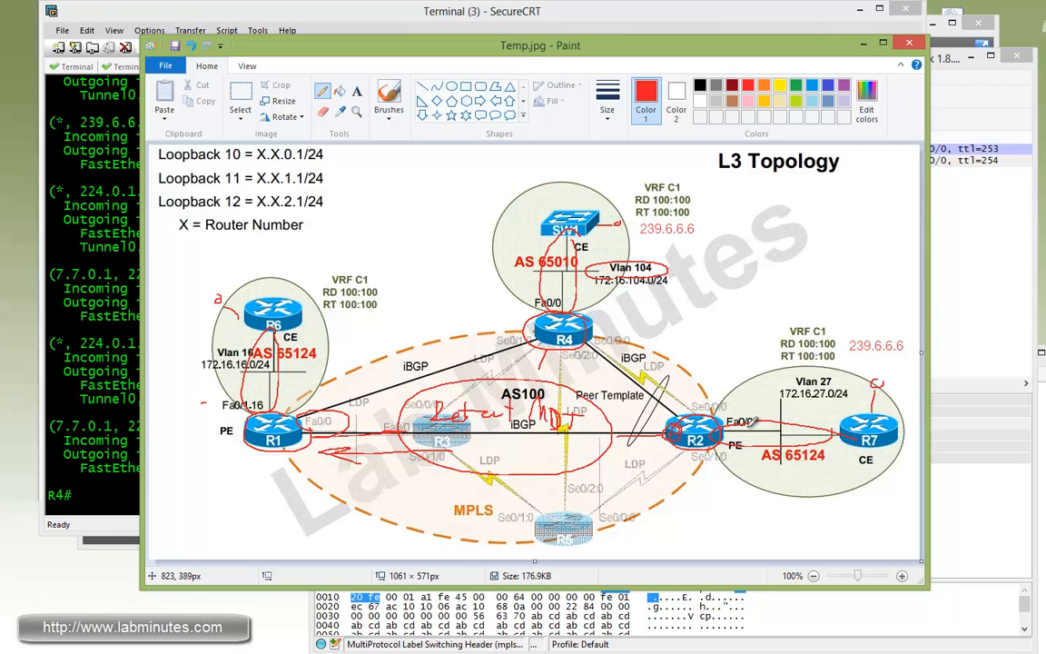